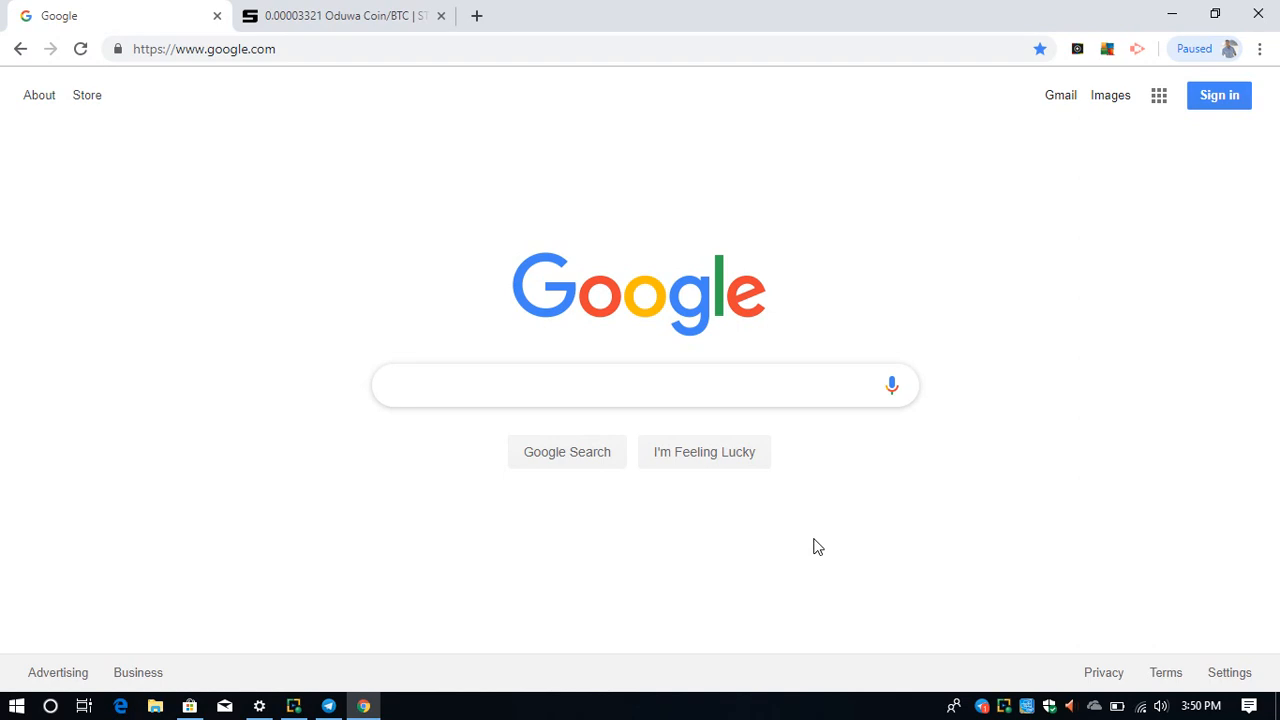
Search Google for 'oduwa coin' and choose the Oduwa Coin Web Wallet result
{"action": "left_click", "coordinate": [644, 384]}
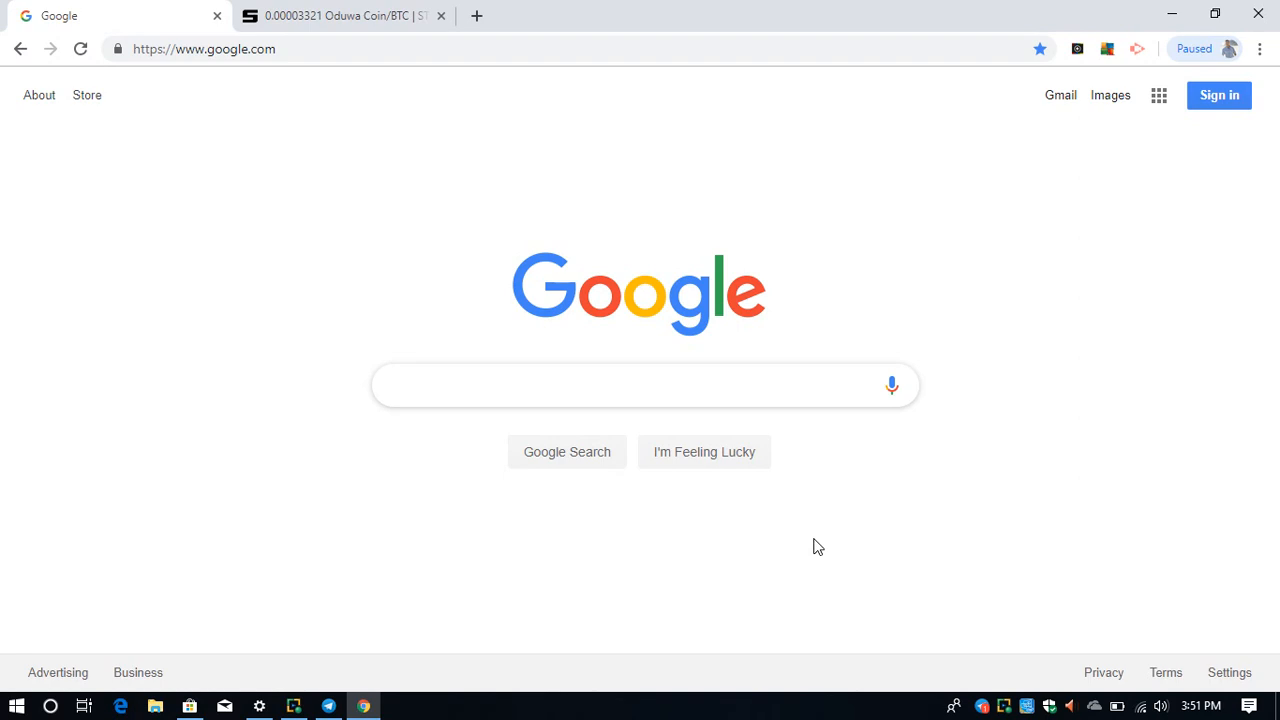
{"action": "left_click", "coordinate": [644, 384]}
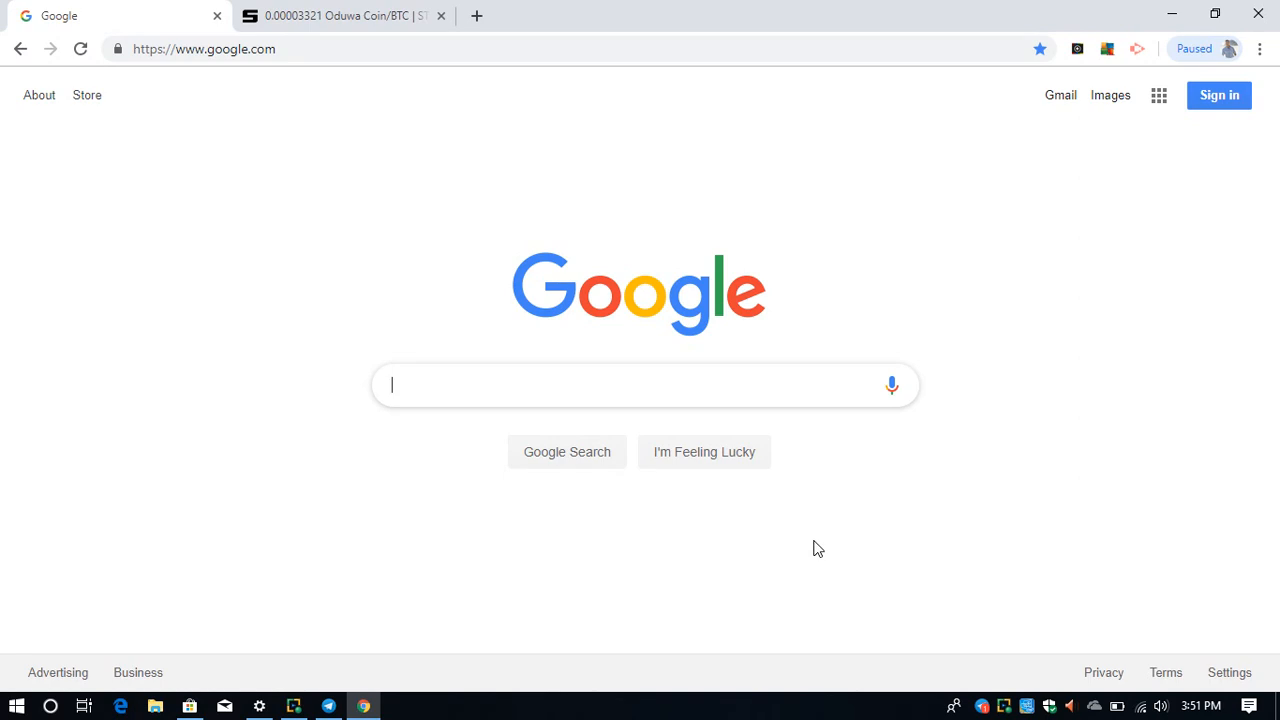
{"action": "type", "text": "oduwa"}
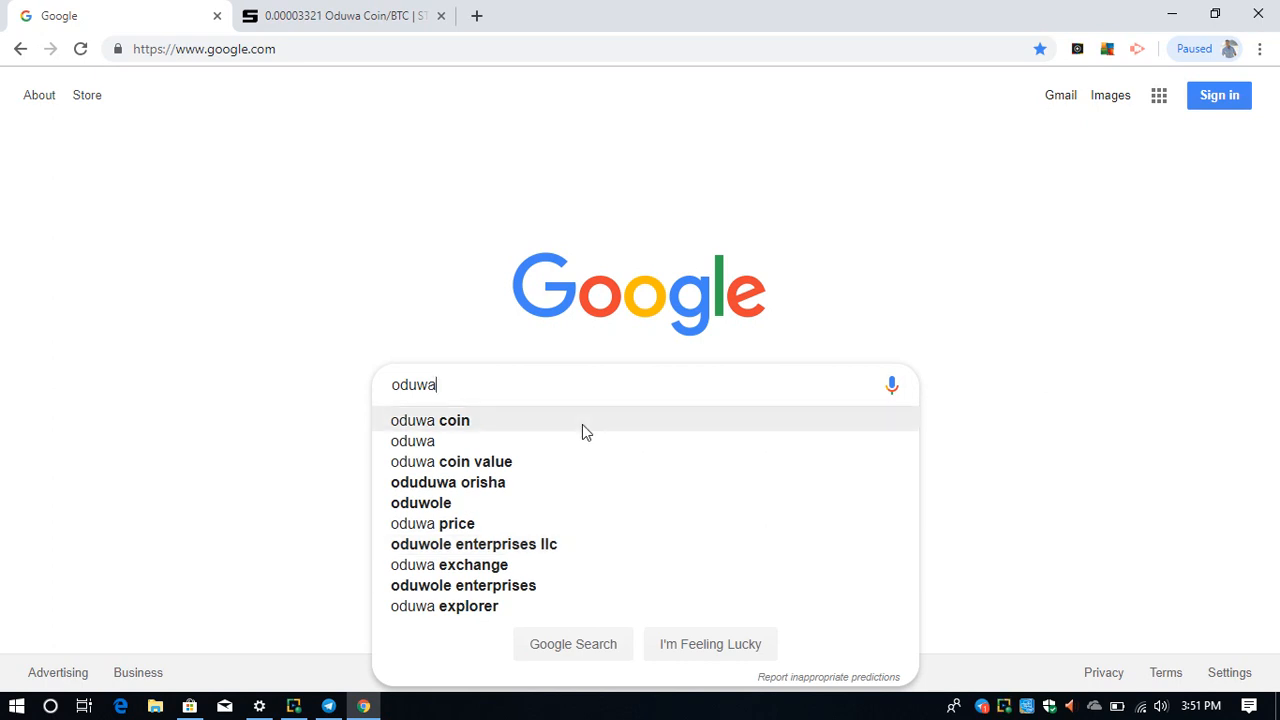
{"action": "left_click", "coordinate": [430, 420]}
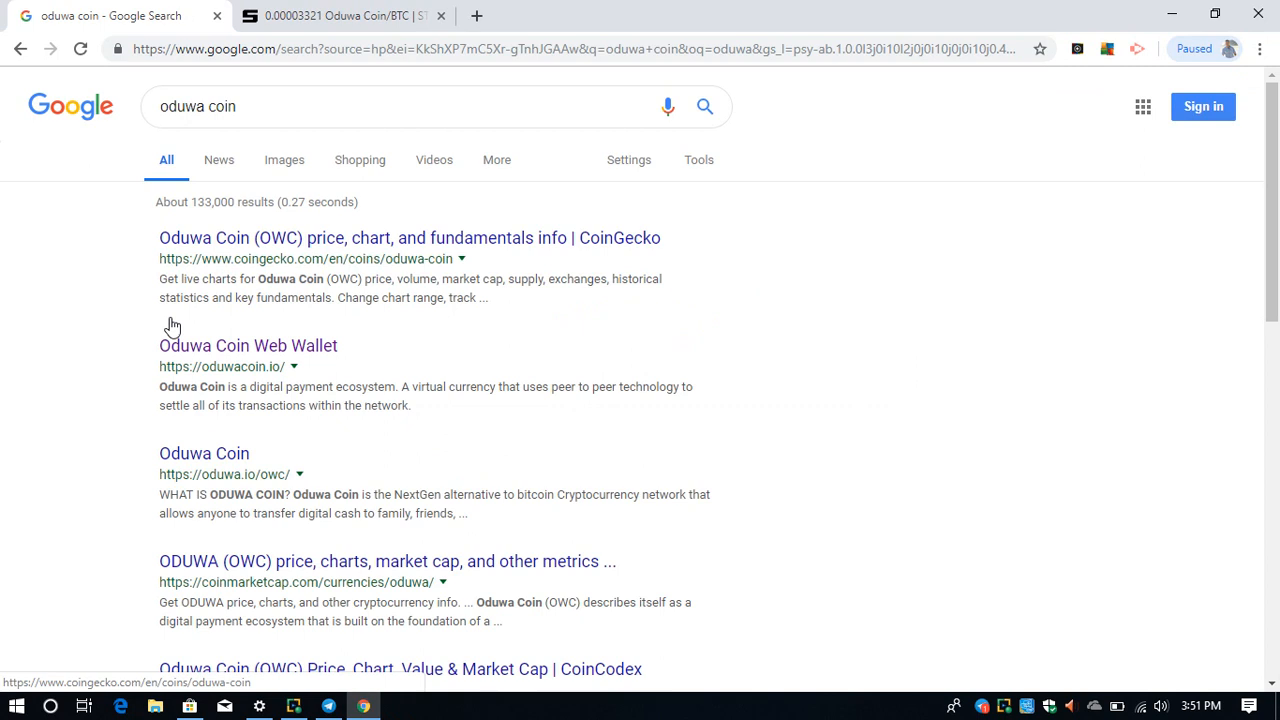
{"action": "mouse_move", "coordinate": [288, 344]}
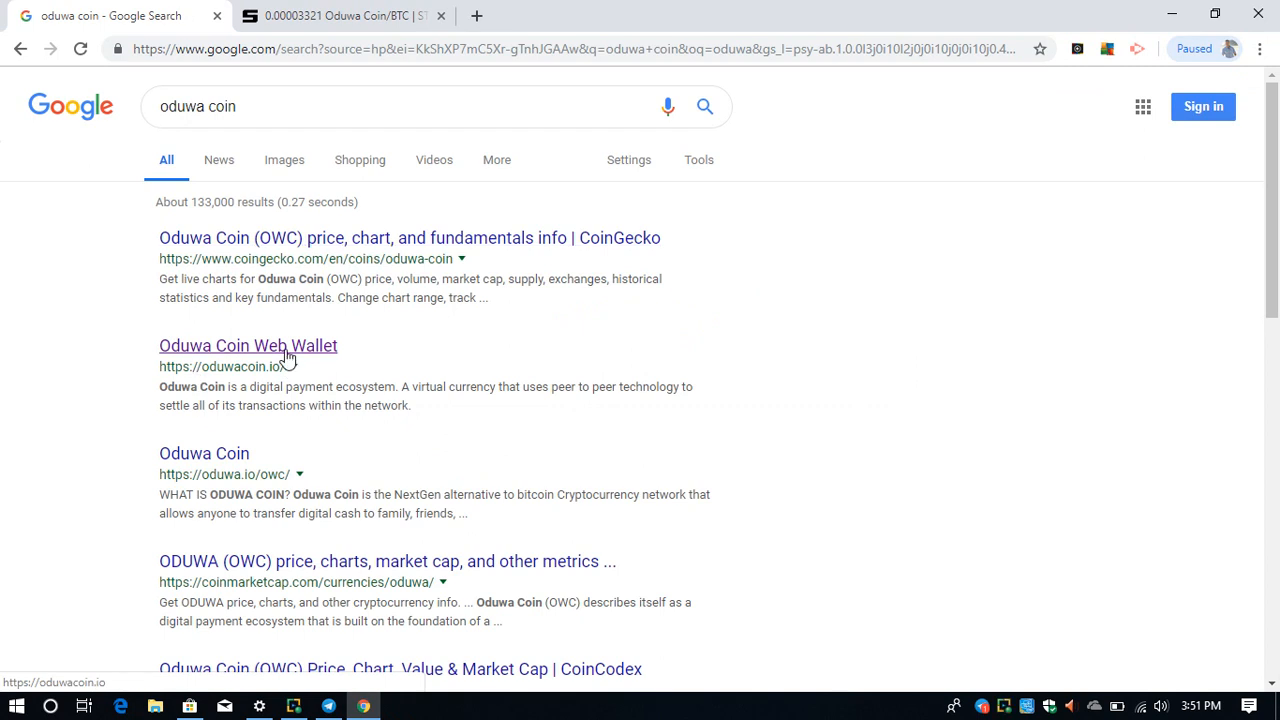
{"action": "left_click", "coordinate": [248, 344]}
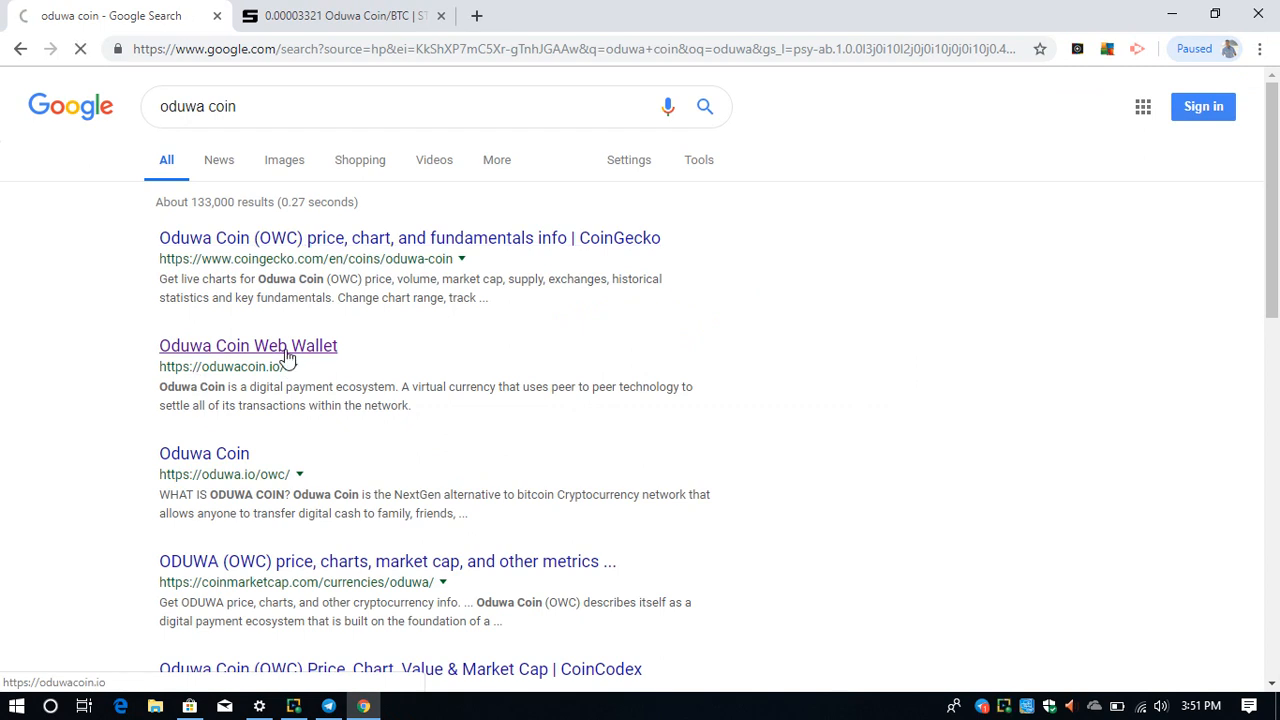
Load oduwacoin.io and scroll through the wallet downloads down to the Buy Oduwa exchanges
{"action": "left_click", "coordinate": [248, 344]}
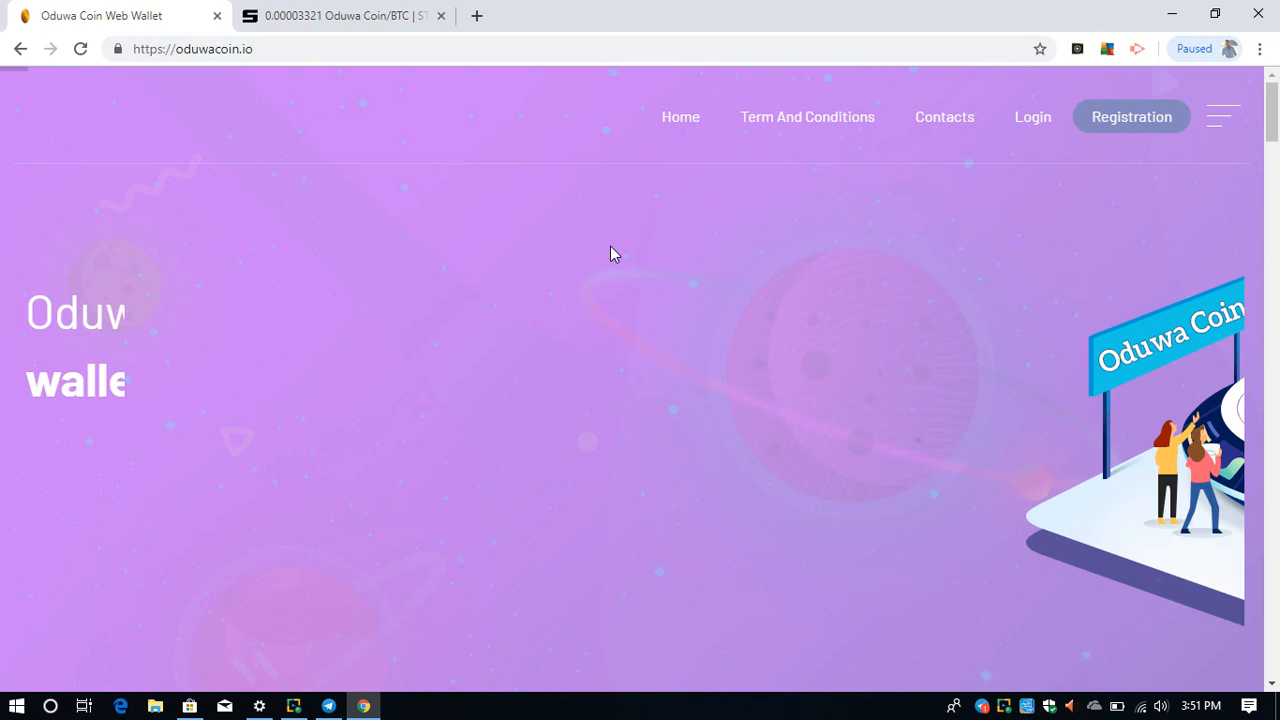
{"action": "scroll", "scroll_direction": "down", "scroll_amount": 3}
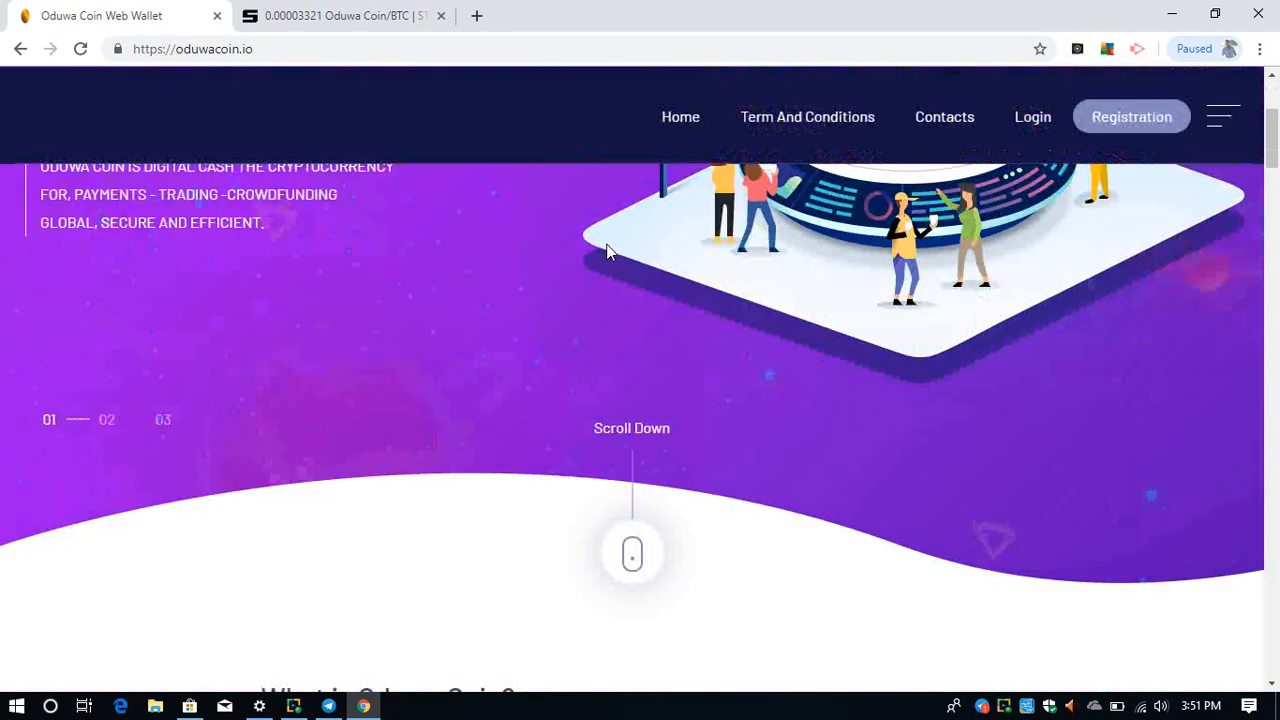
{"action": "scroll", "scroll_direction": "down", "scroll_amount": 3}
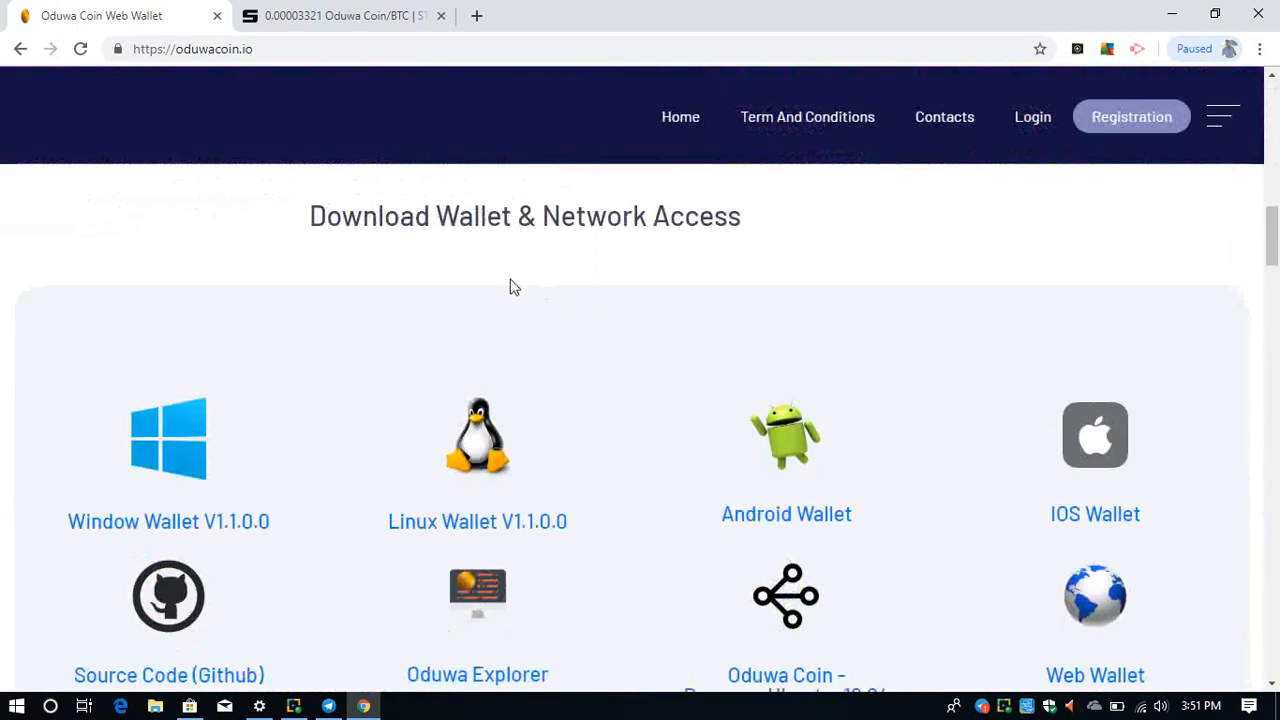
{"action": "mouse_move", "coordinate": [504, 240]}
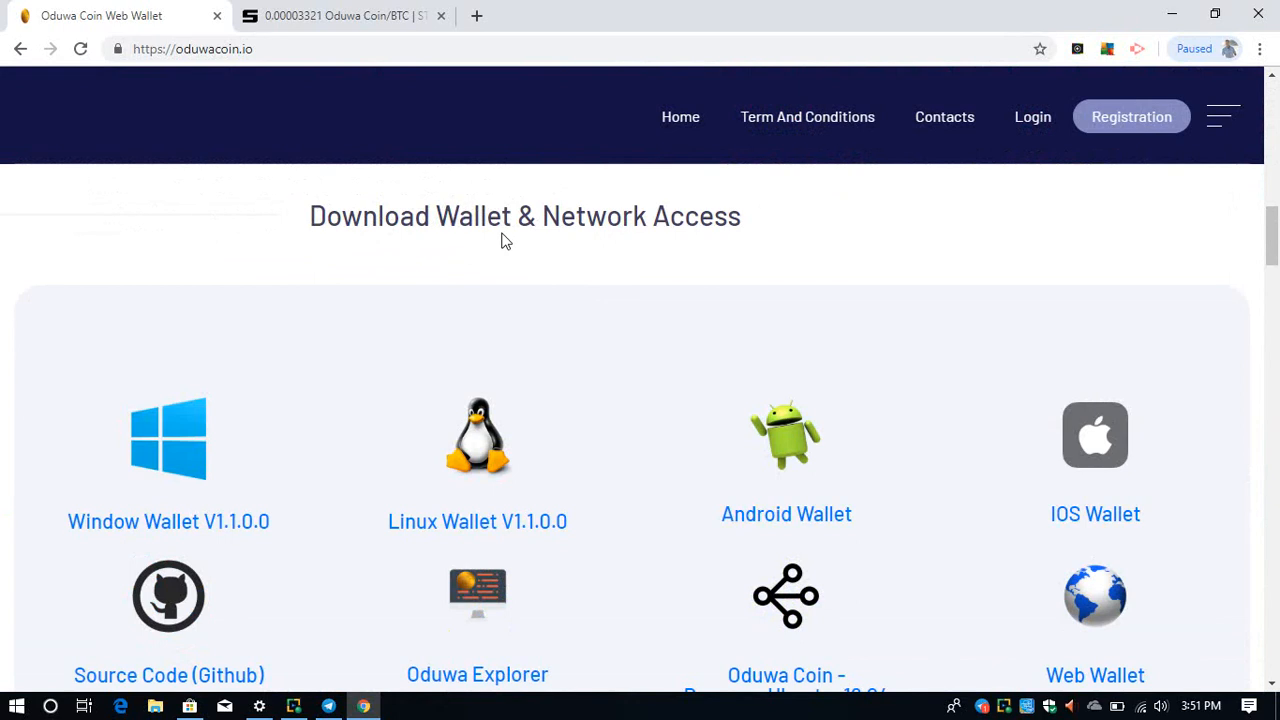
{"action": "scroll", "scroll_direction": "down", "scroll_amount": 3}
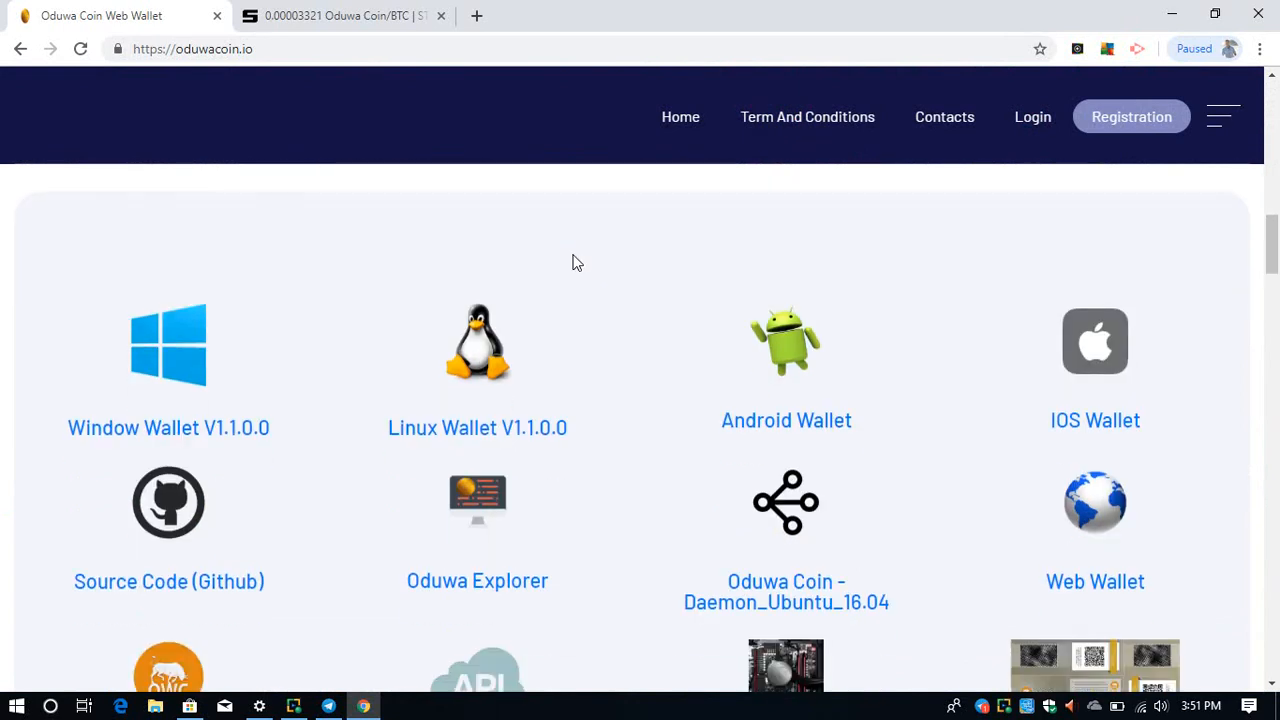
{"action": "mouse_move", "coordinate": [1000, 670]}
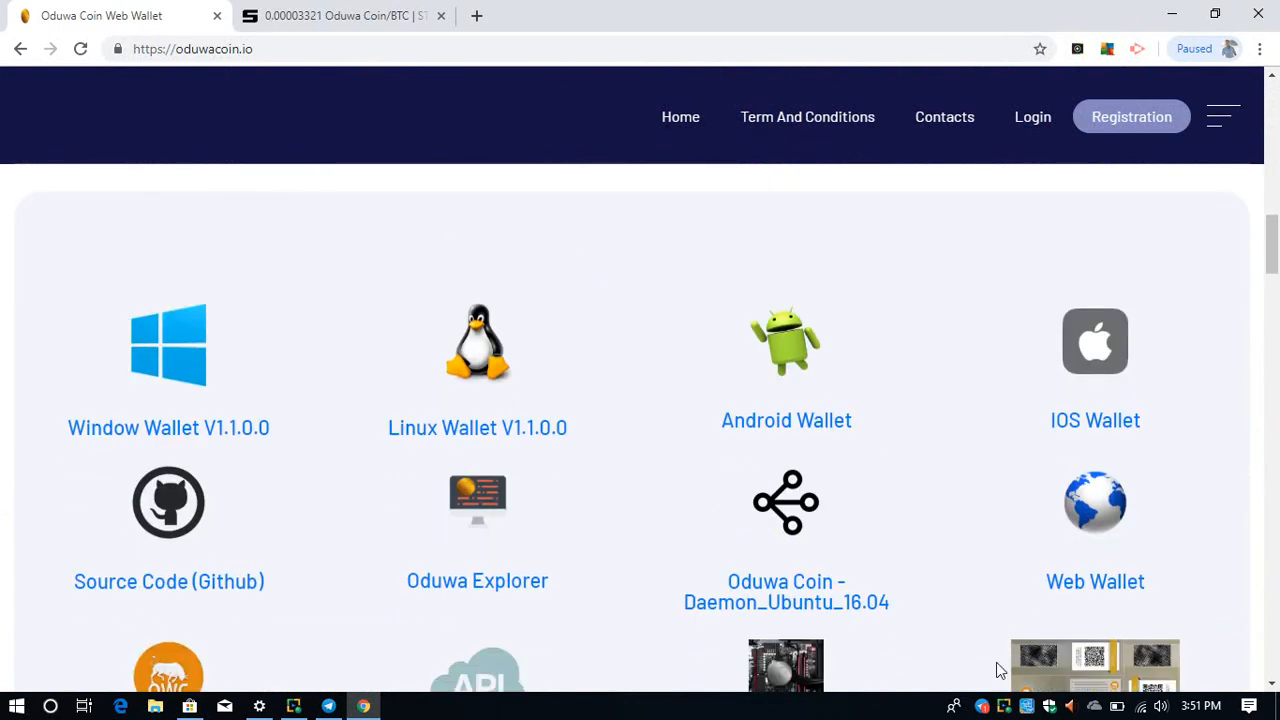
{"action": "scroll", "scroll_direction": "down", "scroll_amount": 3}
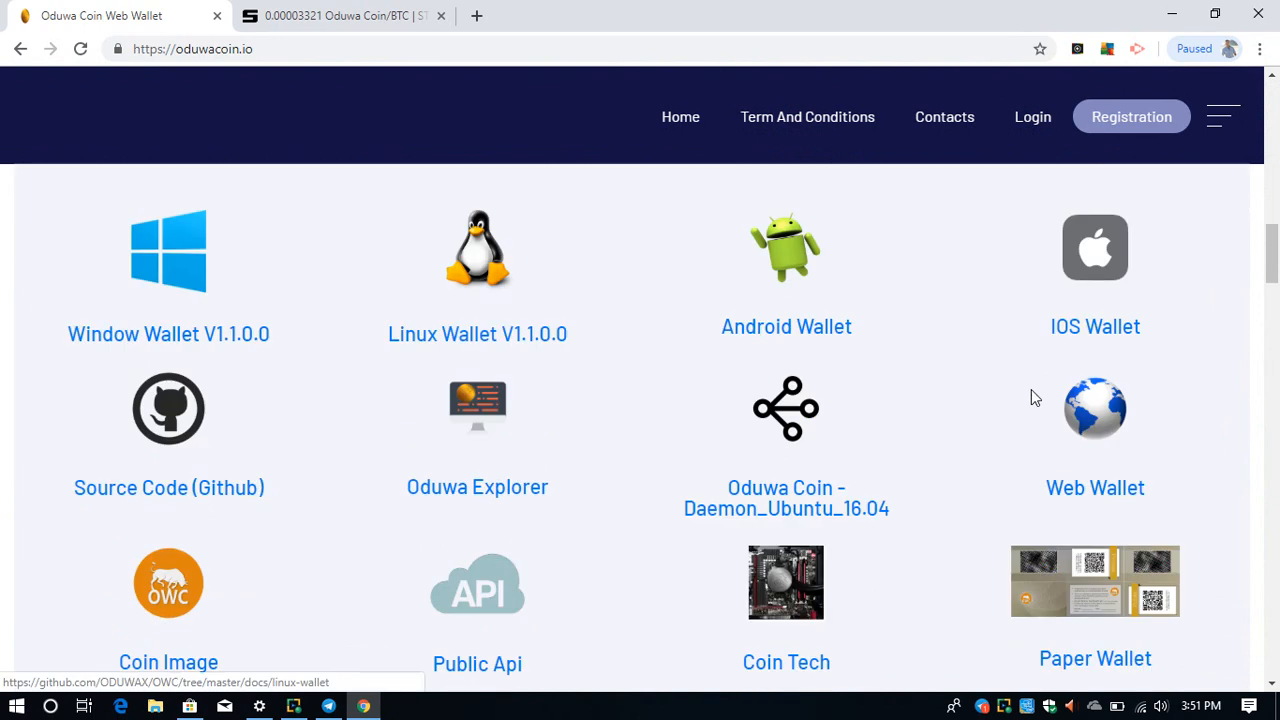
{"action": "mouse_move", "coordinate": [232, 334]}
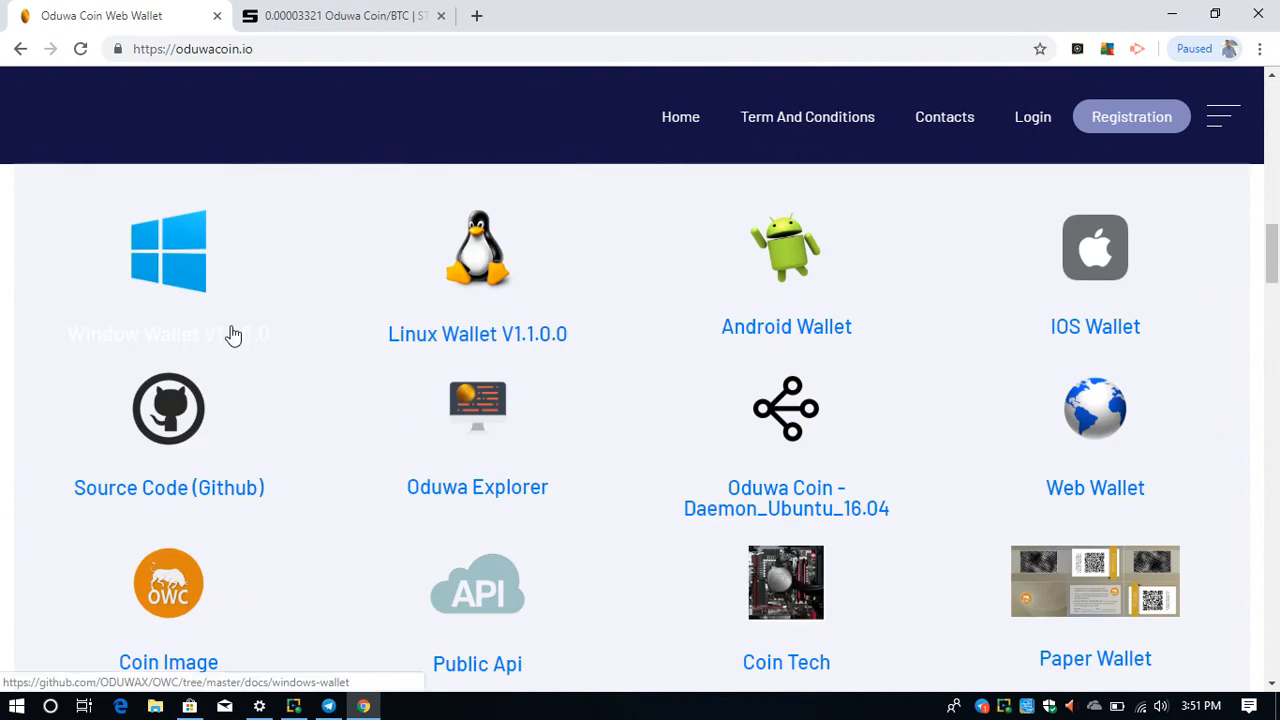
{"action": "mouse_move", "coordinate": [458, 348]}
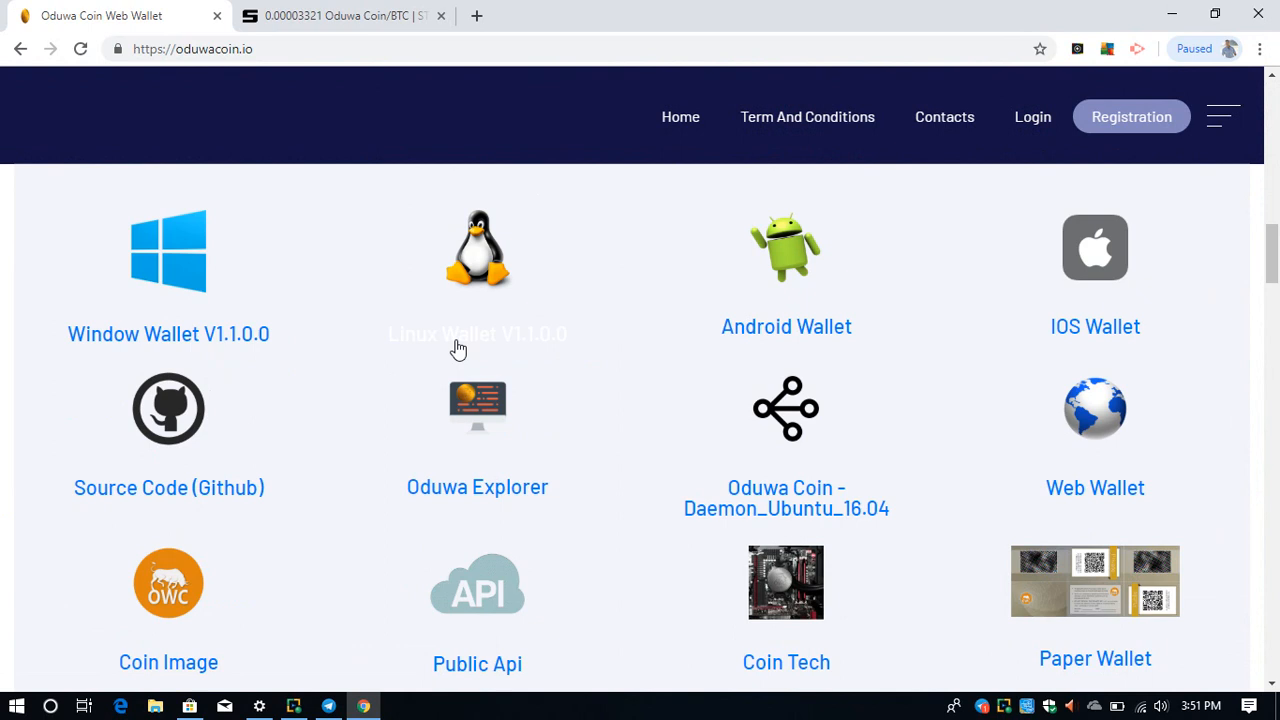
{"action": "scroll", "scroll_direction": "down", "scroll_amount": 3}
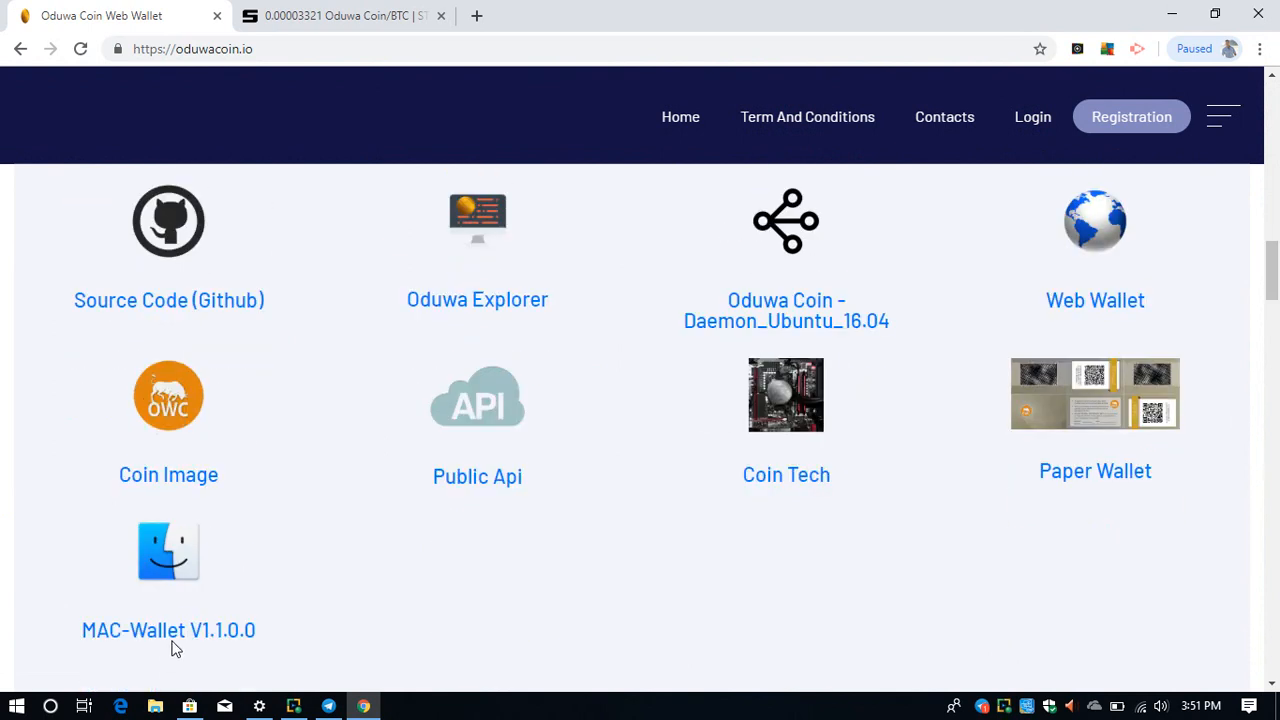
{"action": "mouse_move", "coordinate": [370, 544]}
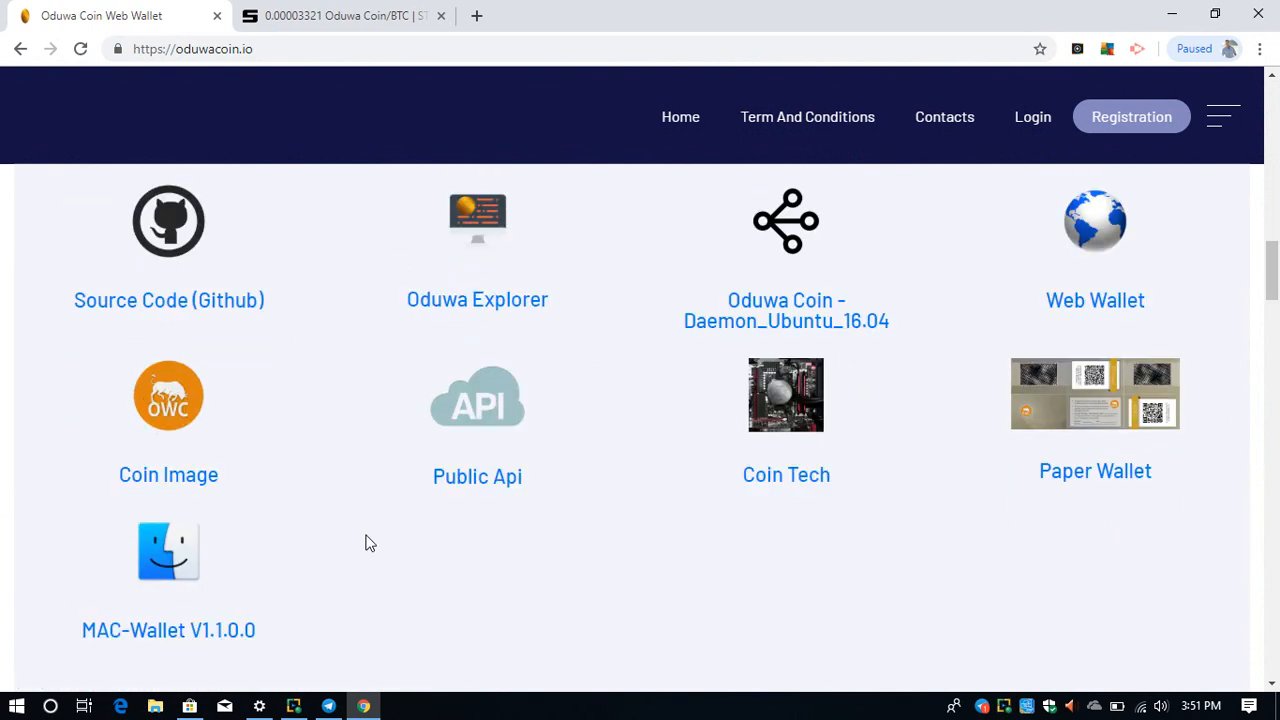
{"action": "scroll", "scroll_direction": "up", "scroll_amount": 3}
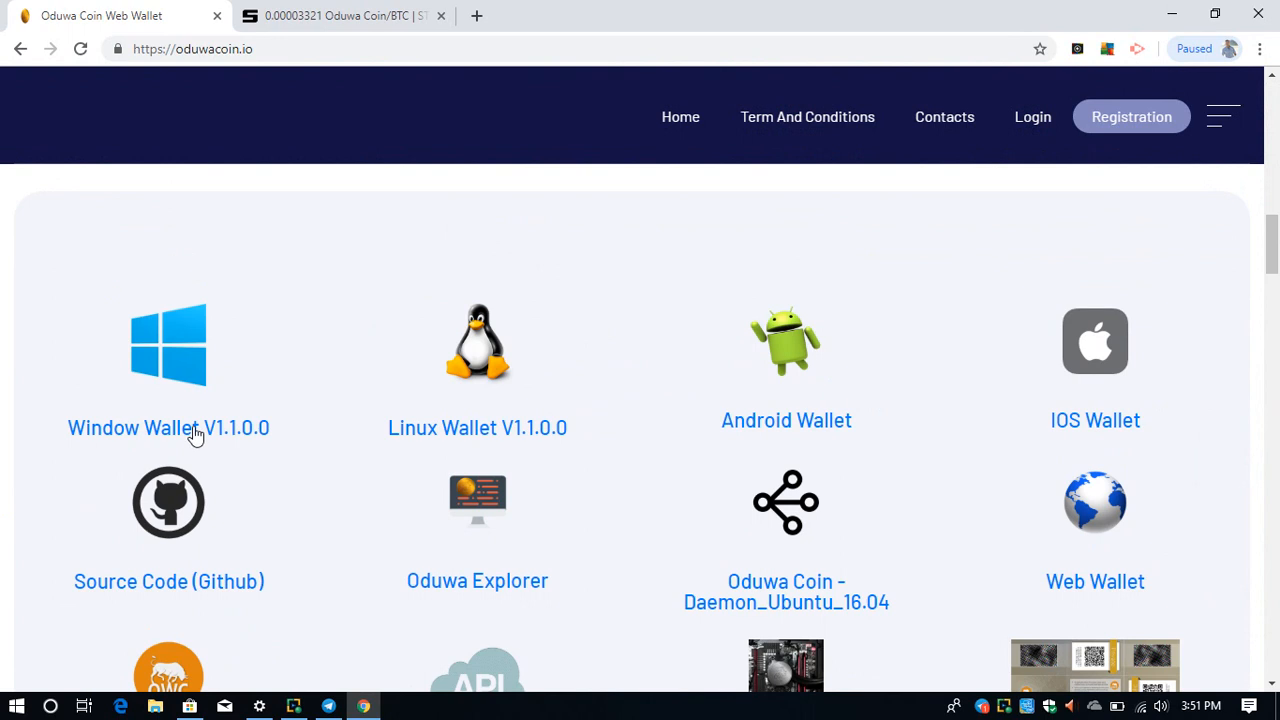
{"action": "scroll", "scroll_direction": "down", "scroll_amount": 3}
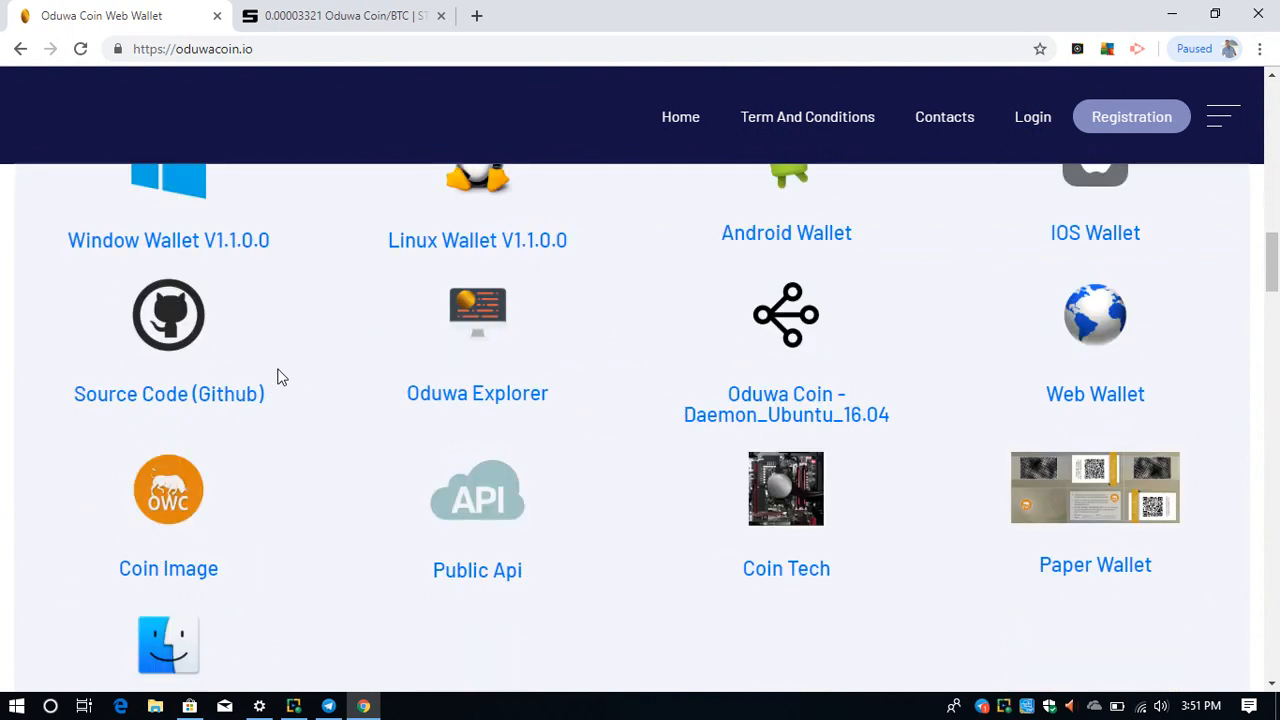
{"action": "scroll", "scroll_direction": "down", "scroll_amount": 3}
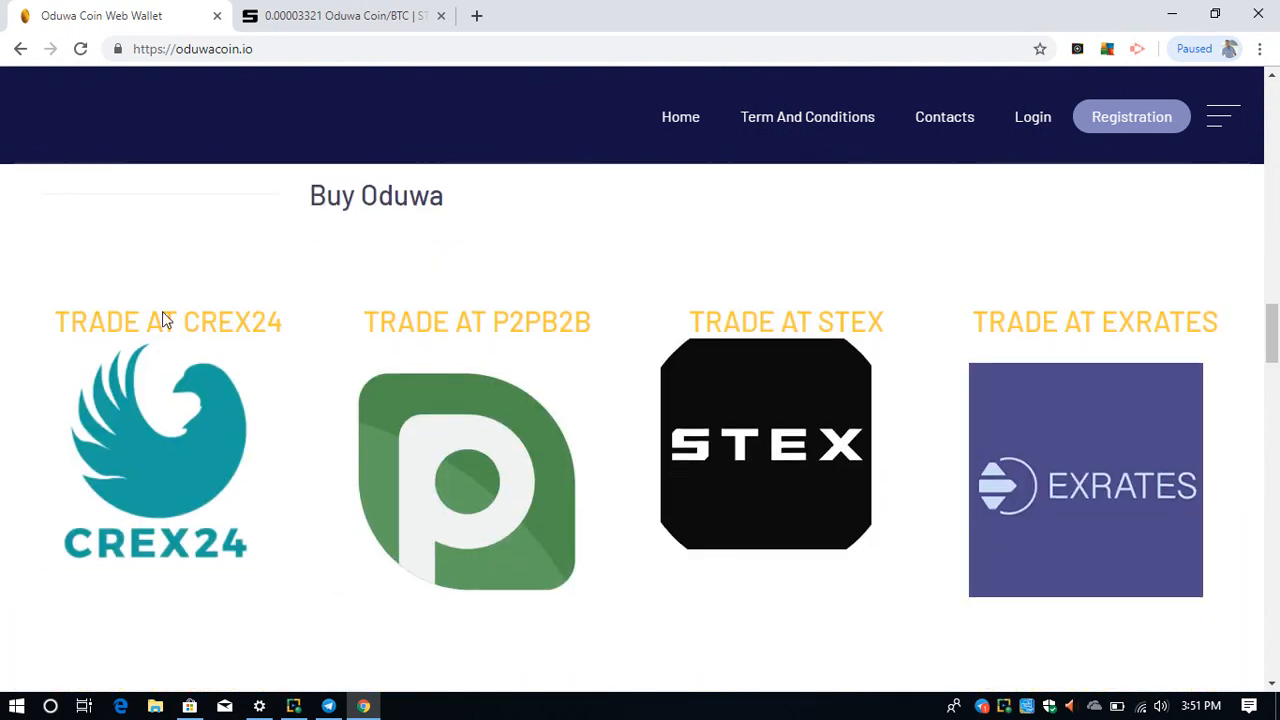
{"action": "mouse_move", "coordinate": [448, 232]}
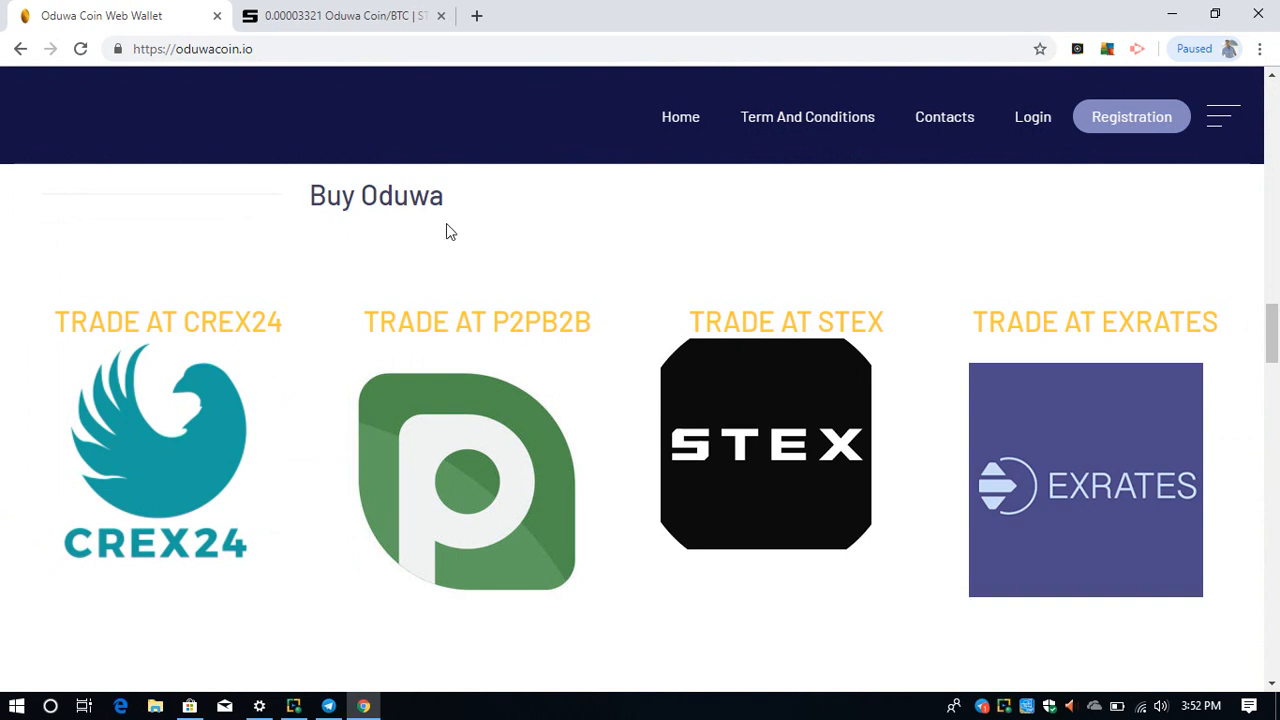
{"action": "mouse_move", "coordinate": [476, 544]}
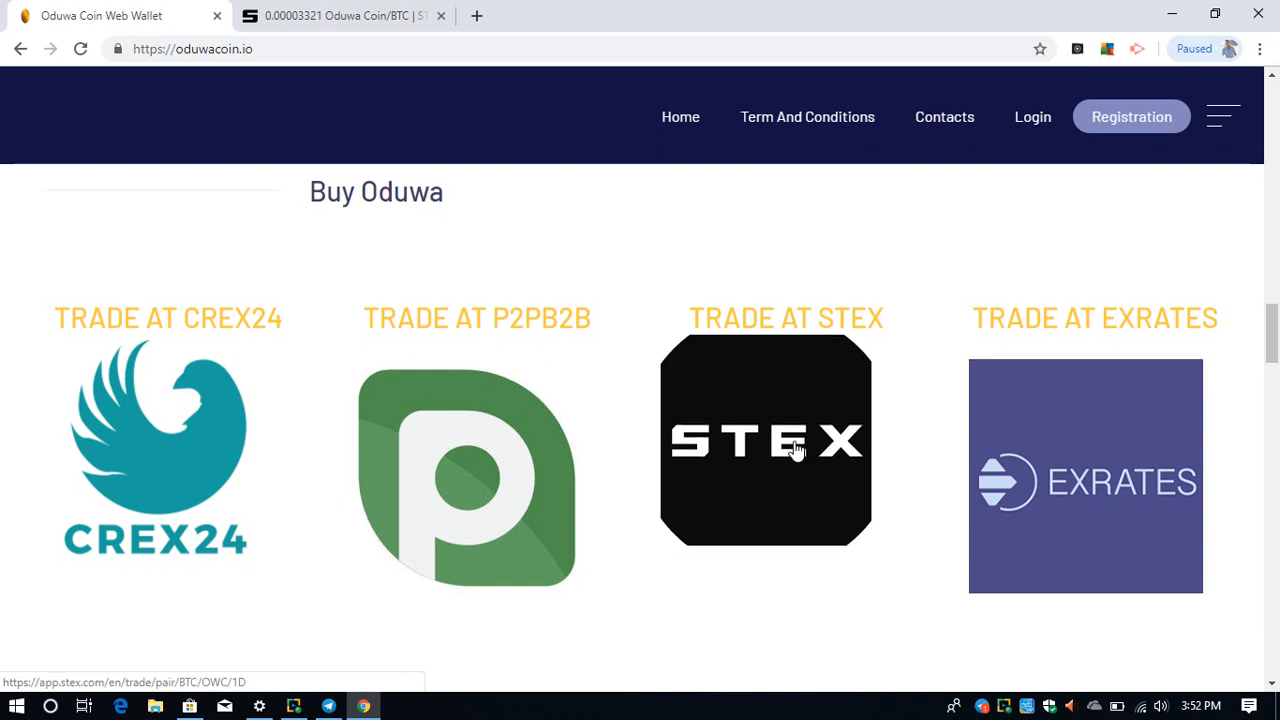
{"action": "scroll", "scroll_direction": "down", "scroll_amount": 3}
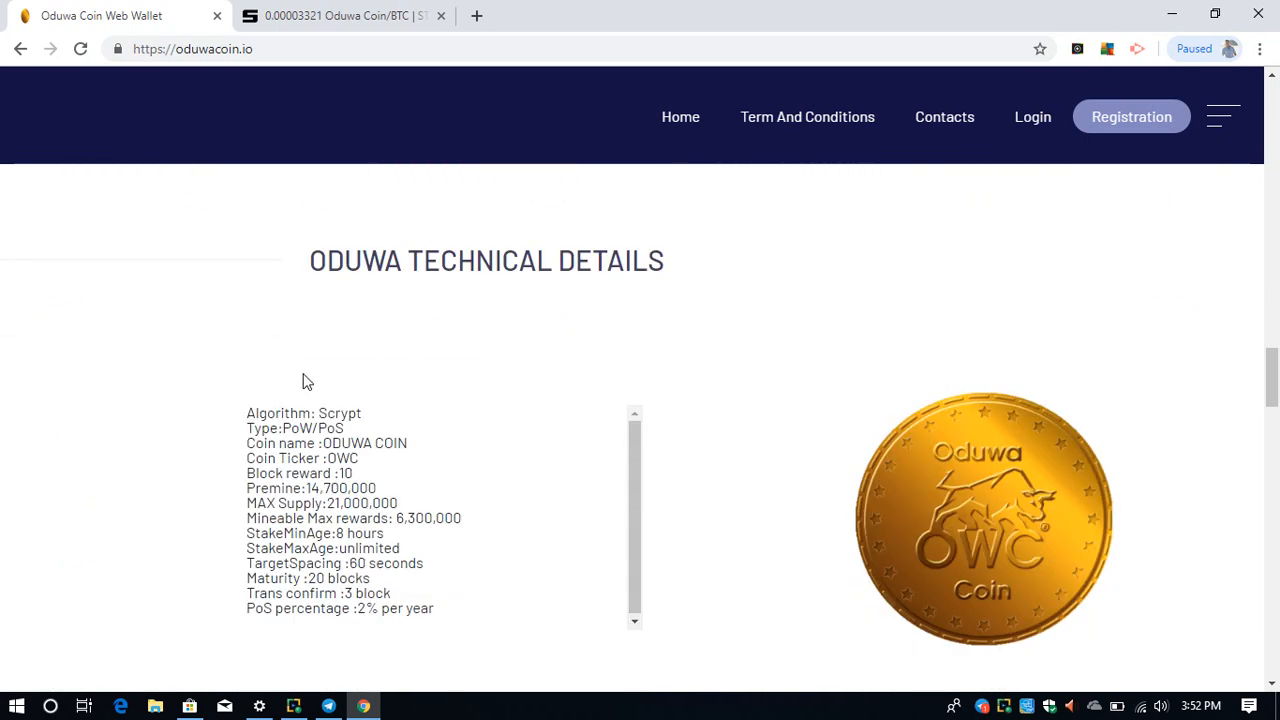
{"action": "scroll", "scroll_direction": "down", "scroll_amount": 3}
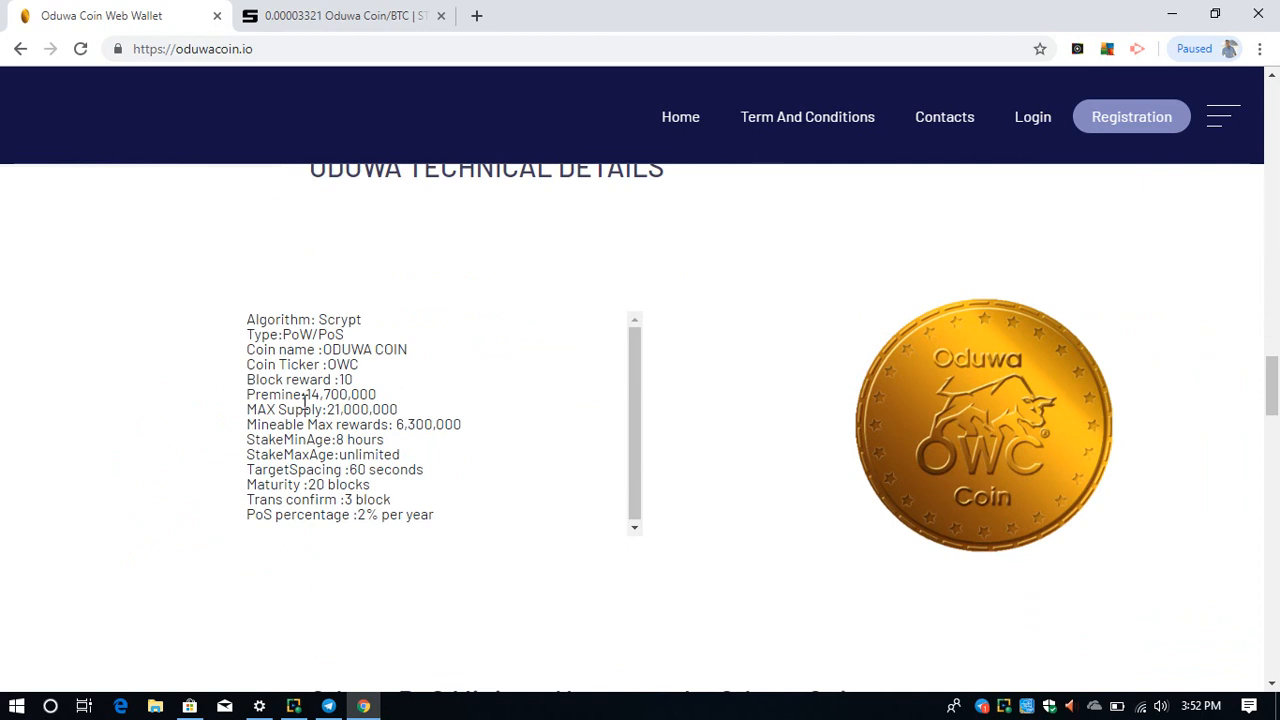
{"action": "mouse_move", "coordinate": [120, 266]}
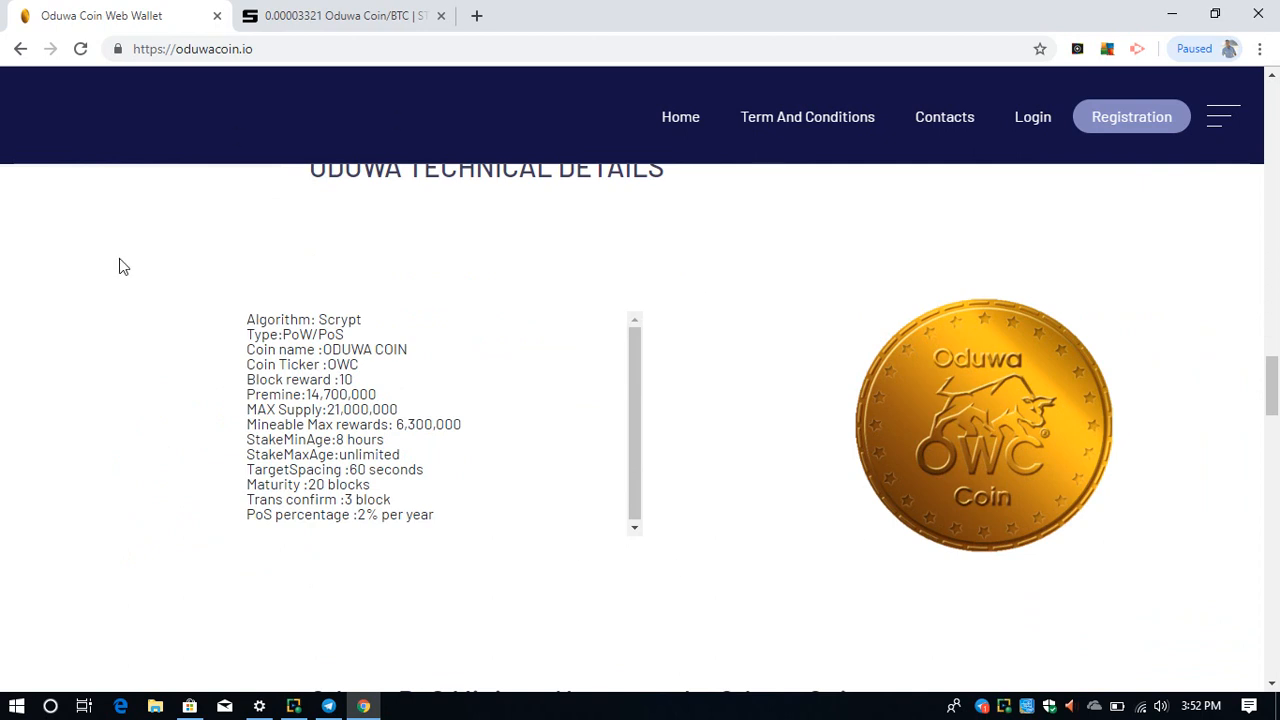
{"action": "mouse_move", "coordinate": [182, 298]}
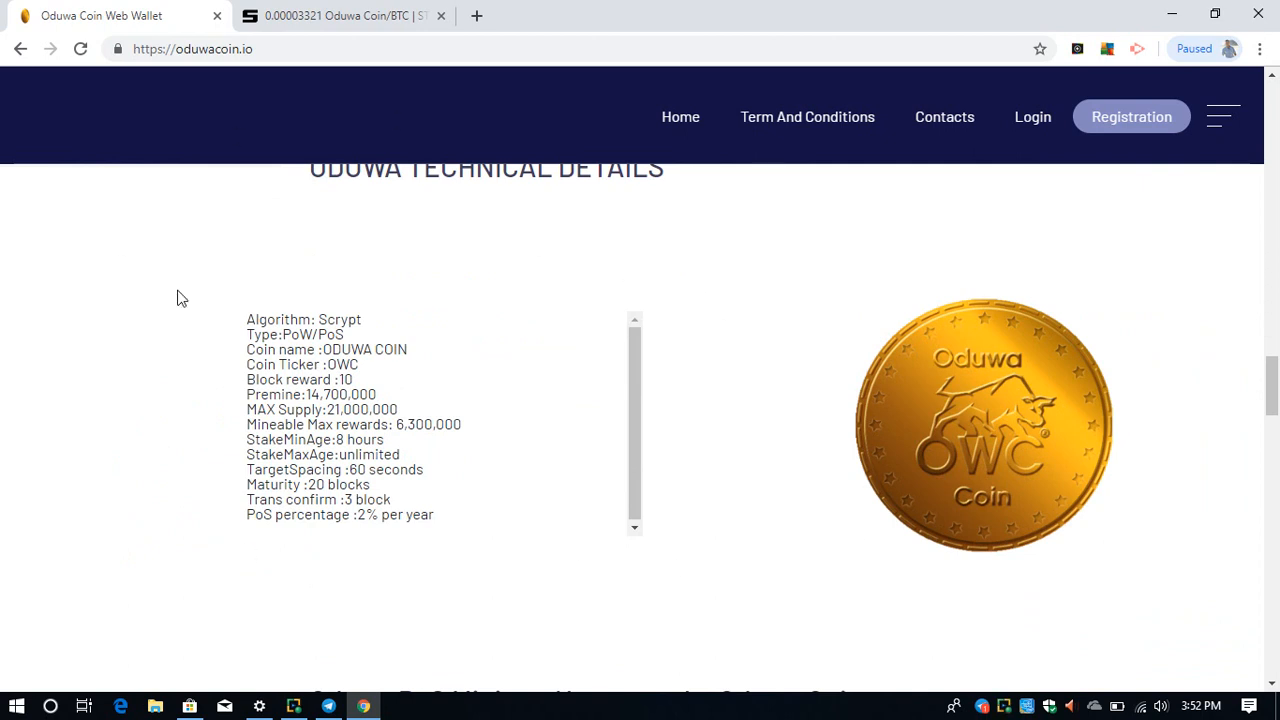
{"action": "mouse_move", "coordinate": [116, 510]}
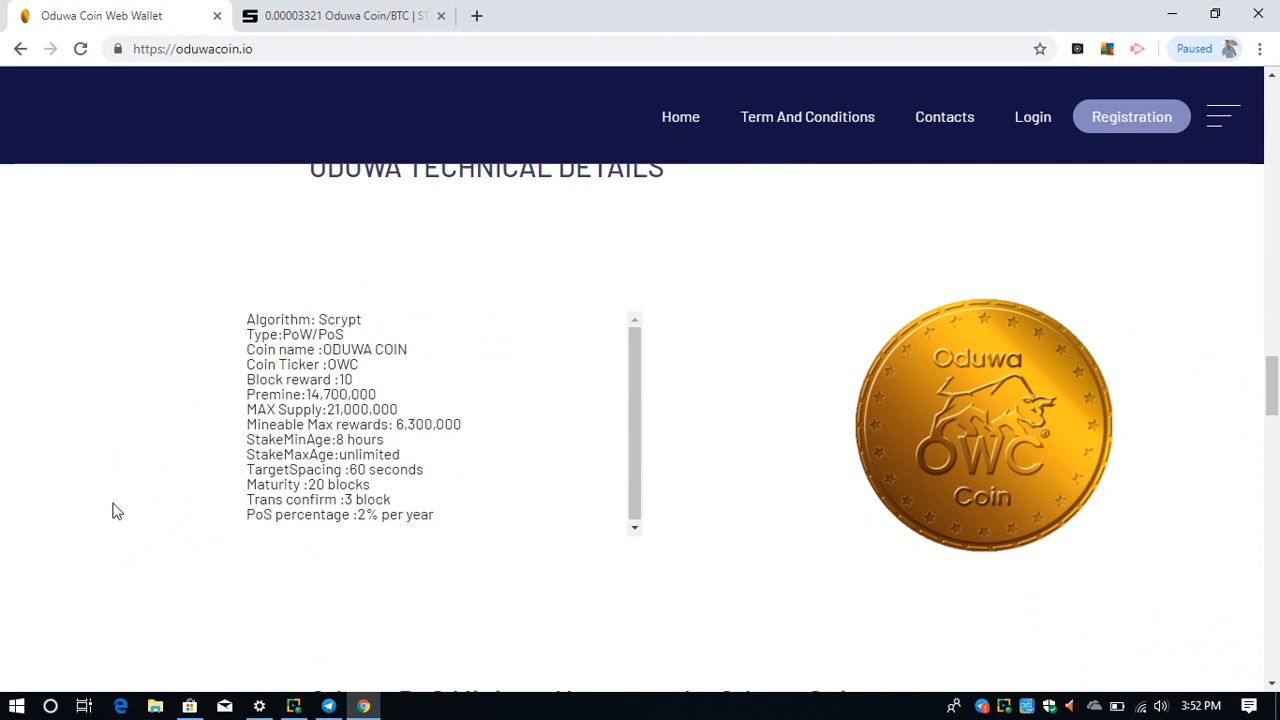
{"action": "mouse_move", "coordinate": [332, 248]}
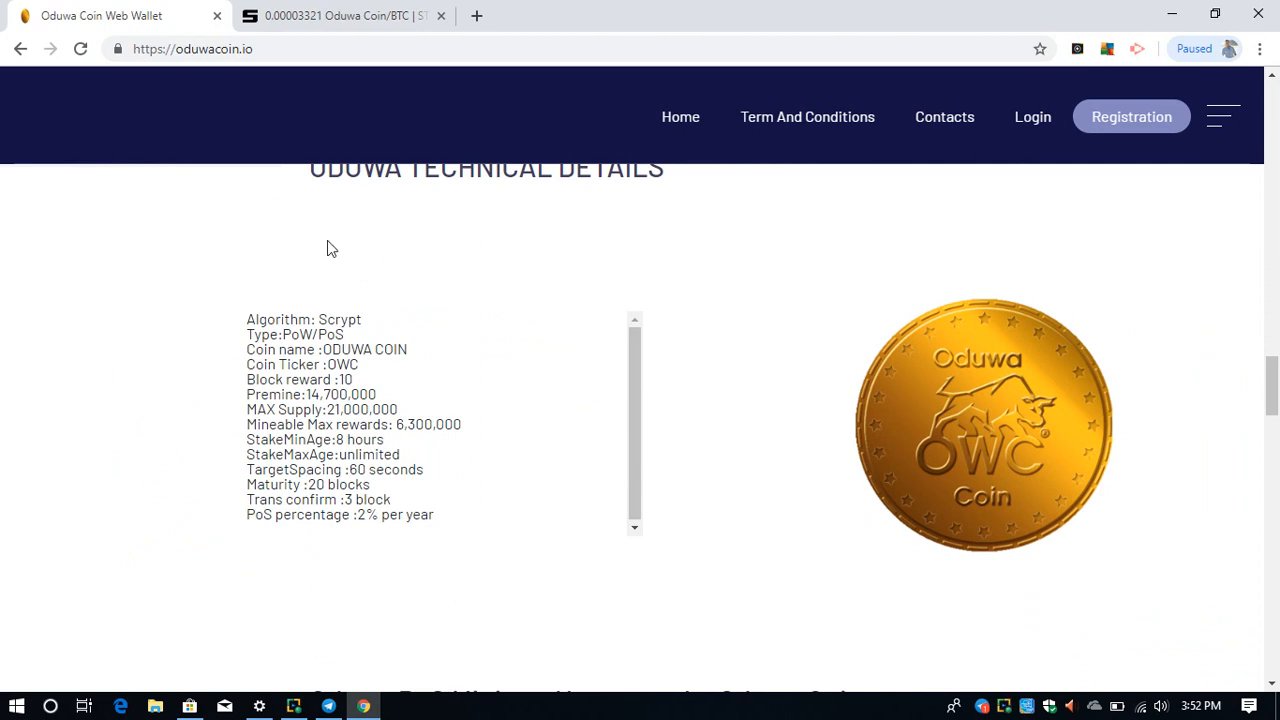
{"action": "mouse_move", "coordinate": [280, 320]}
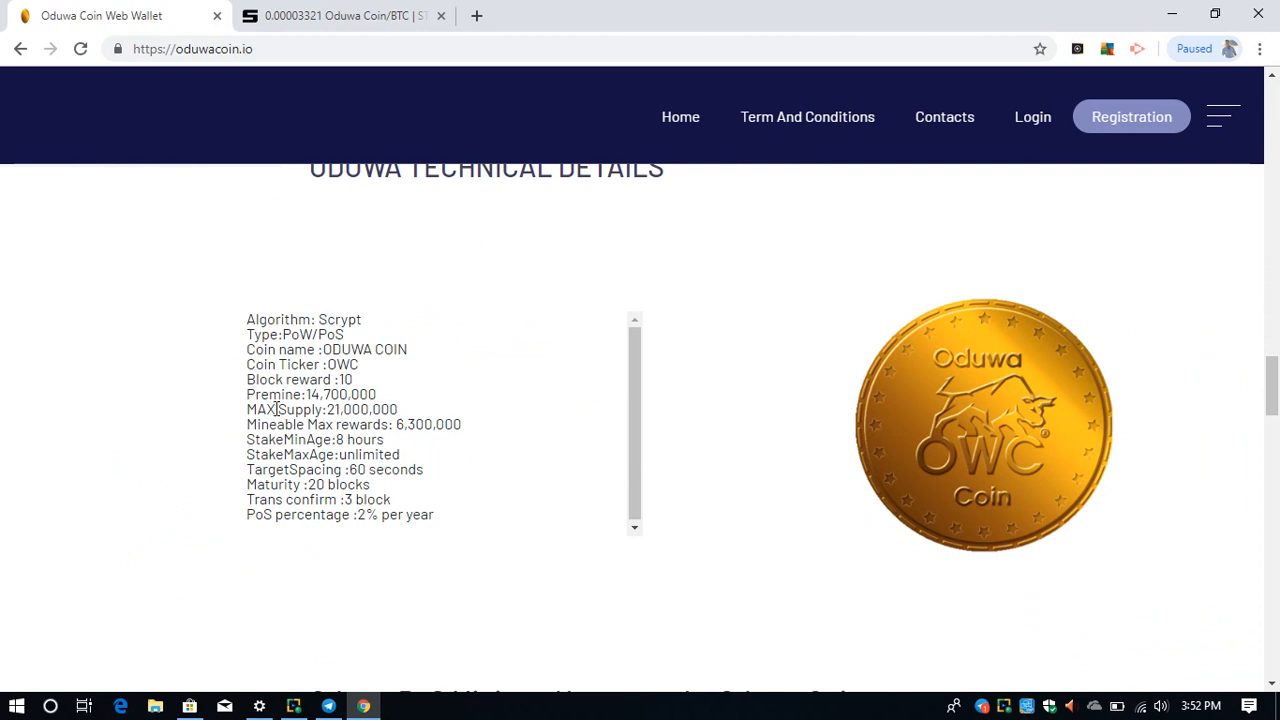
{"action": "mouse_move", "coordinate": [404, 414]}
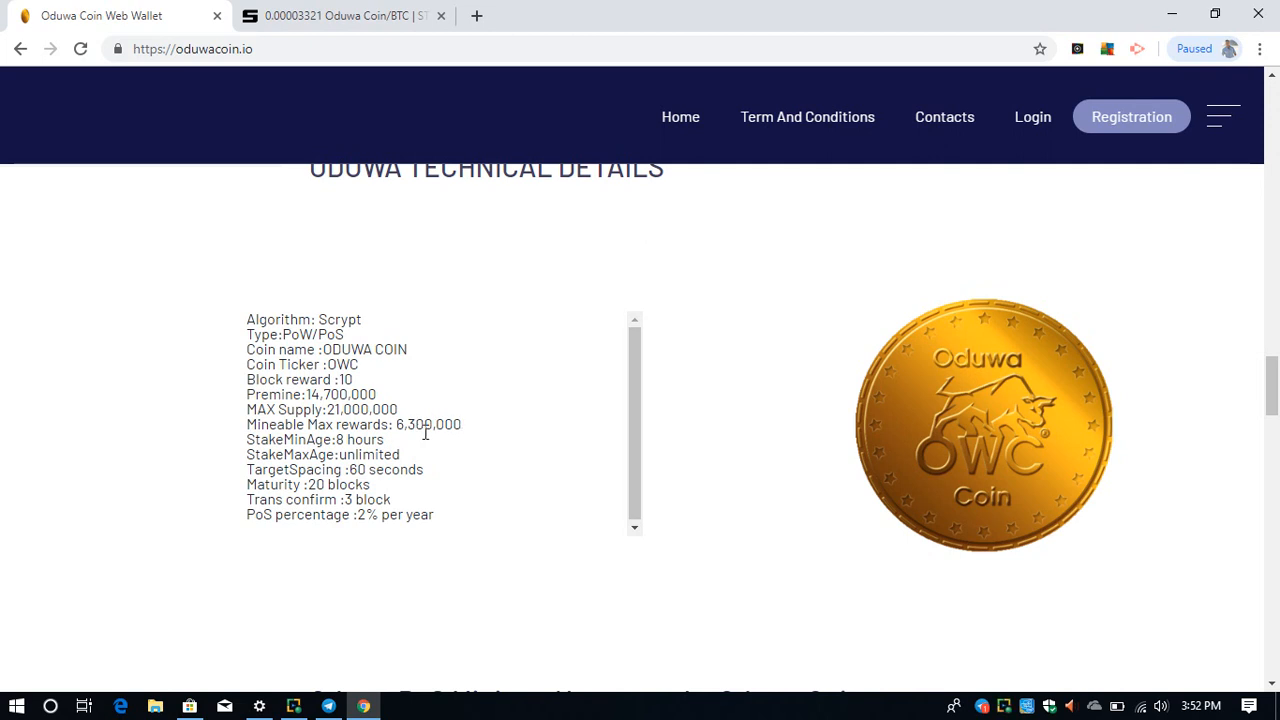
{"action": "mouse_move", "coordinate": [308, 438]}
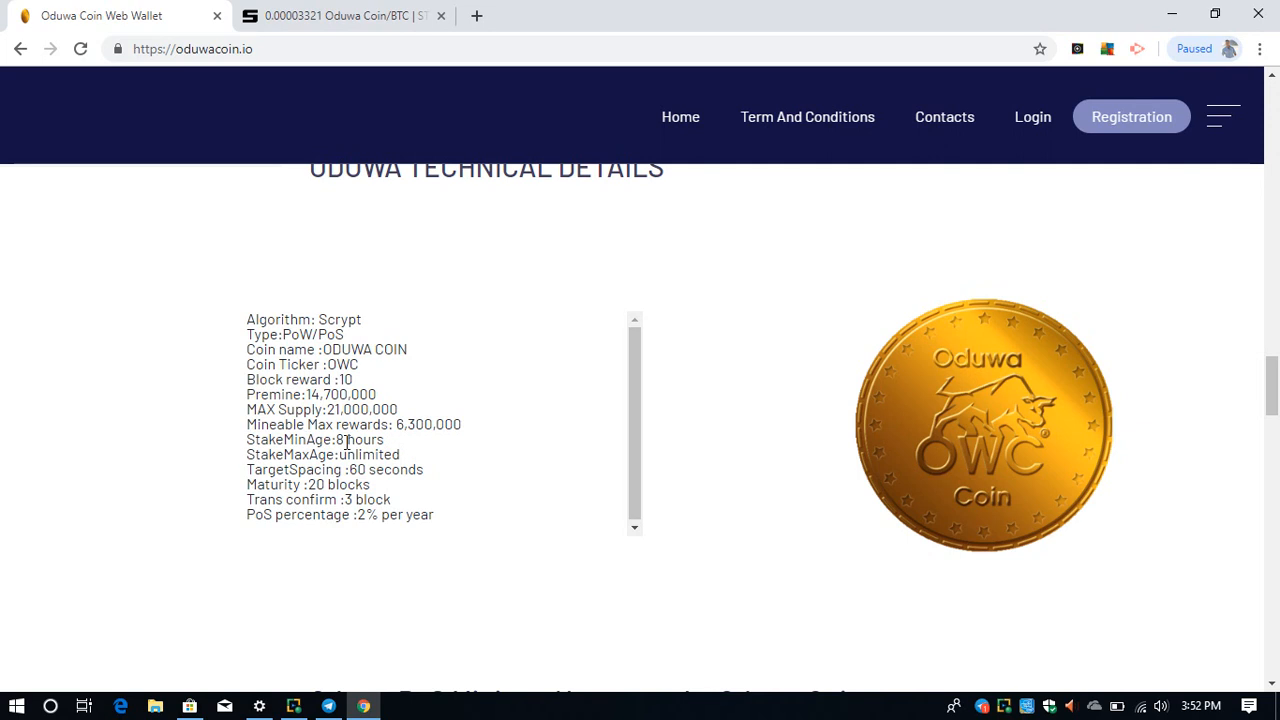
{"action": "mouse_move", "coordinate": [330, 434]}
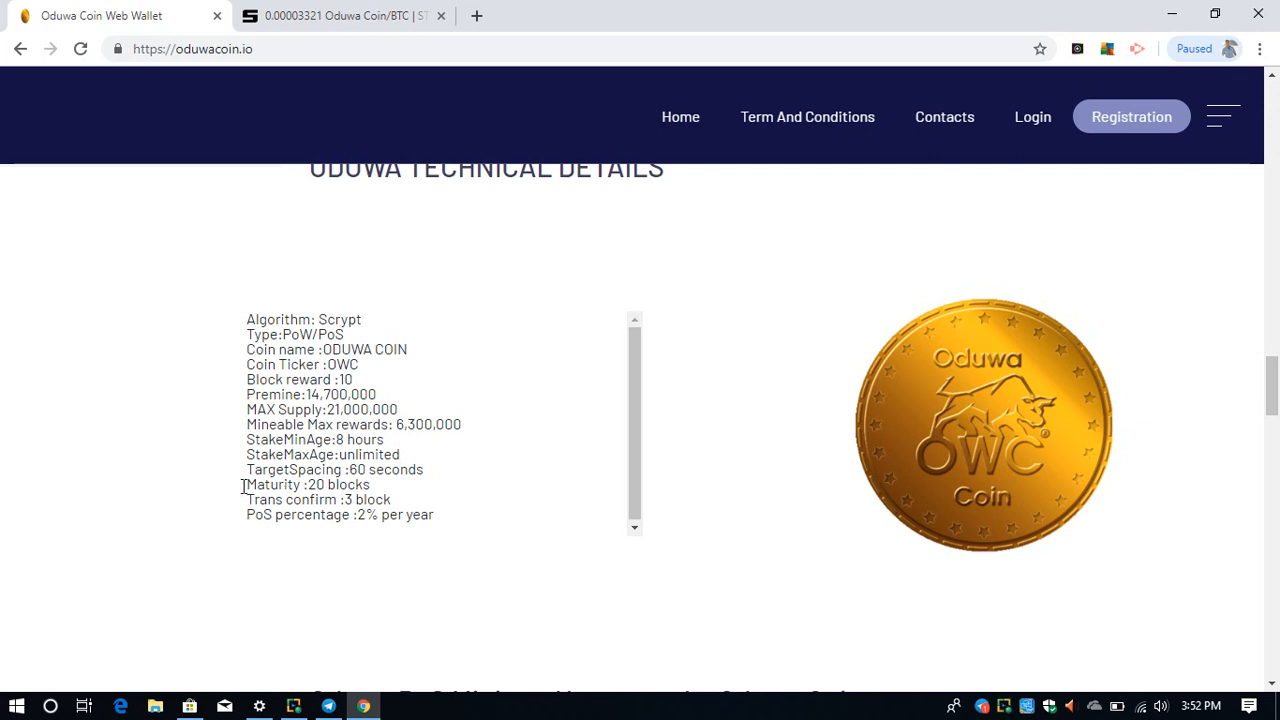
{"action": "mouse_move", "coordinate": [378, 492]}
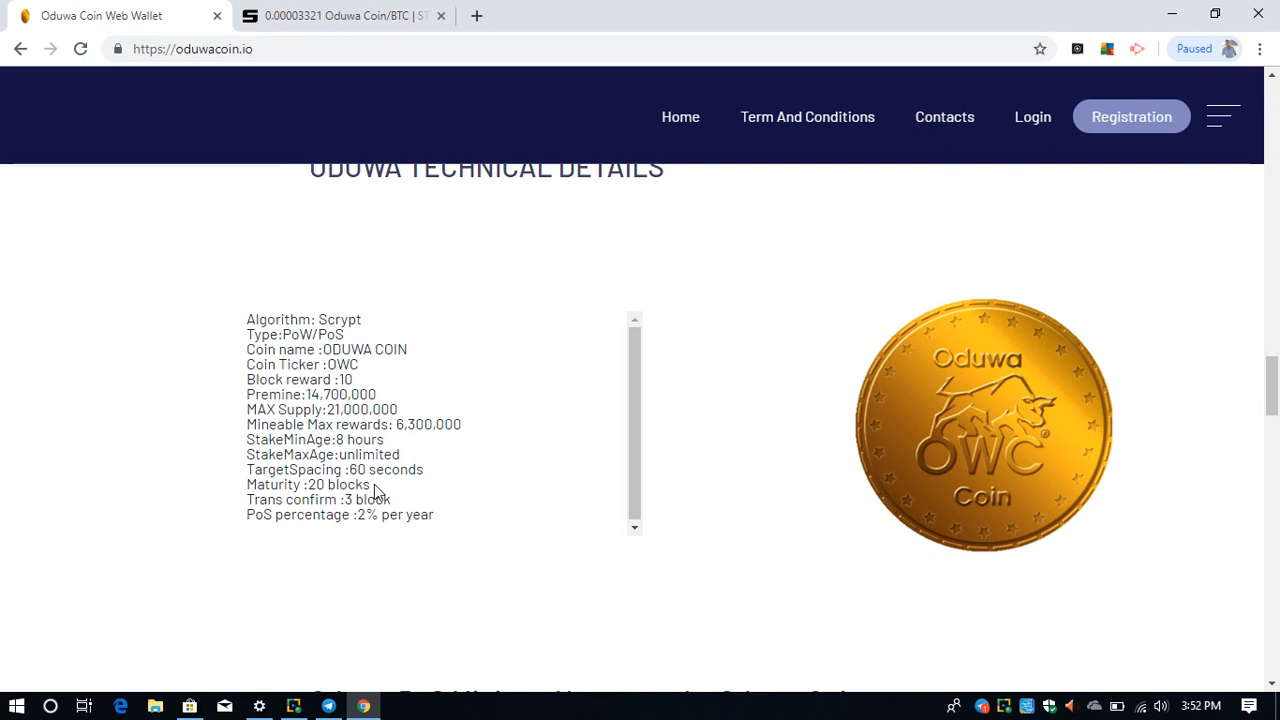
{"action": "mouse_move", "coordinate": [330, 482]}
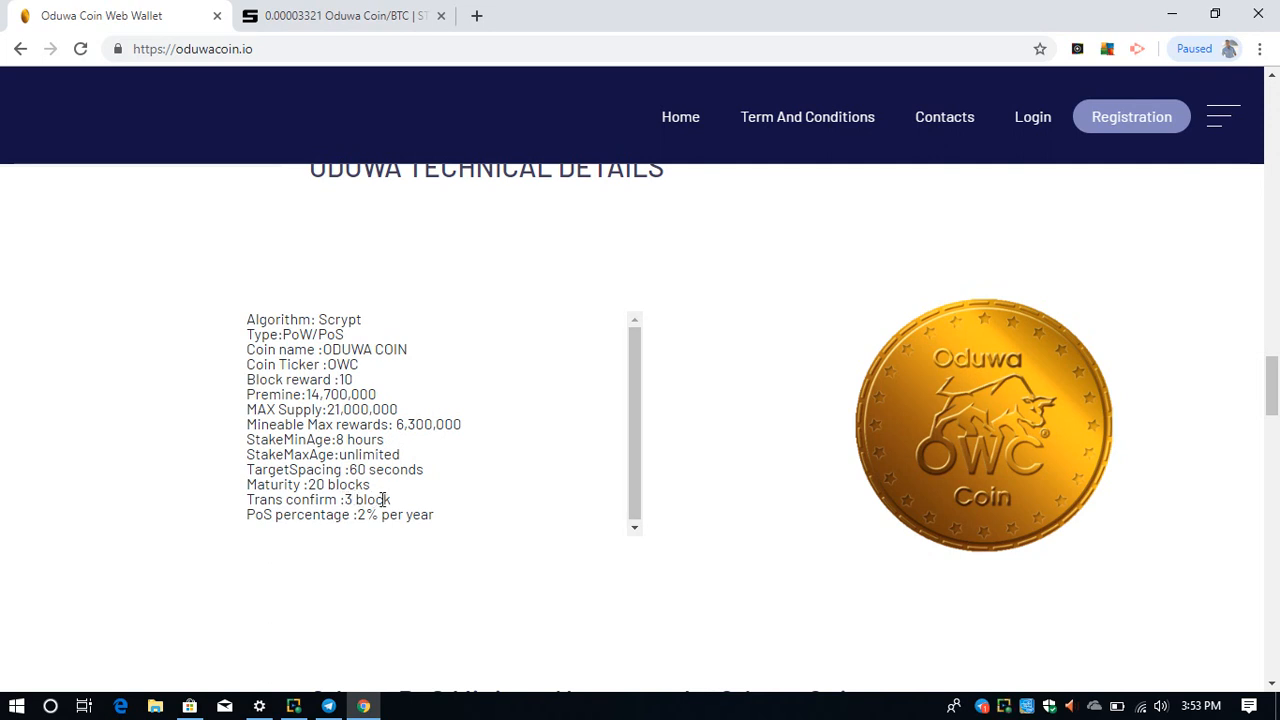
{"action": "mouse_move", "coordinate": [398, 508]}
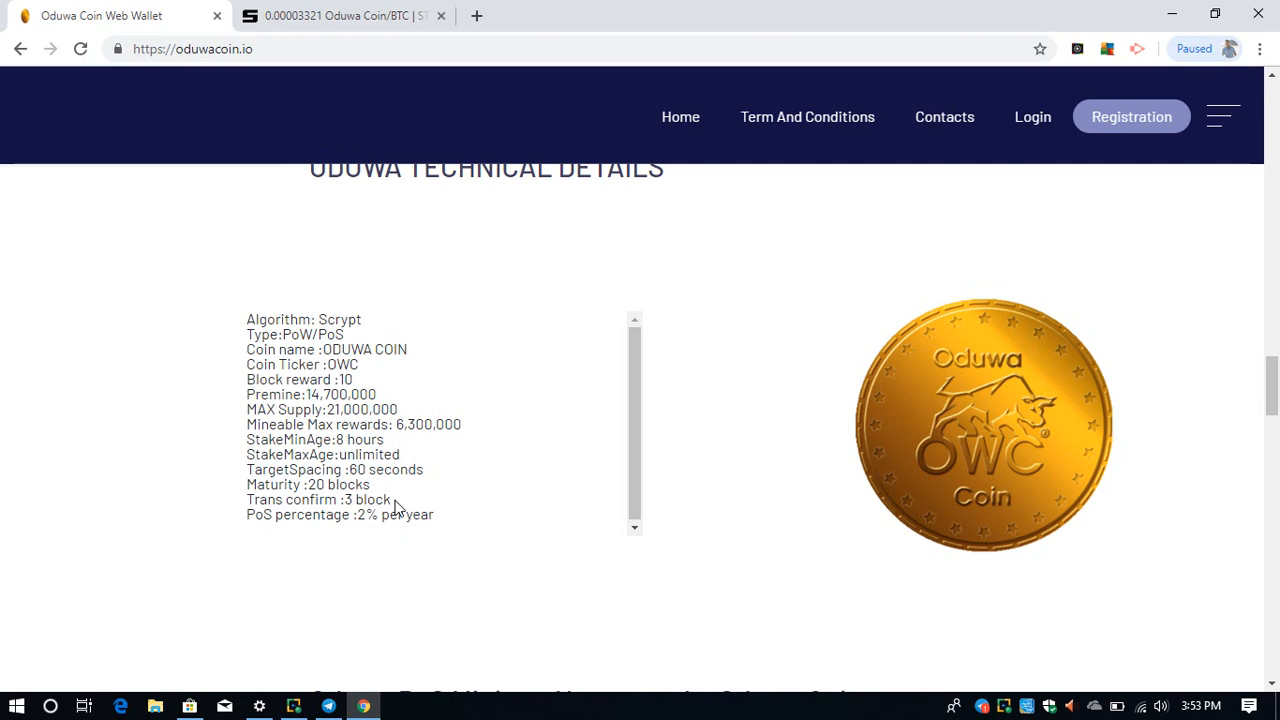
{"action": "mouse_move", "coordinate": [394, 502]}
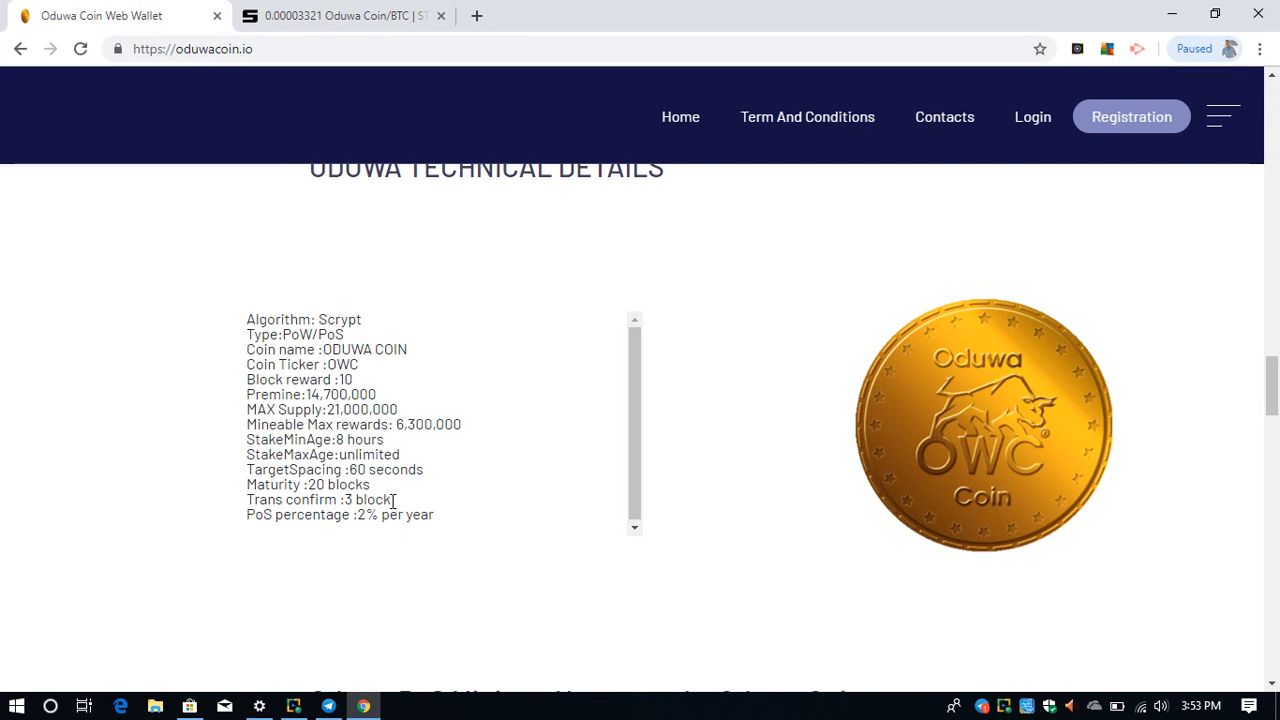
{"action": "mouse_move", "coordinate": [336, 492]}
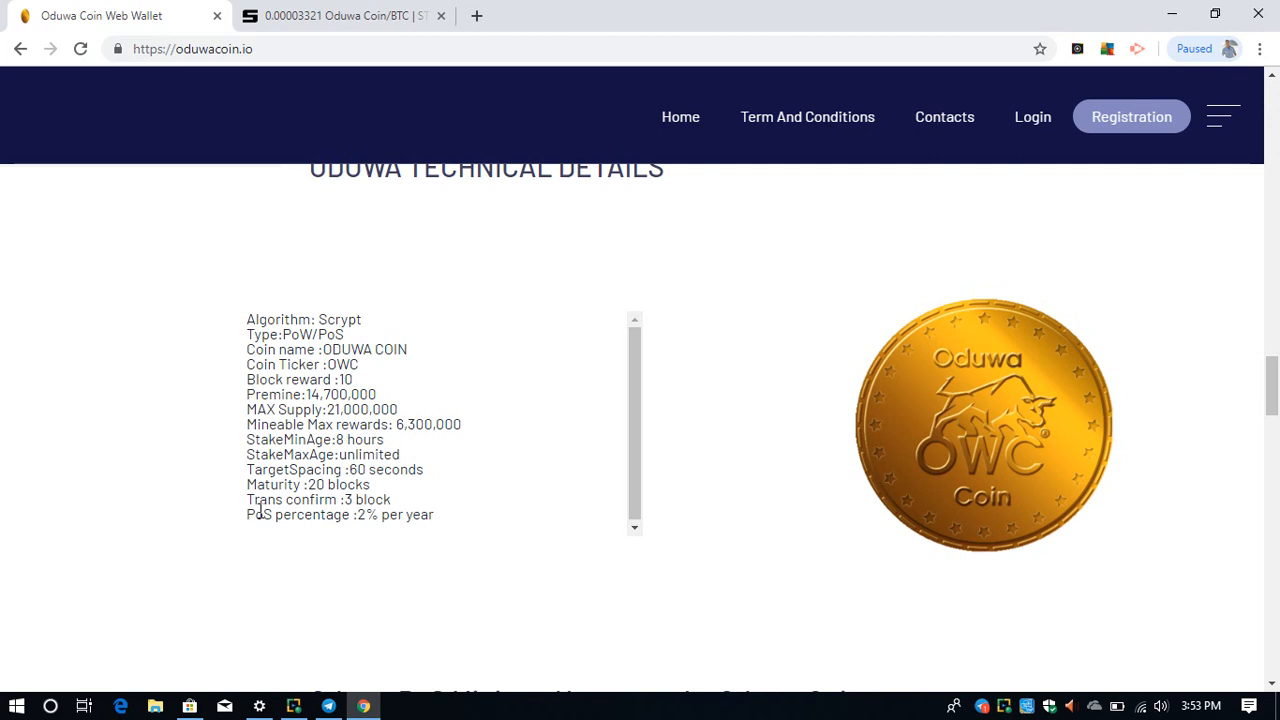
{"action": "mouse_move", "coordinate": [360, 512]}
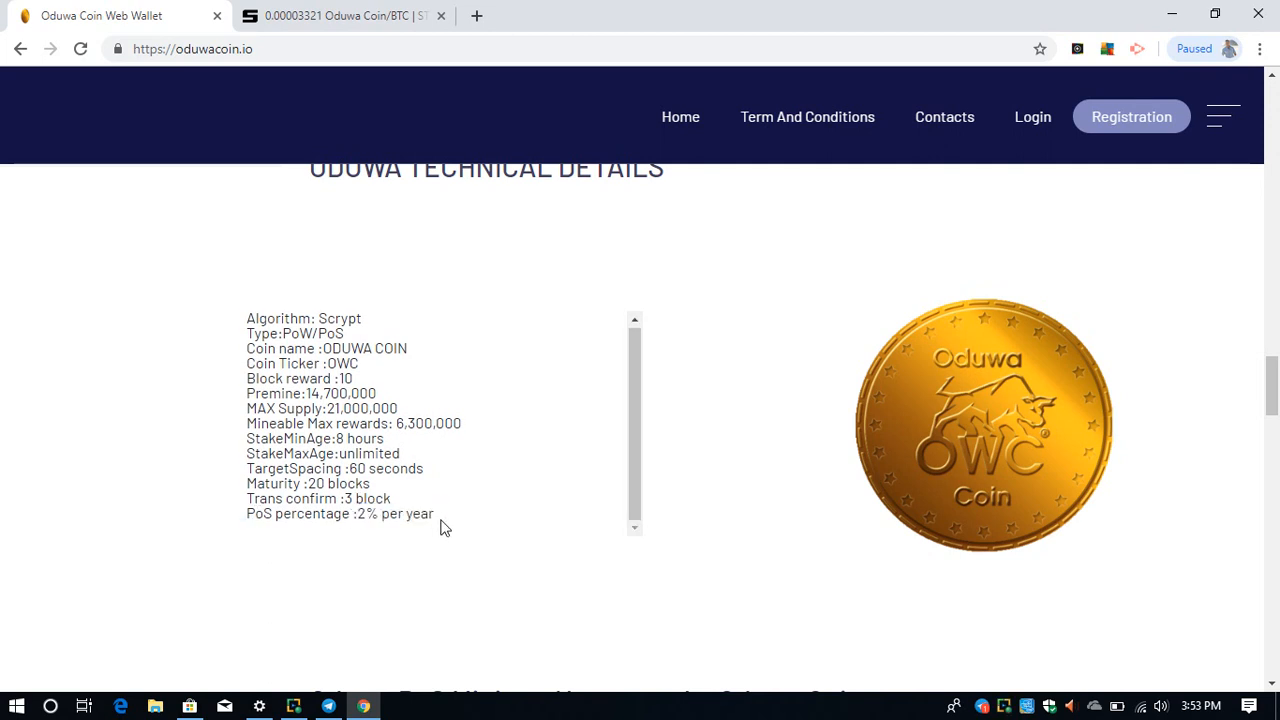
{"action": "double_click", "coordinate": [394, 512]}
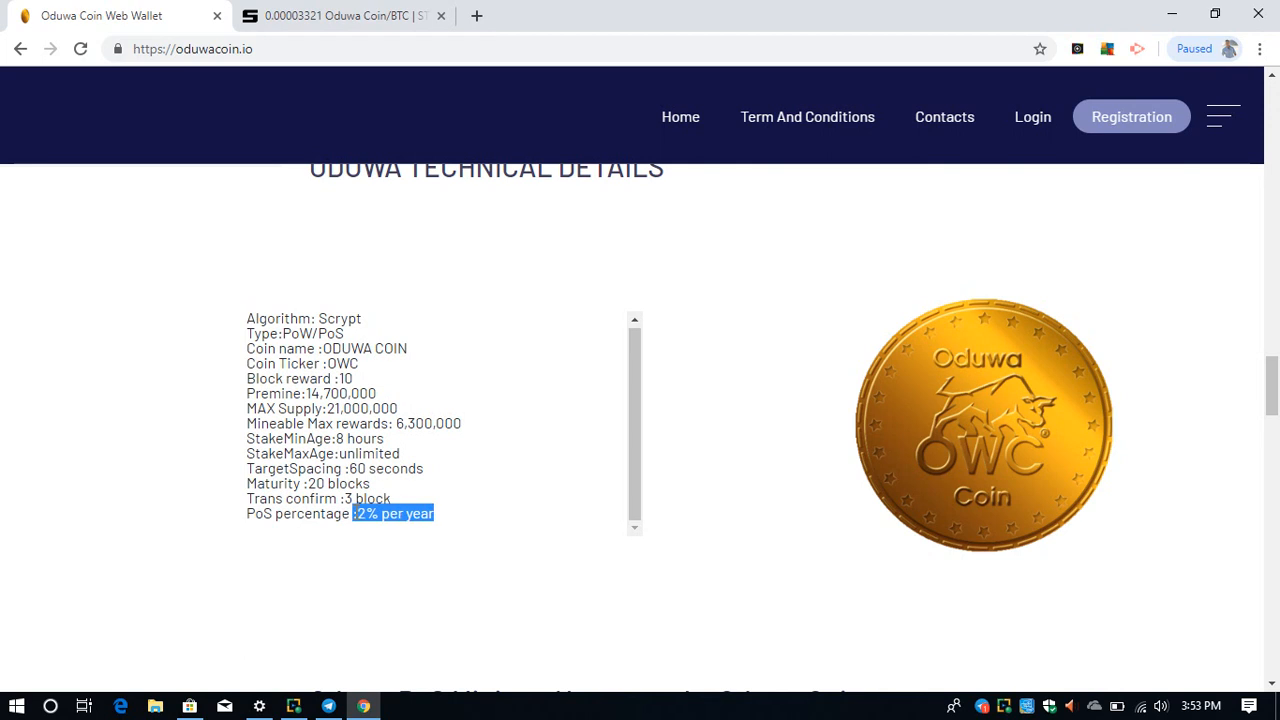
{"action": "left_click", "coordinate": [420, 512]}
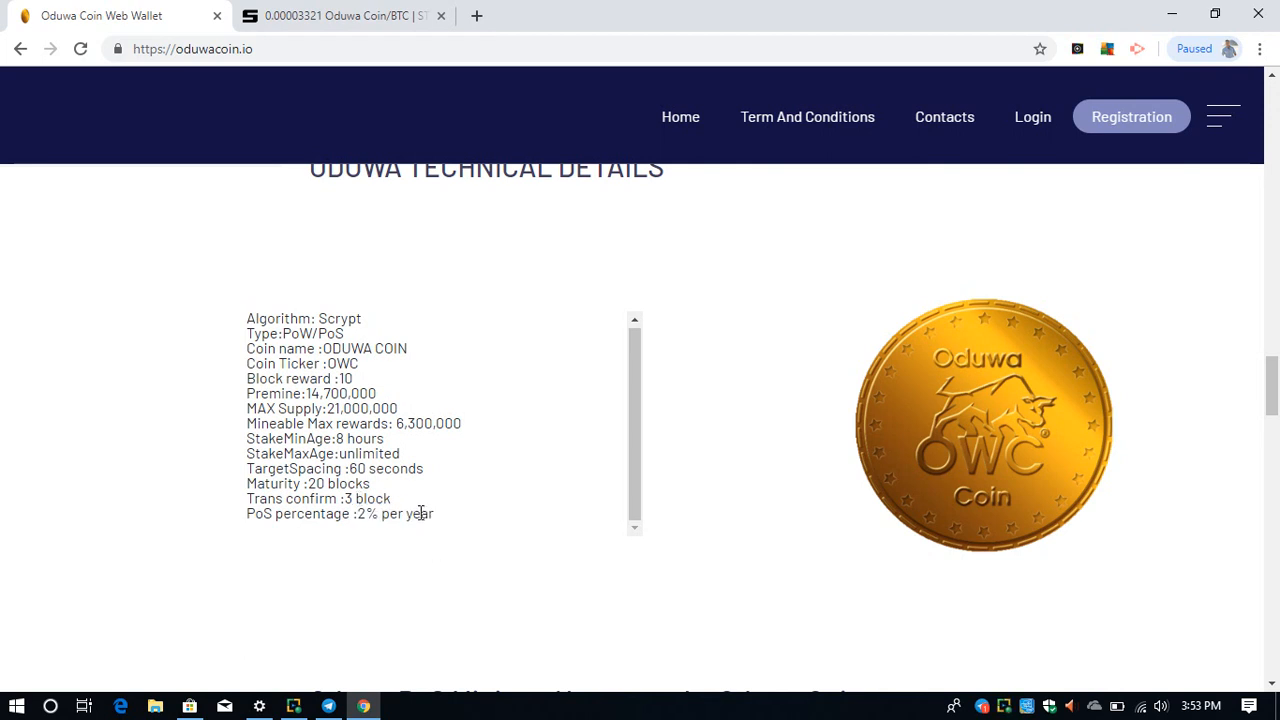
{"action": "mouse_move", "coordinate": [438, 524]}
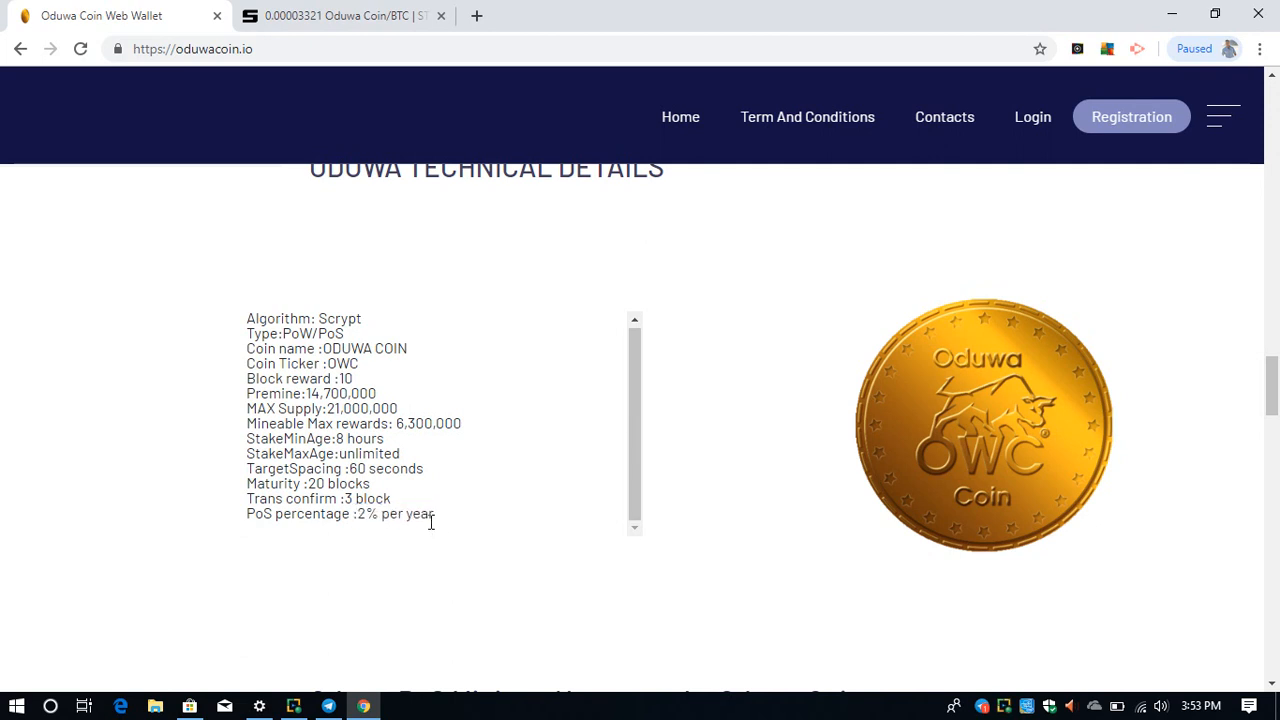
{"action": "double_click", "coordinate": [396, 512]}
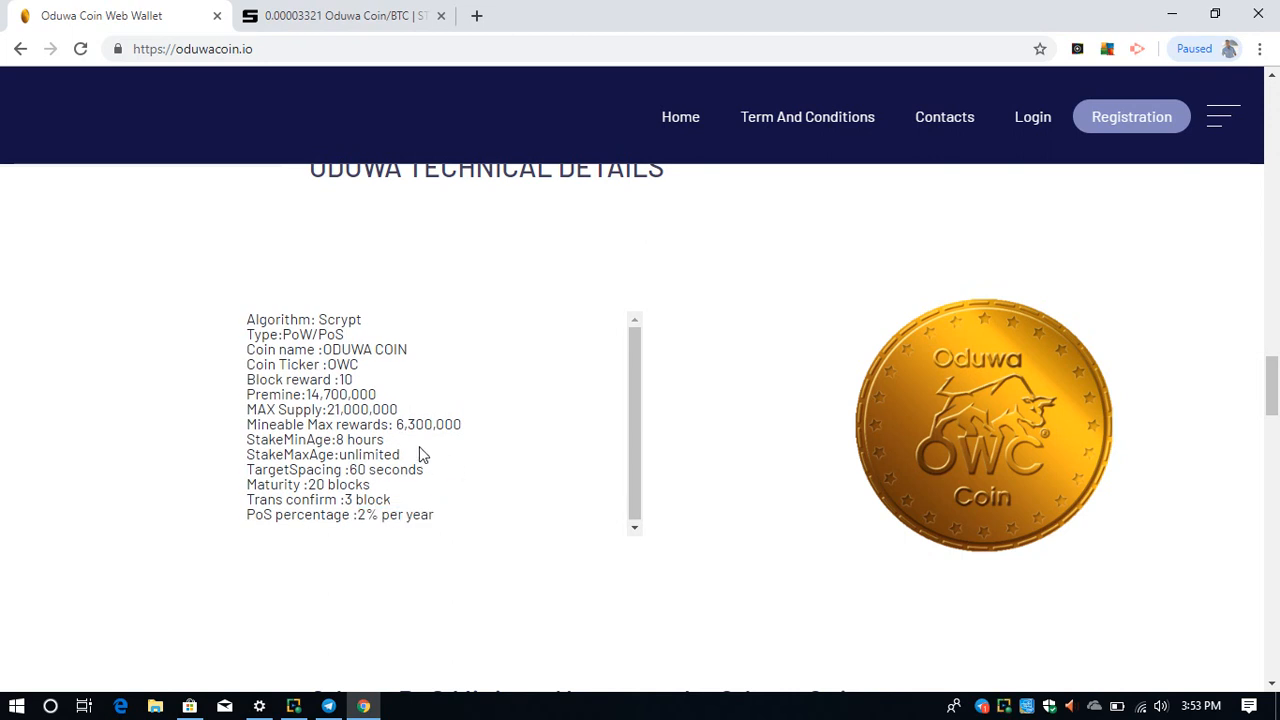
Start downloading OduwaCoin-qt-windows.zip from its GitHub file page
{"action": "scroll", "scroll_direction": "down", "scroll_amount": 3}
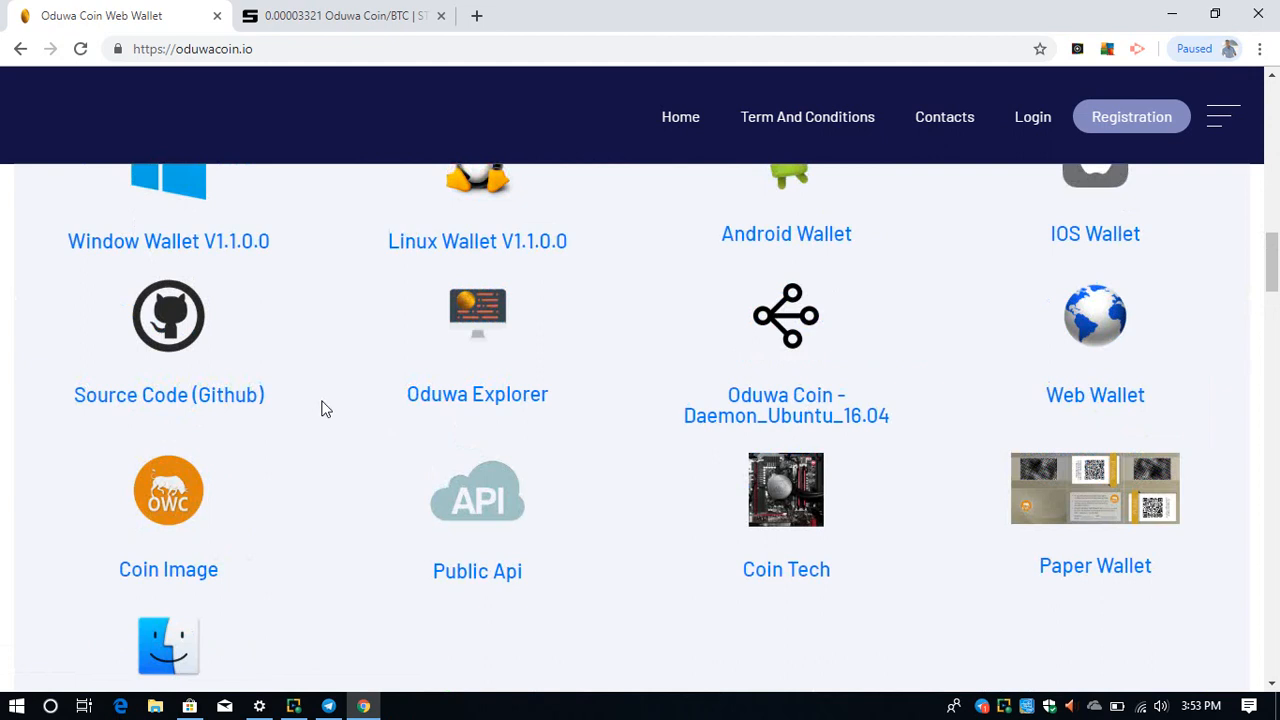
{"action": "scroll", "scroll_direction": "up", "scroll_amount": 3}
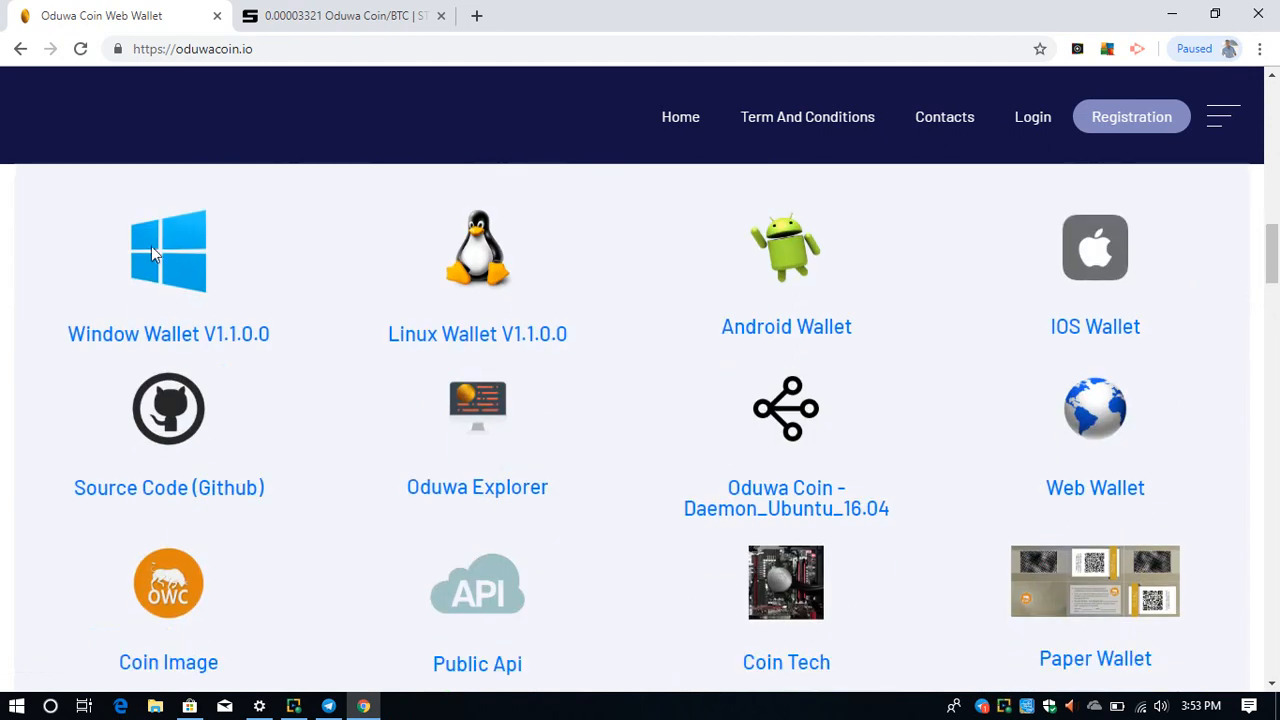
{"action": "mouse_move", "coordinate": [96, 340]}
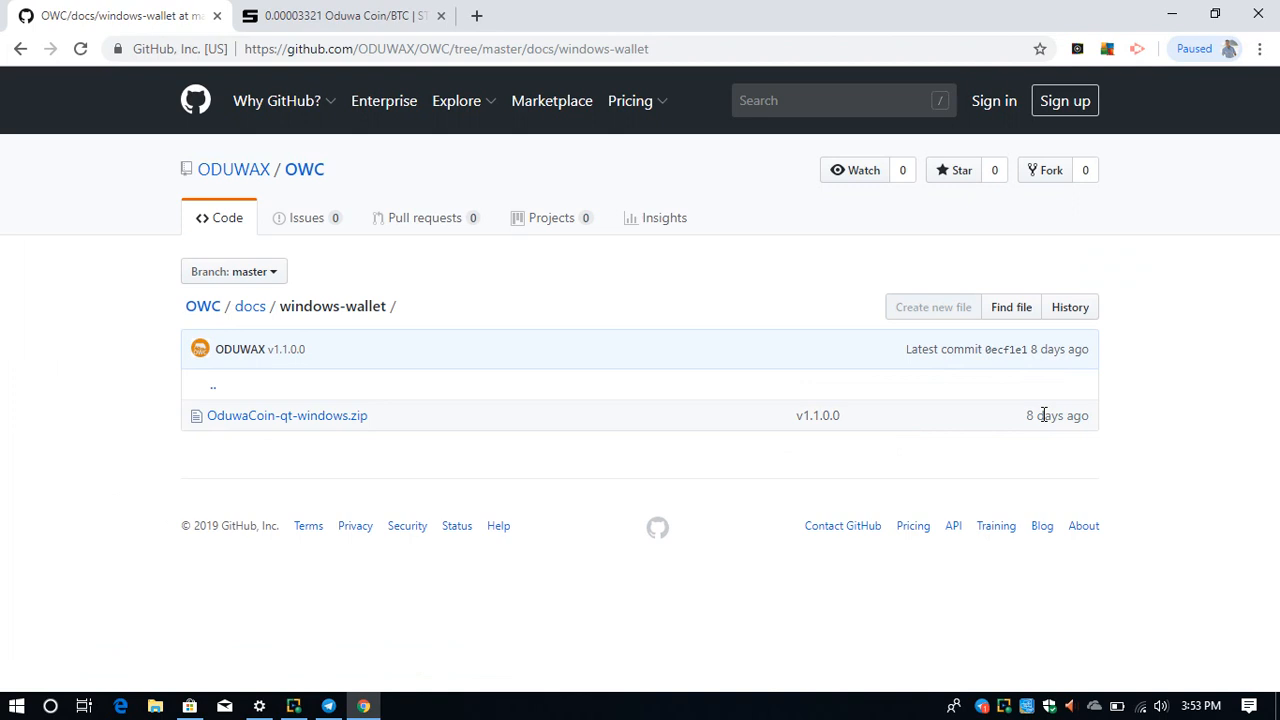
{"action": "mouse_move", "coordinate": [816, 414]}
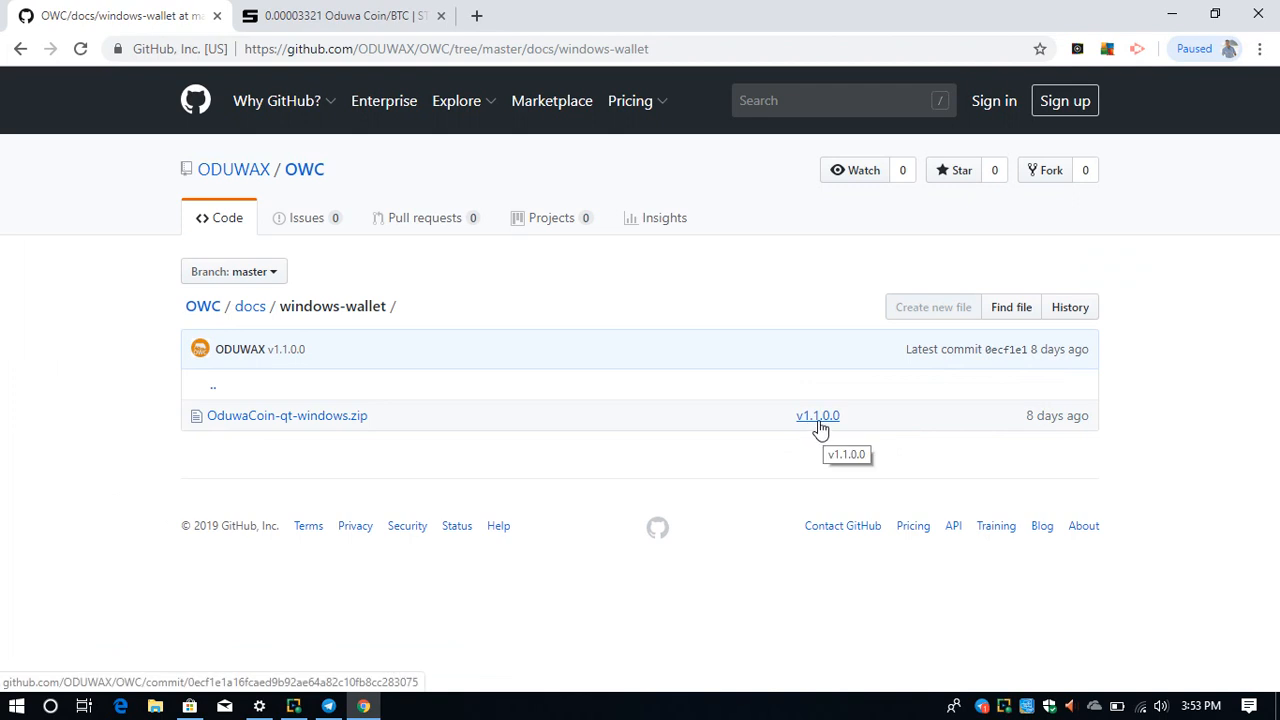
{"action": "mouse_move", "coordinate": [284, 412]}
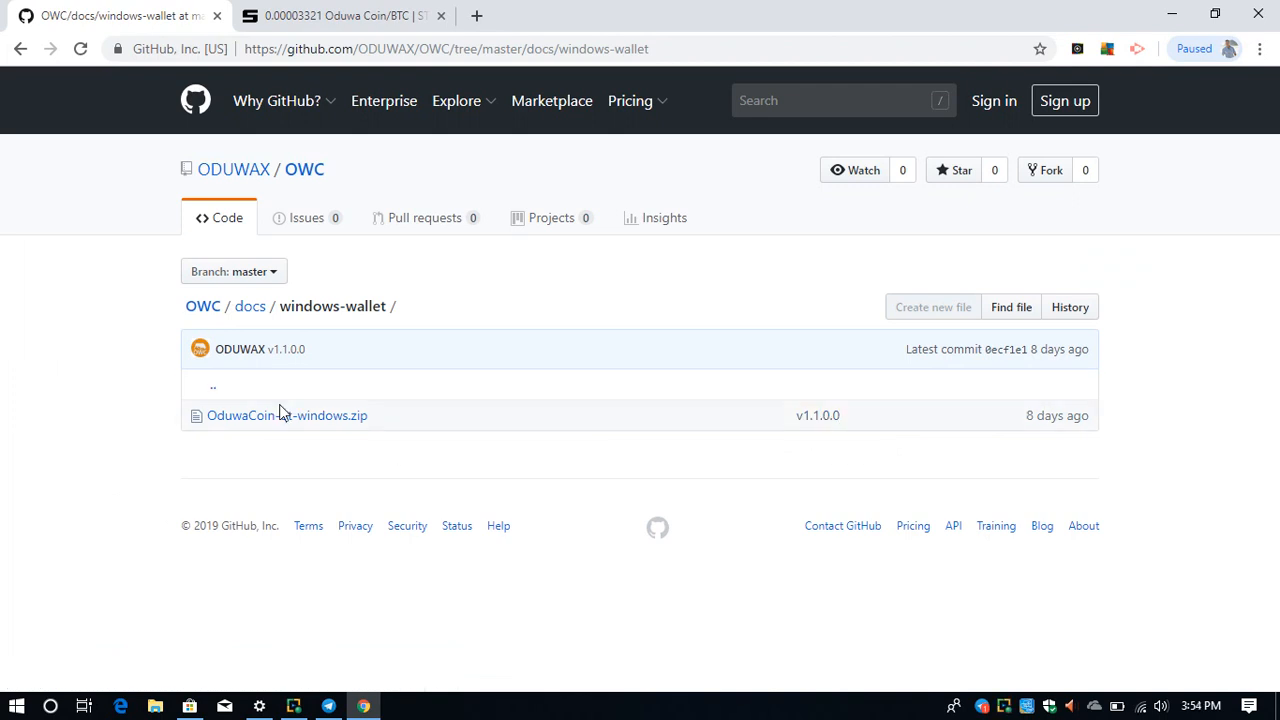
{"action": "left_click", "coordinate": [288, 414]}
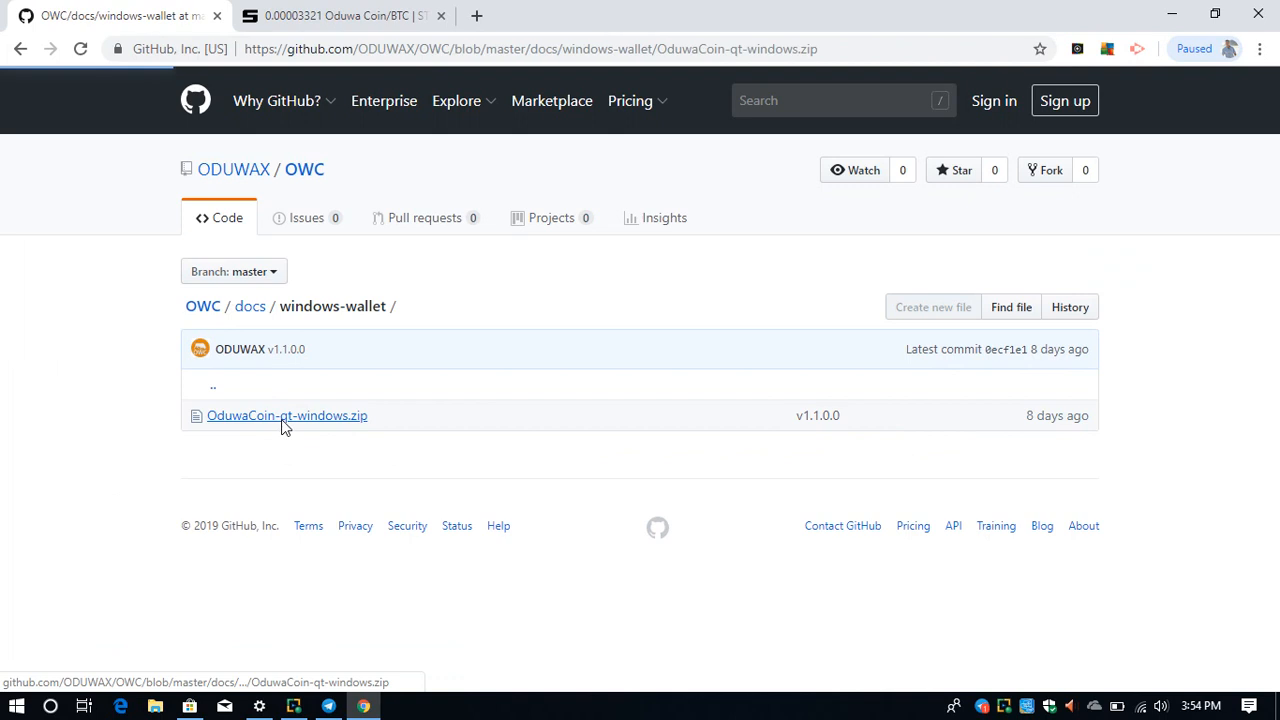
{"action": "left_click", "coordinate": [288, 414]}
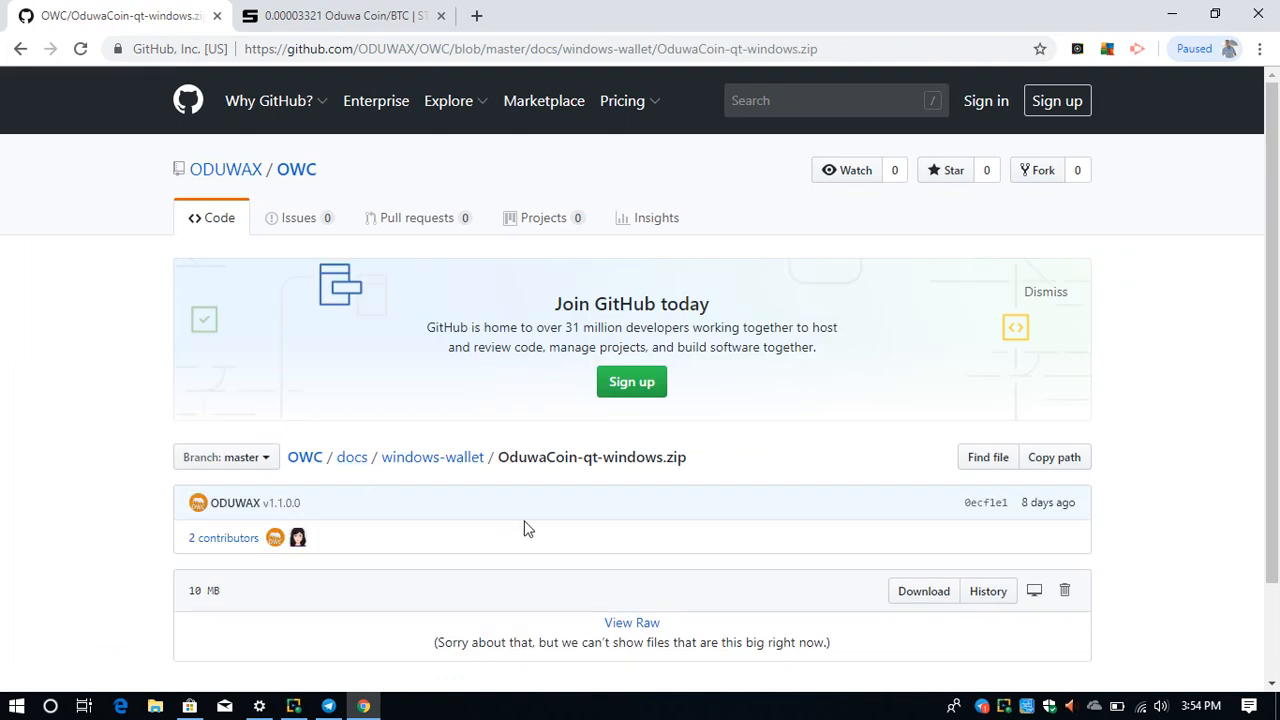
{"action": "left_click", "coordinate": [922, 590]}
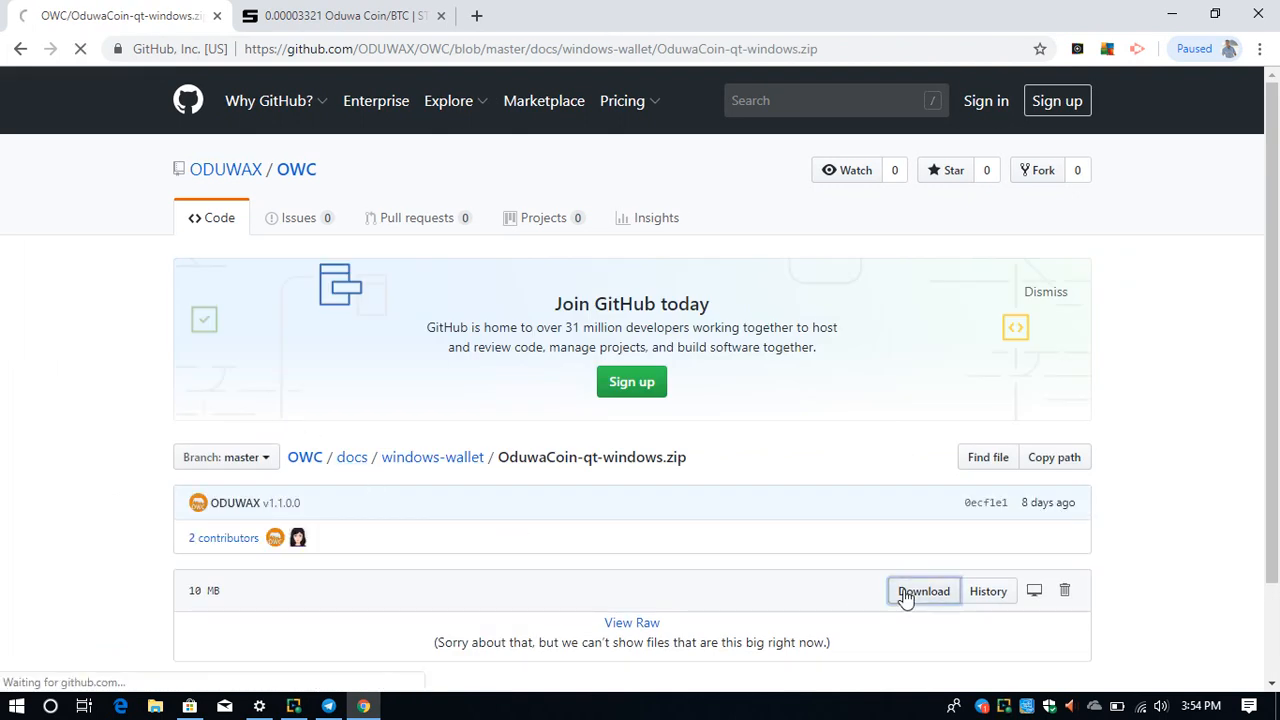
{"action": "left_click", "coordinate": [924, 590]}
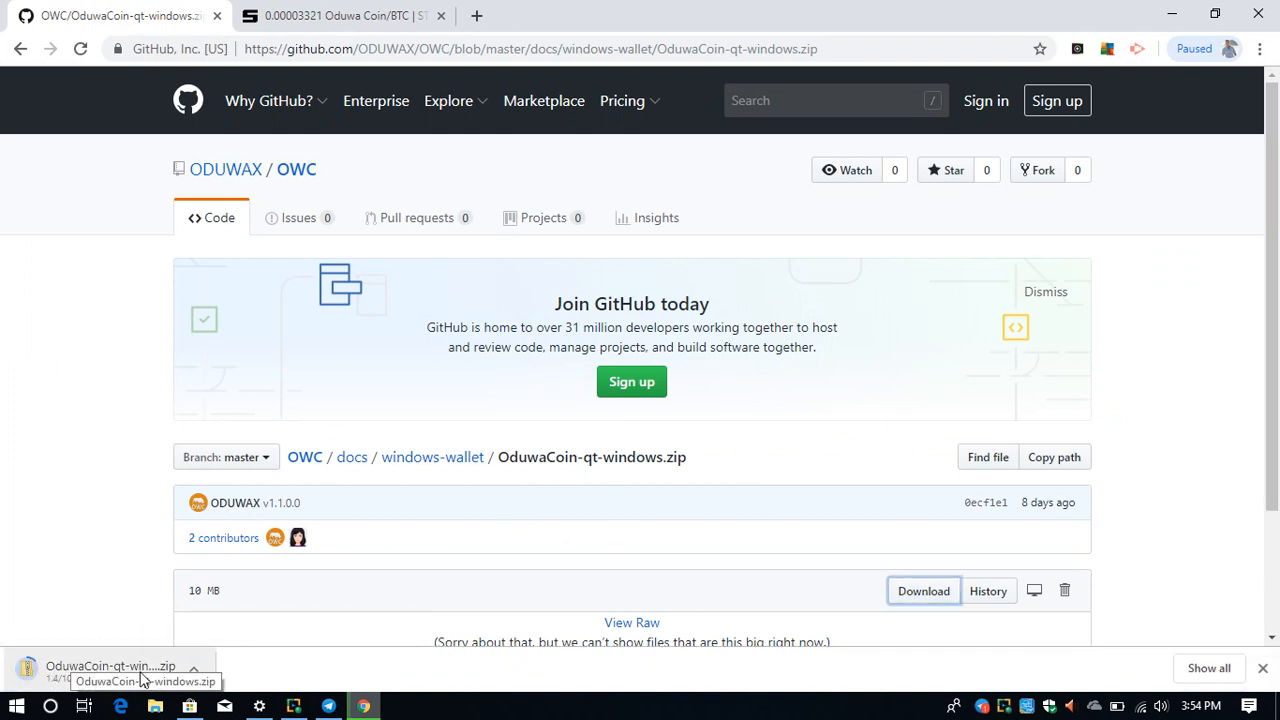
Set the downloading wallet zip to open automatically when finished
{"action": "left_click", "coordinate": [194, 670]}
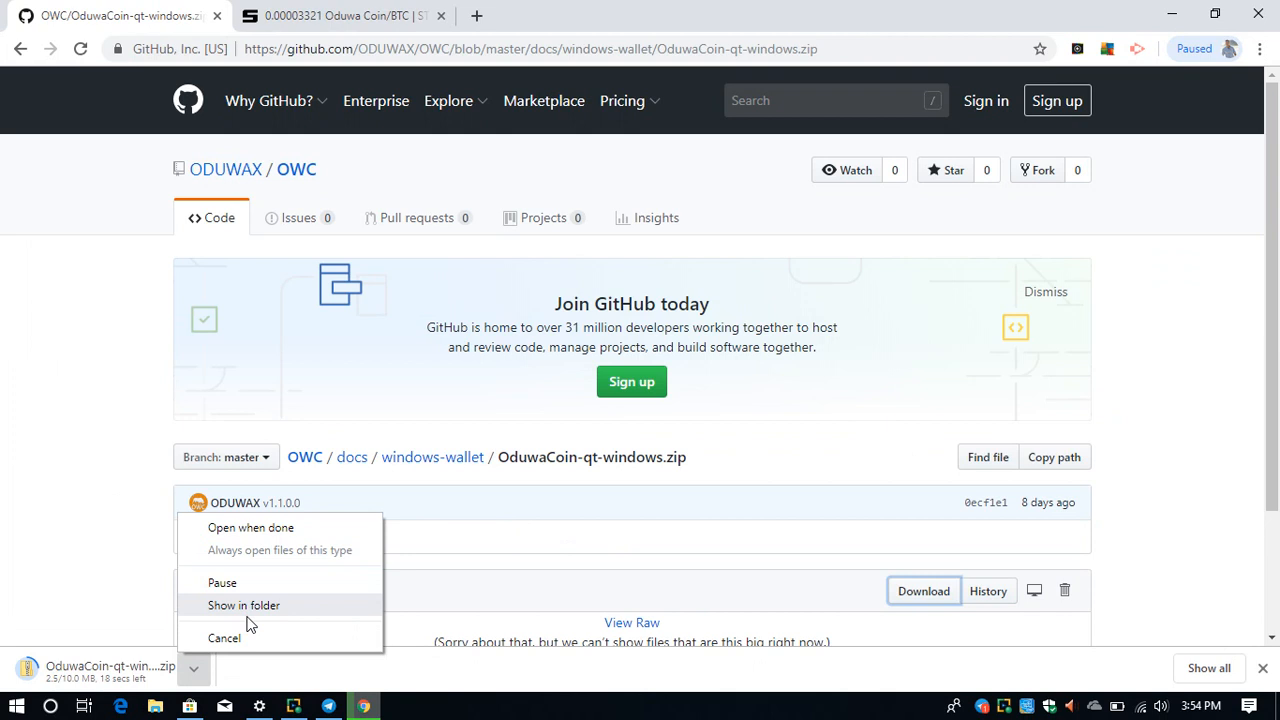
{"action": "mouse_move", "coordinate": [258, 540]}
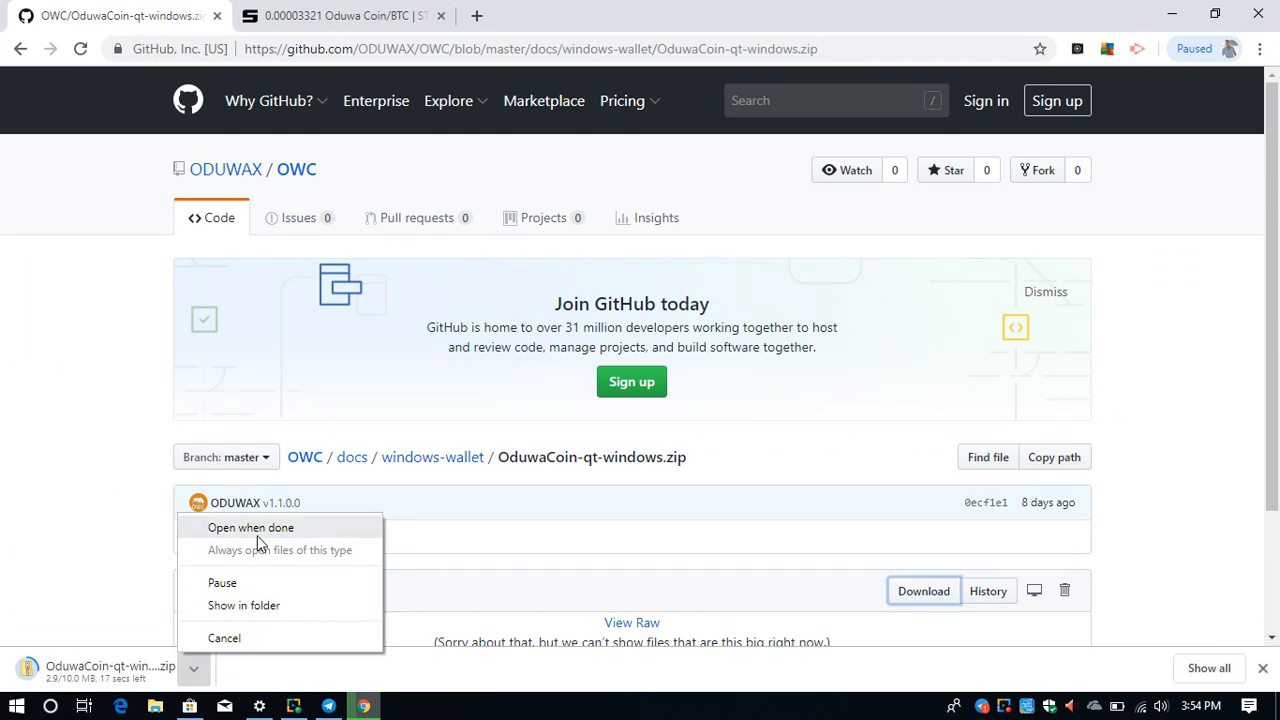
{"action": "left_click", "coordinate": [250, 528]}
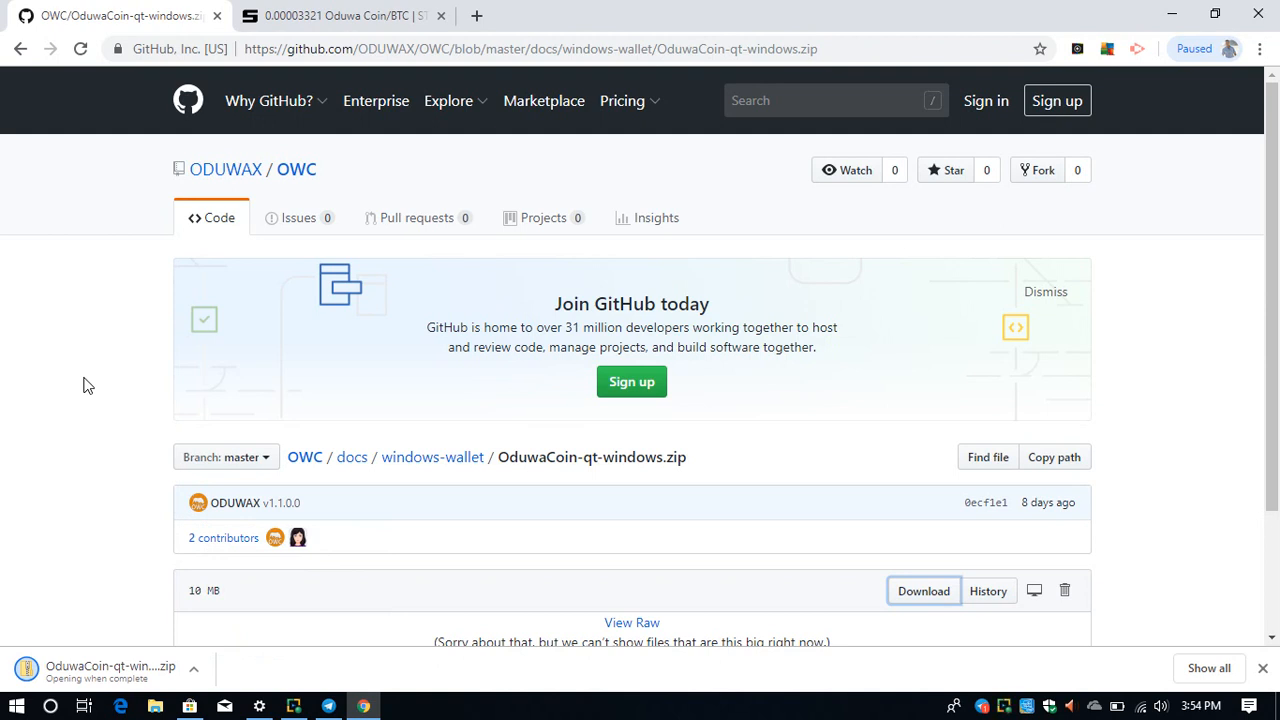
{"action": "mouse_move", "coordinate": [44, 390]}
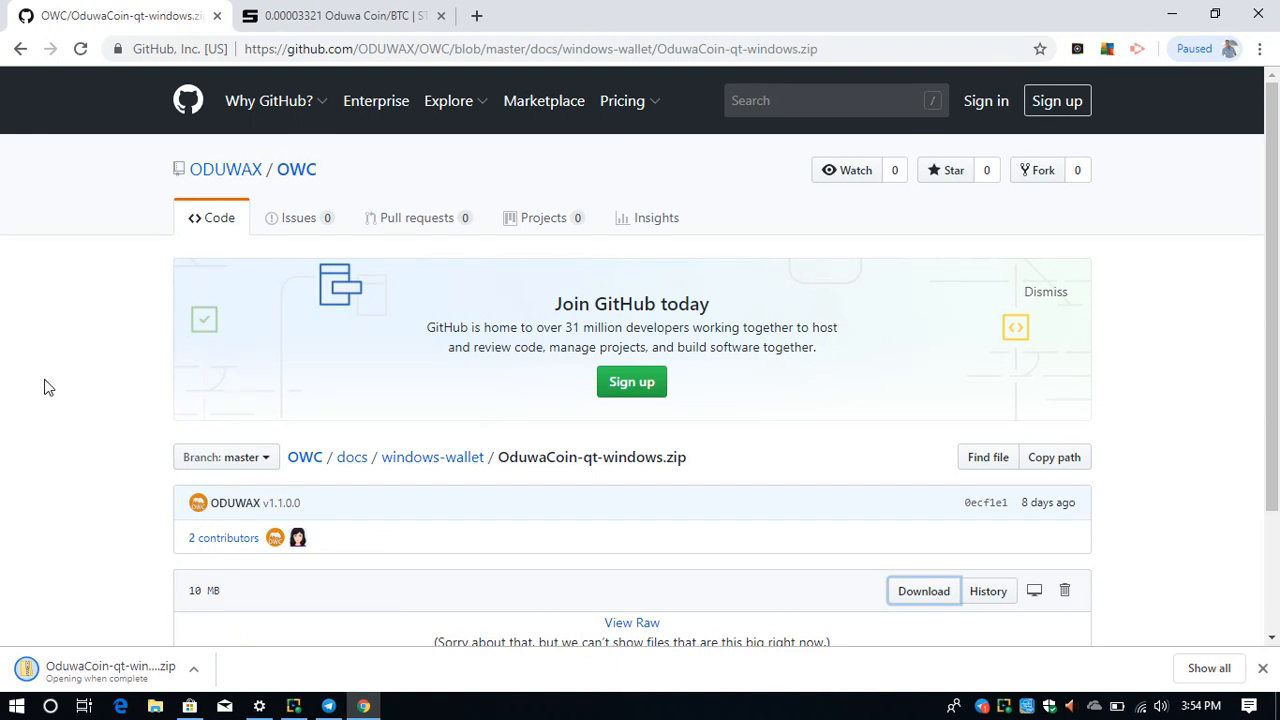
{"action": "mouse_move", "coordinate": [44, 364]}
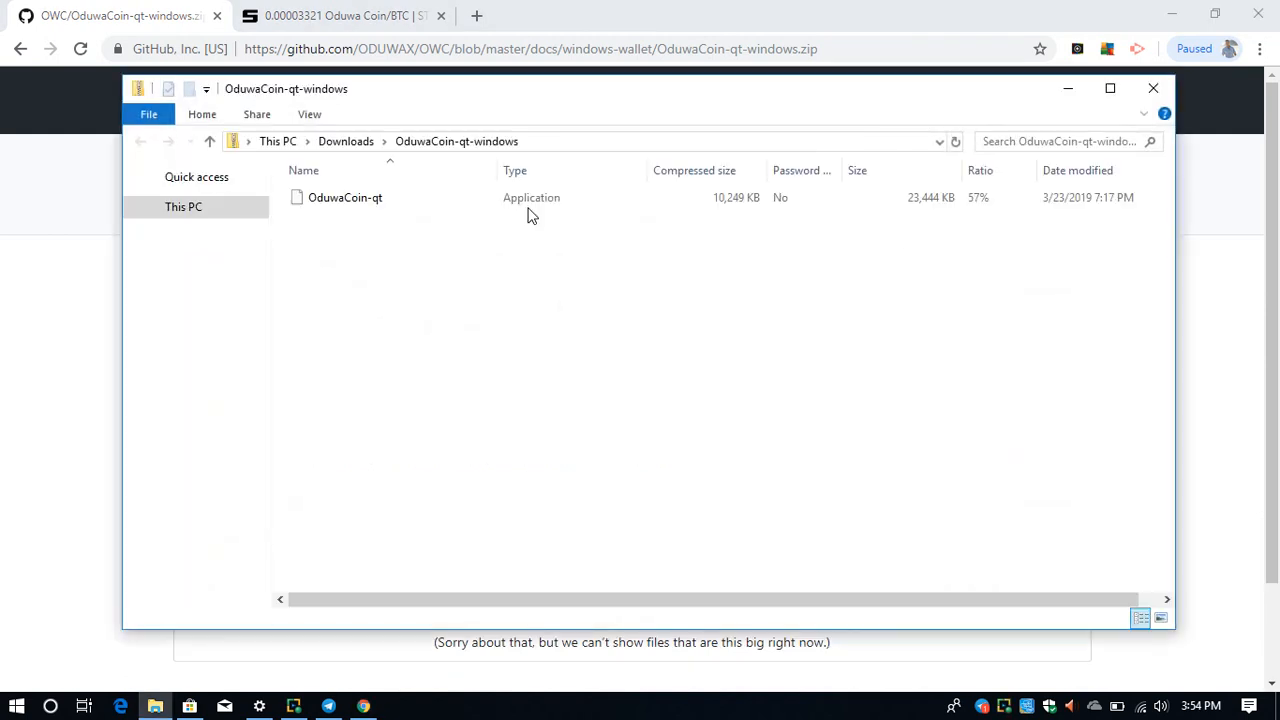
Select the OduwaCoin-qt application inside the downloaded zip archive
{"action": "left_click", "coordinate": [344, 198]}
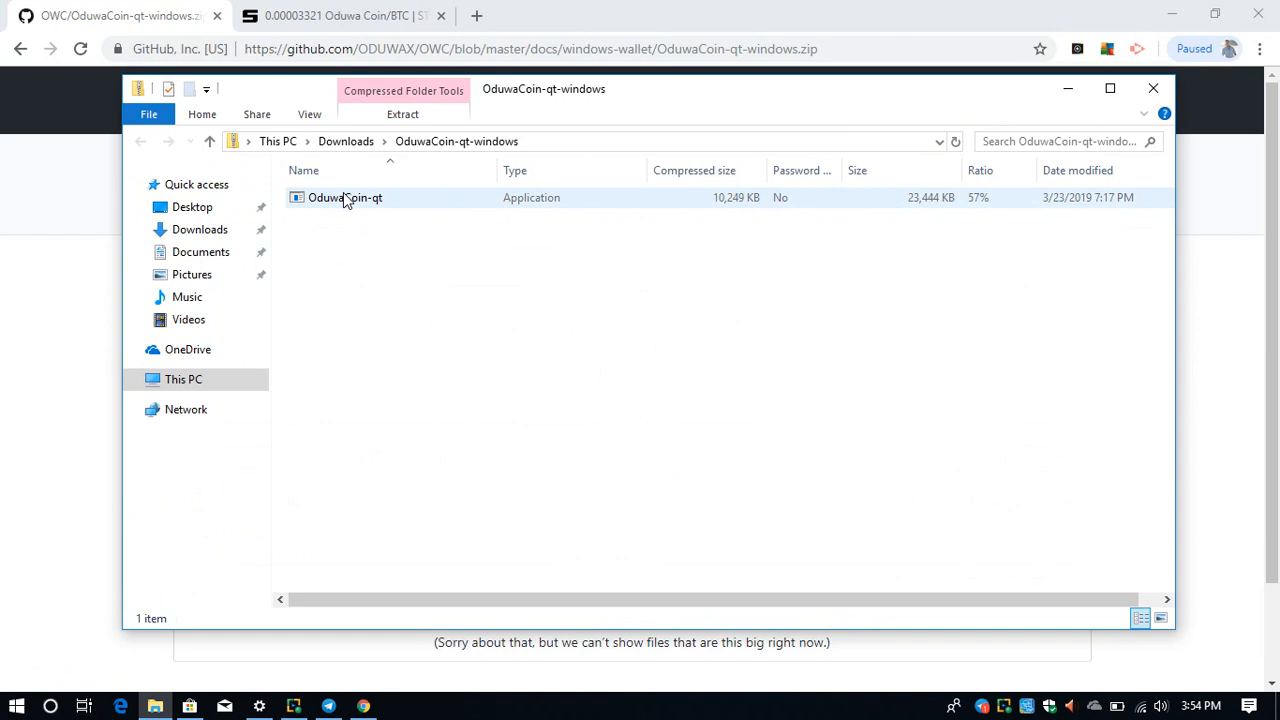
{"action": "left_click", "coordinate": [344, 198]}
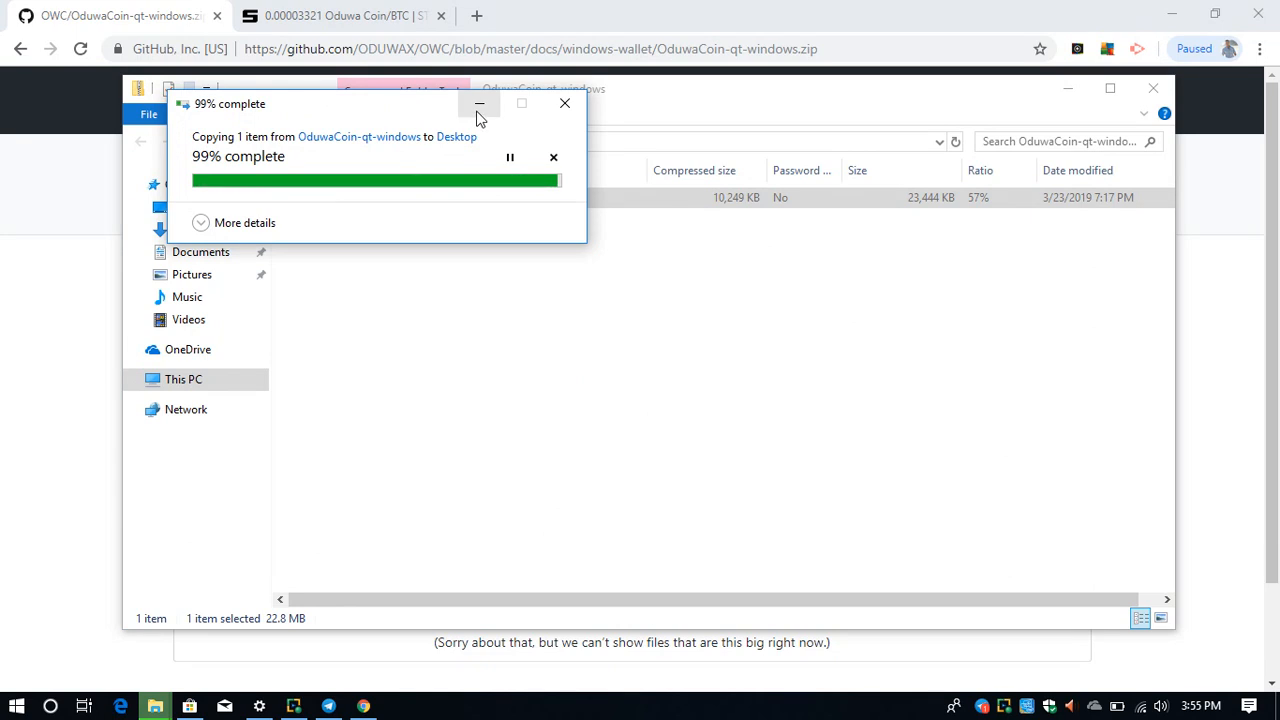
{"action": "mouse_move", "coordinate": [480, 104]}
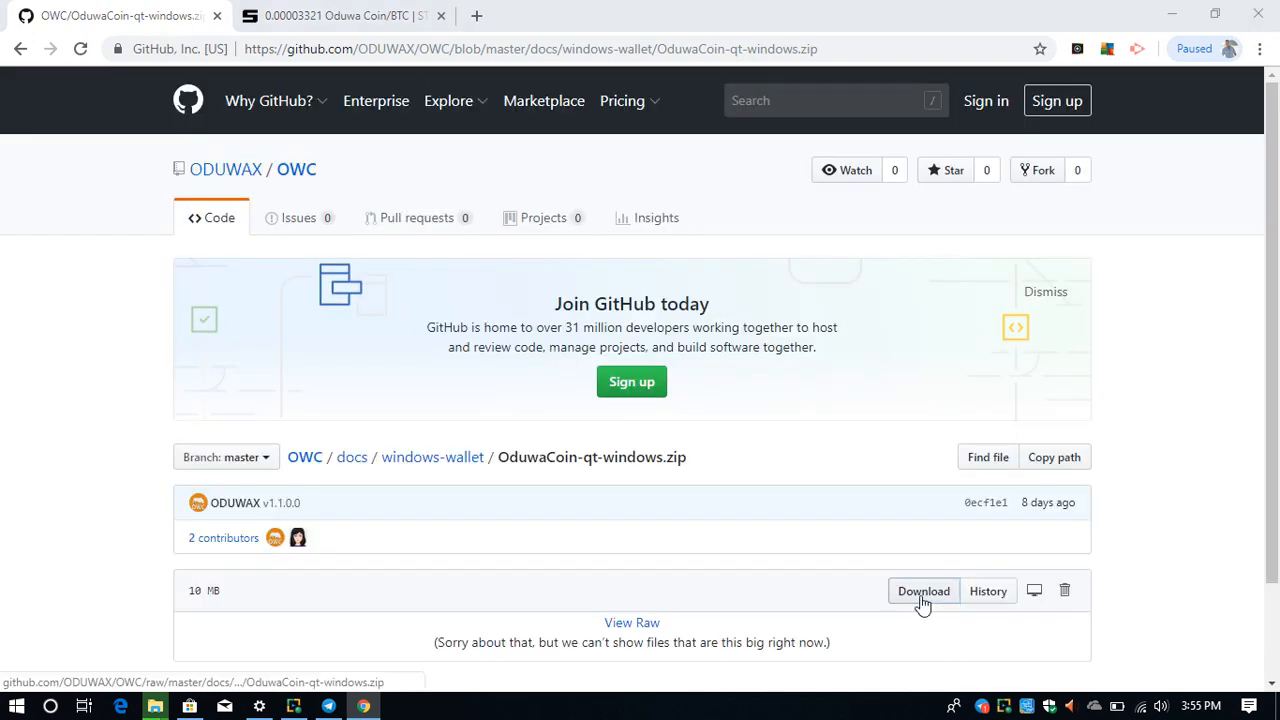
Run the unrecognized OduwaCoin-qt app anyway past the SmartScreen warning
{"action": "scroll", "scroll_direction": "down", "scroll_amount": 3}
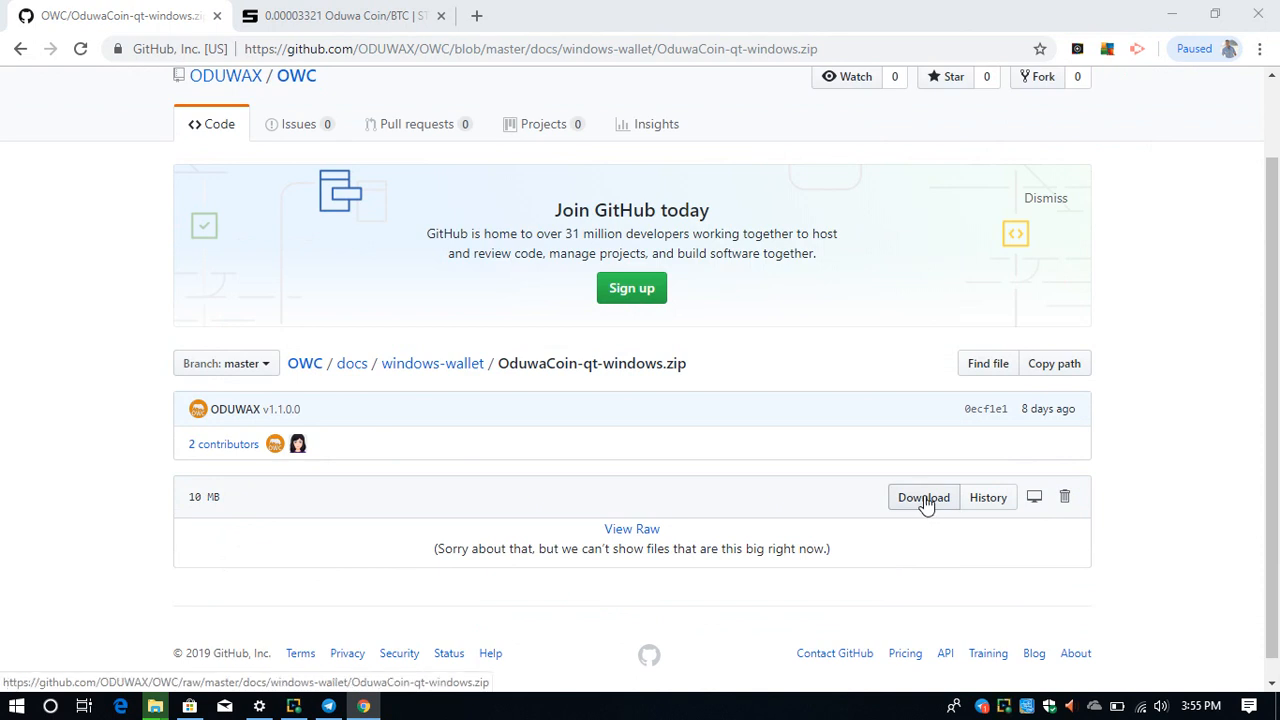
{"action": "mouse_move", "coordinate": [96, 704]}
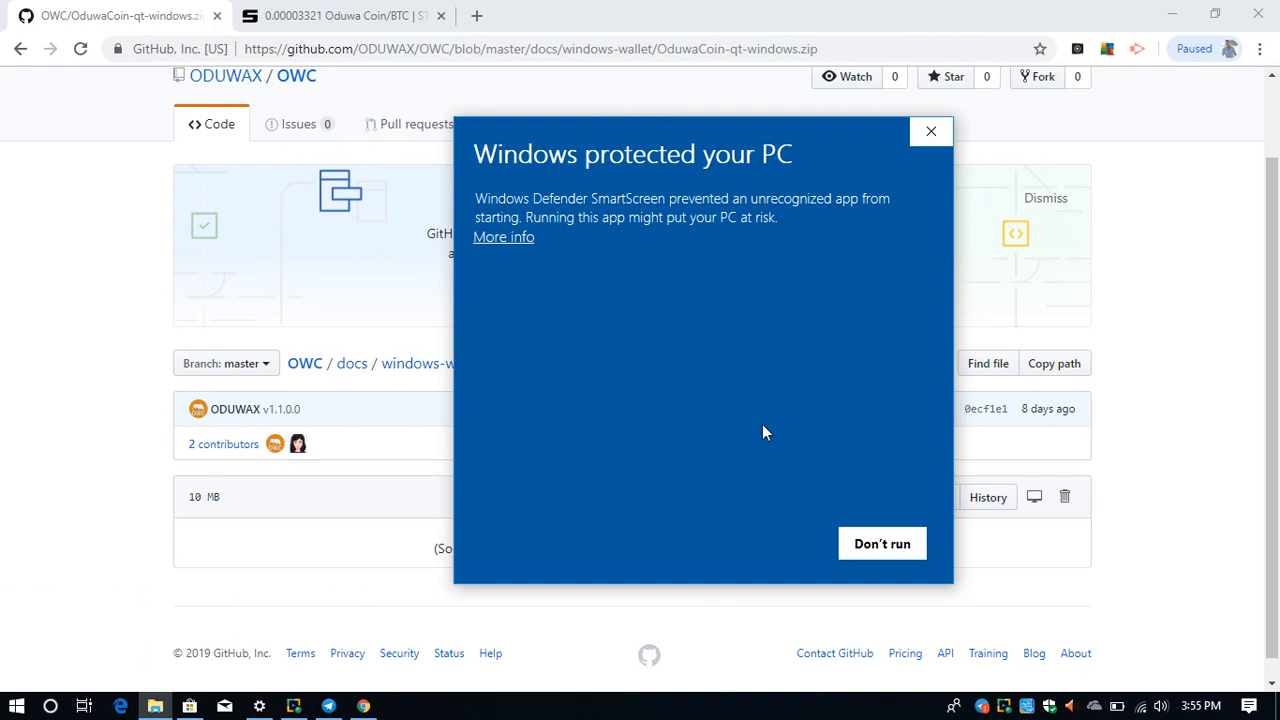
{"action": "mouse_move", "coordinate": [618, 154]}
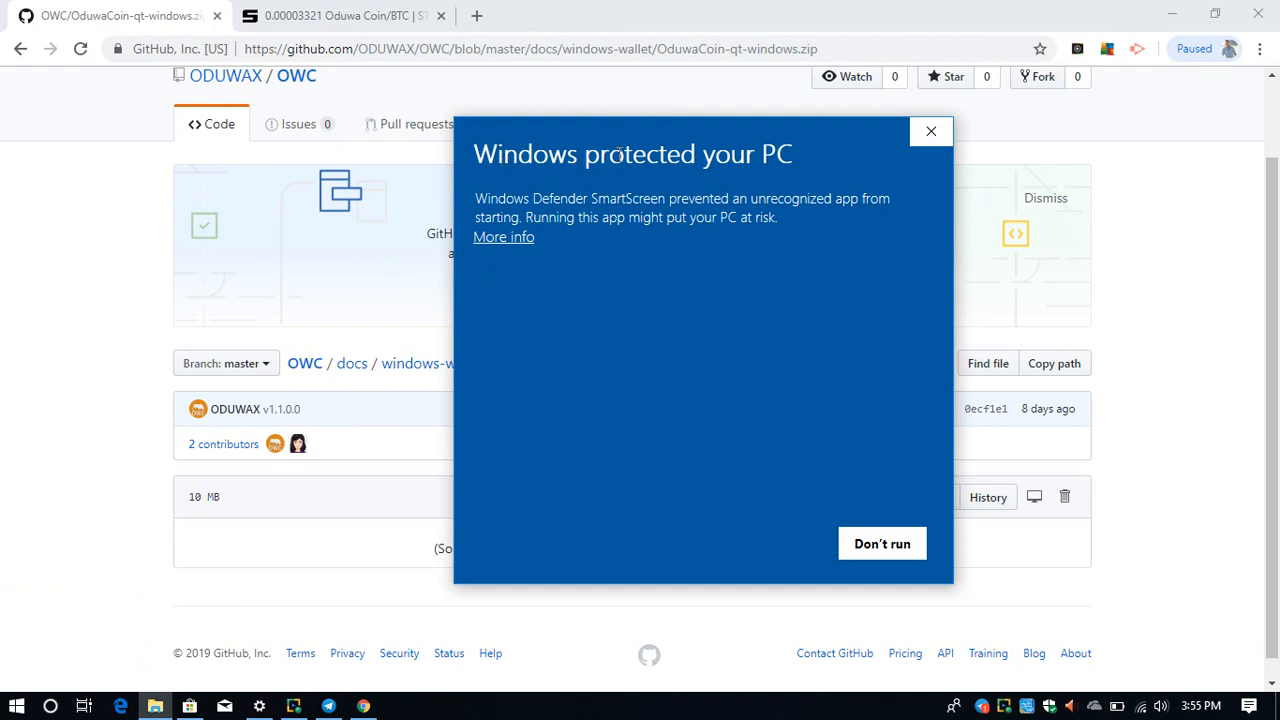
{"action": "left_click", "coordinate": [504, 236]}
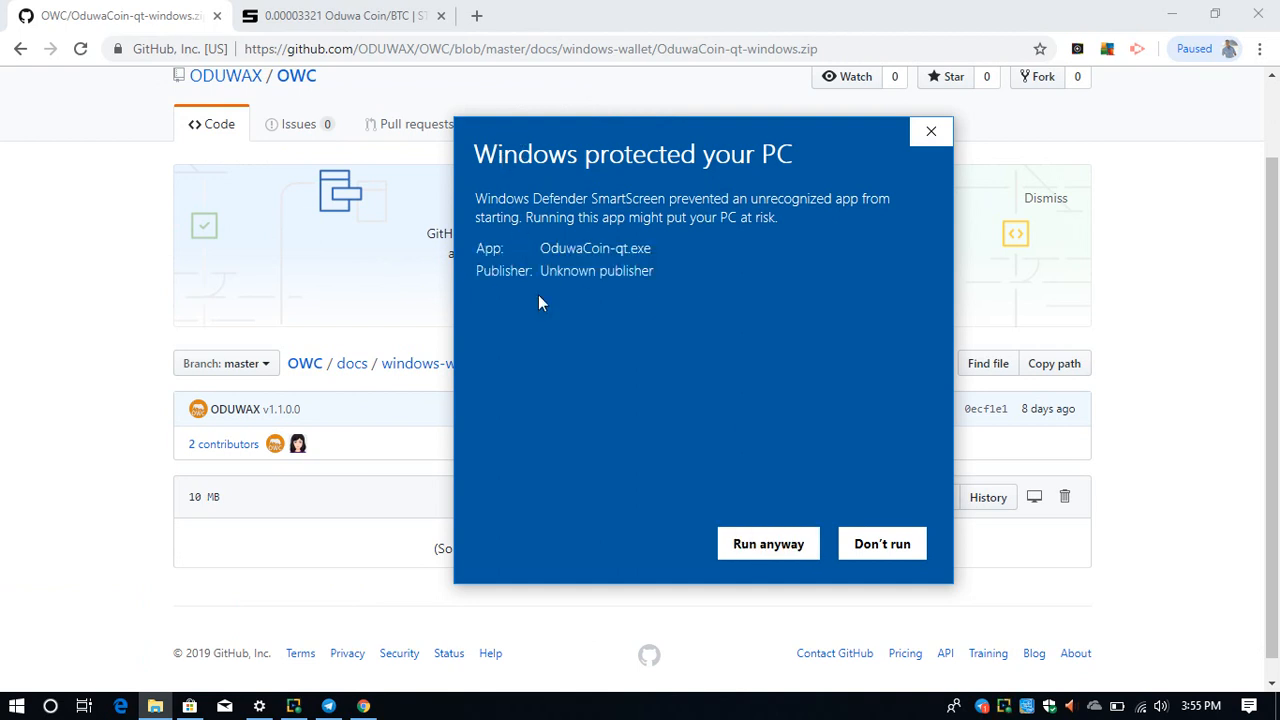
{"action": "mouse_move", "coordinate": [768, 544]}
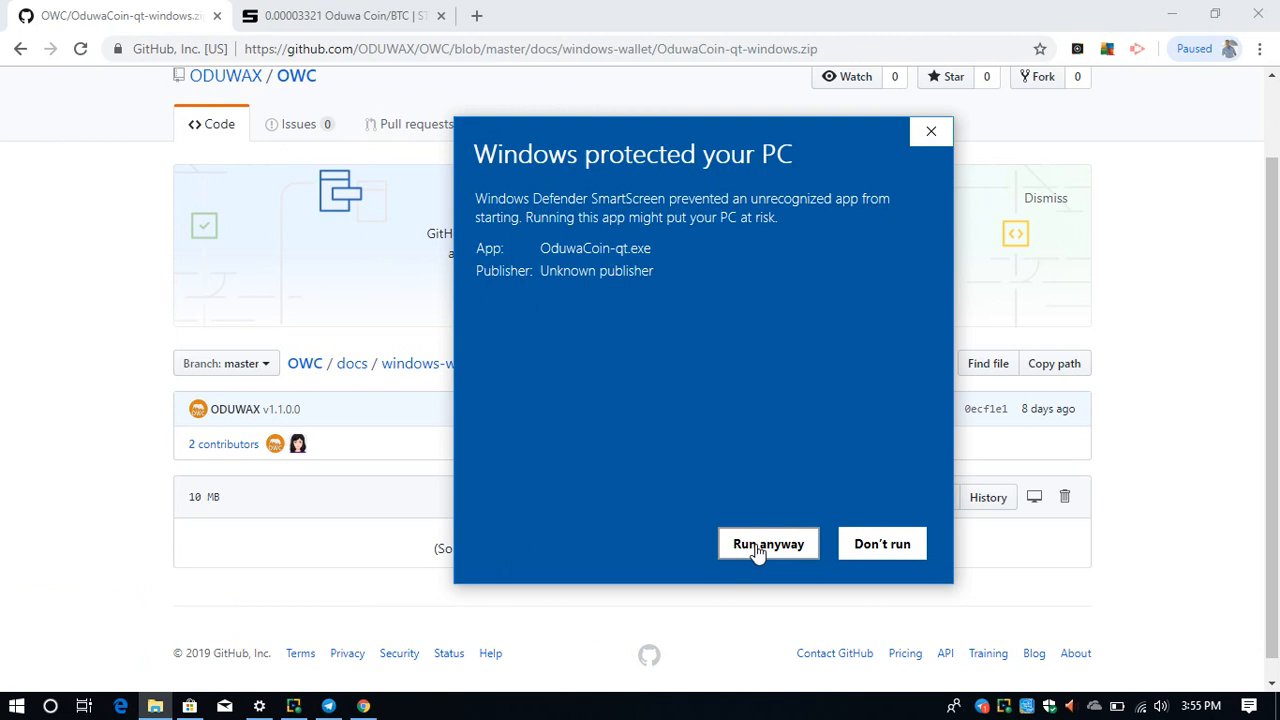
{"action": "left_click", "coordinate": [768, 544]}
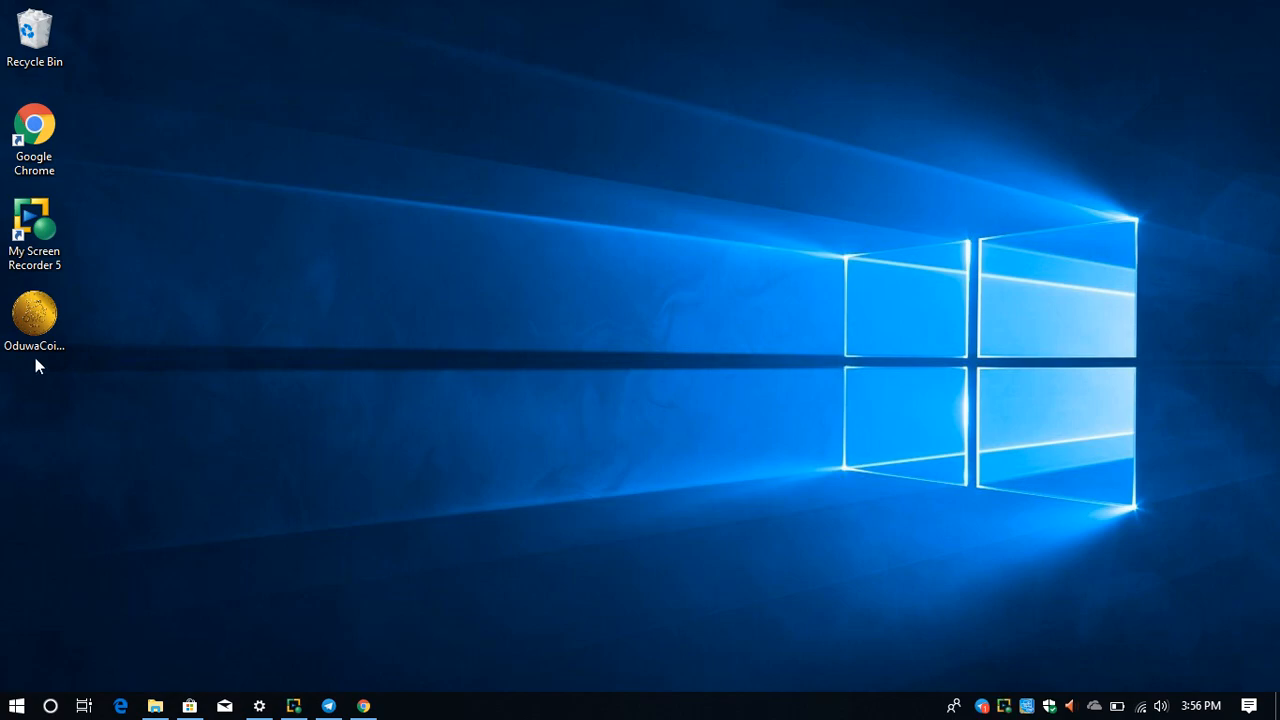
Launch the OduwaCoin wallet from its desktop shortcut
{"action": "left_click", "coordinate": [34, 316]}
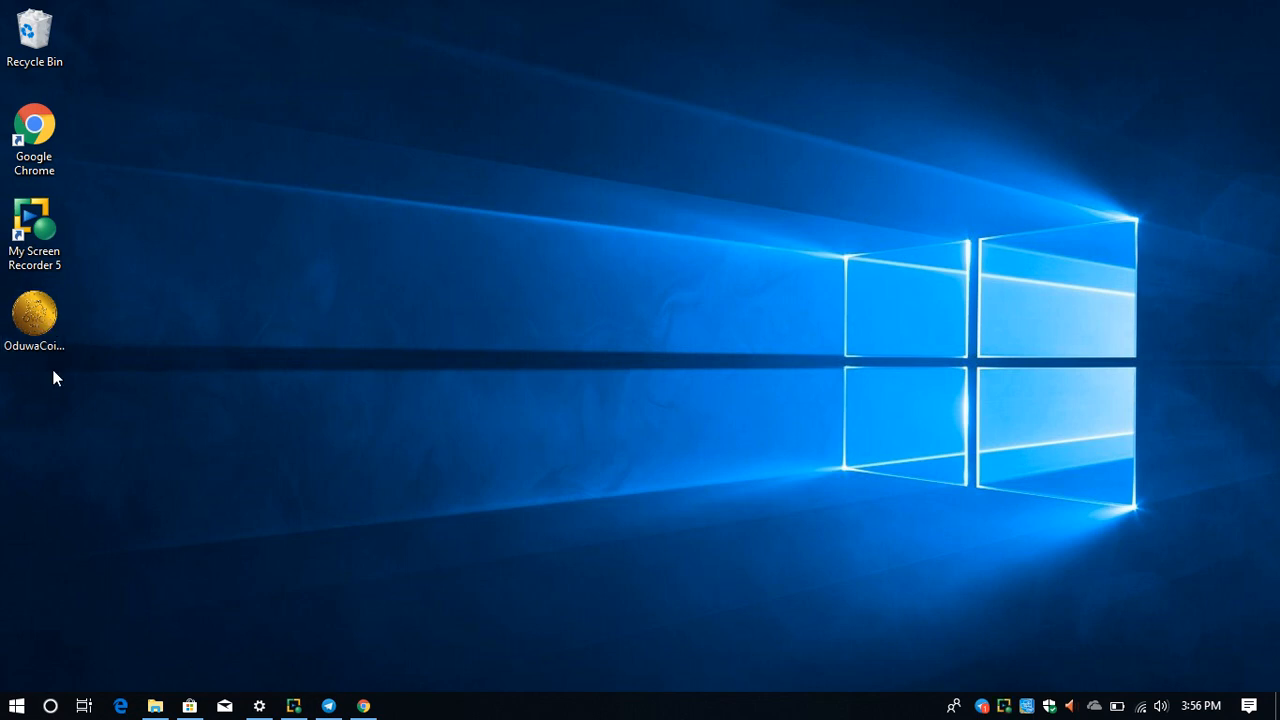
{"action": "left_click", "coordinate": [34, 316]}
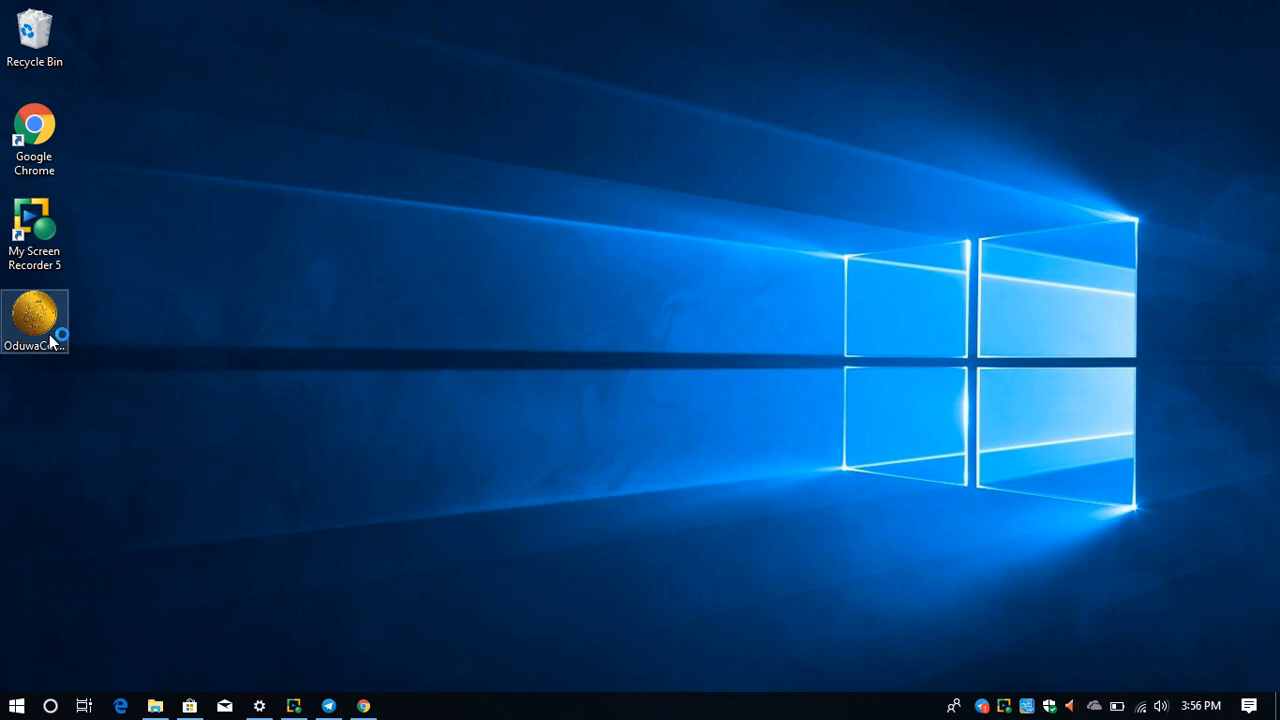
{"action": "double_click", "coordinate": [36, 318]}
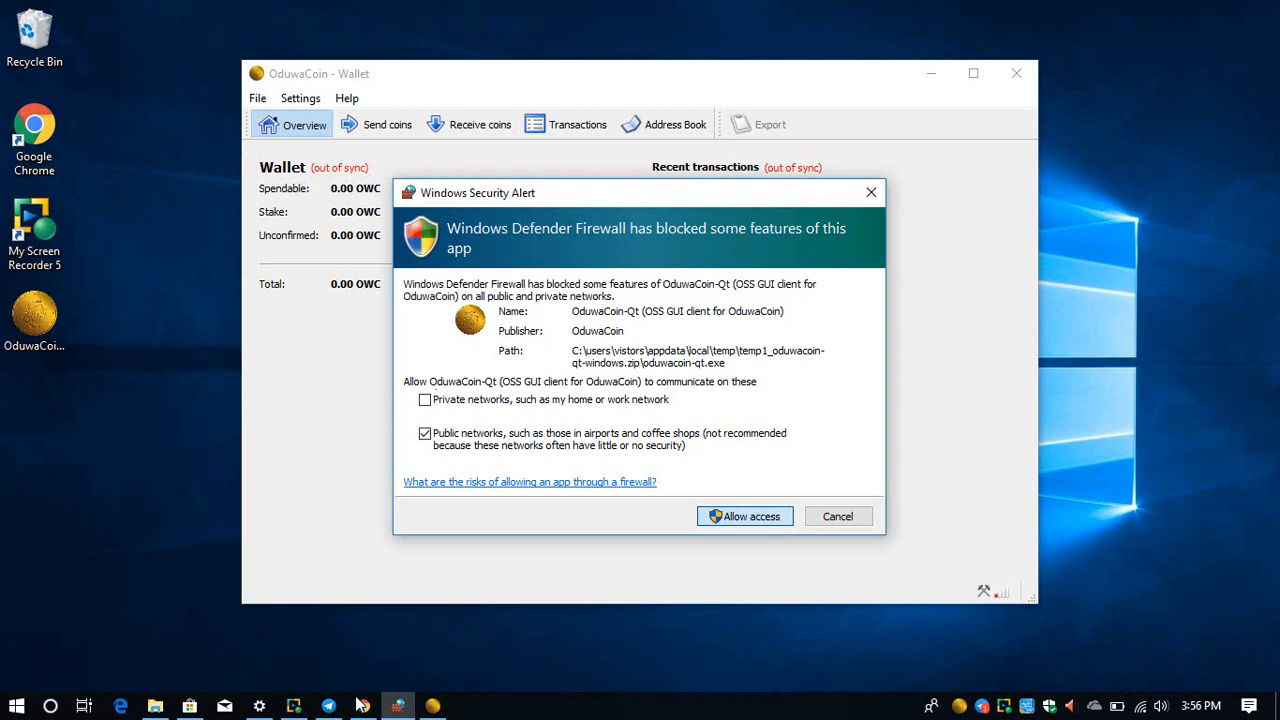
{"action": "mouse_move", "coordinate": [256, 624]}
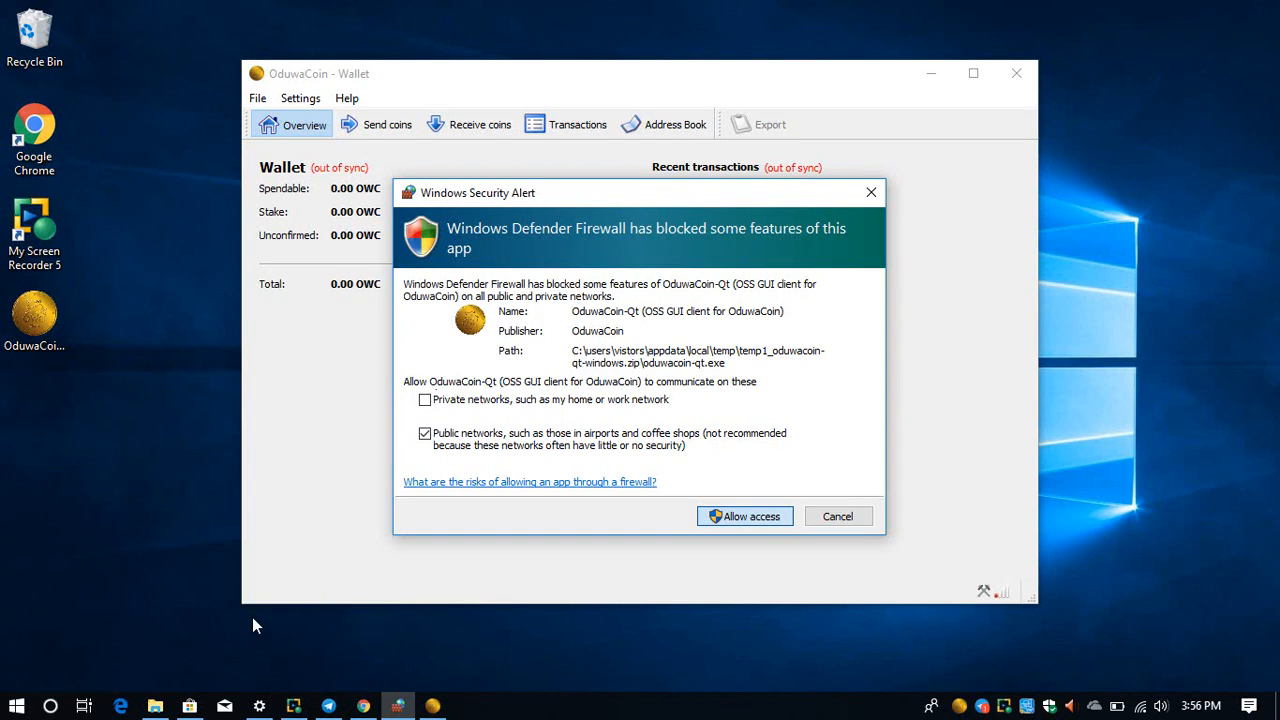
{"action": "mouse_move", "coordinate": [762, 516]}
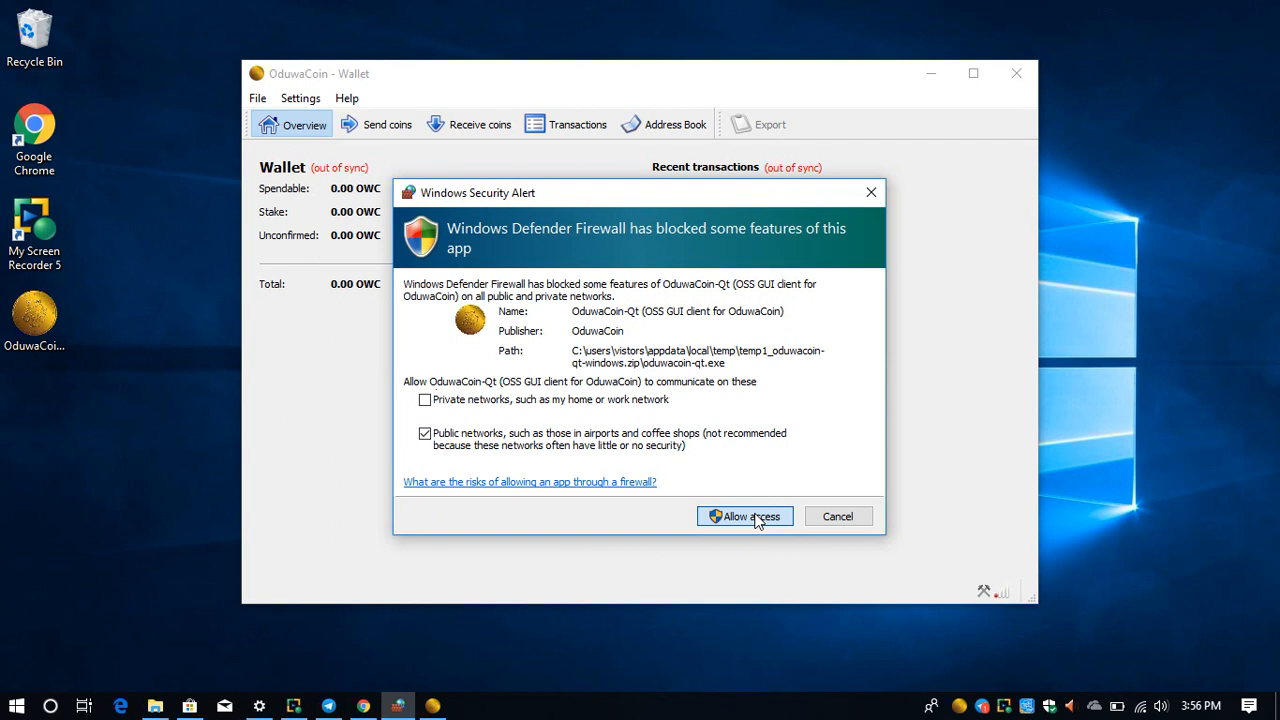
Allow the wallet network access through Windows Defender Firewall so syncing begins
{"action": "left_click", "coordinate": [744, 516]}
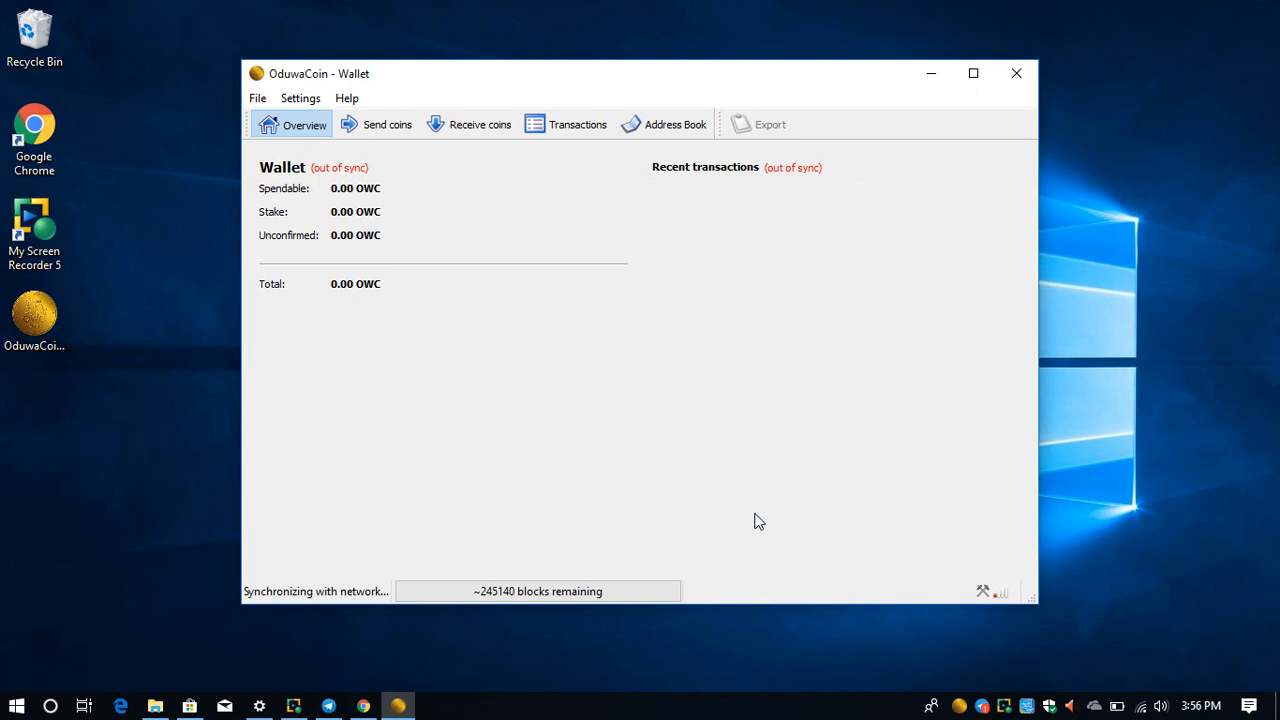
{"action": "mouse_move", "coordinate": [1016, 382]}
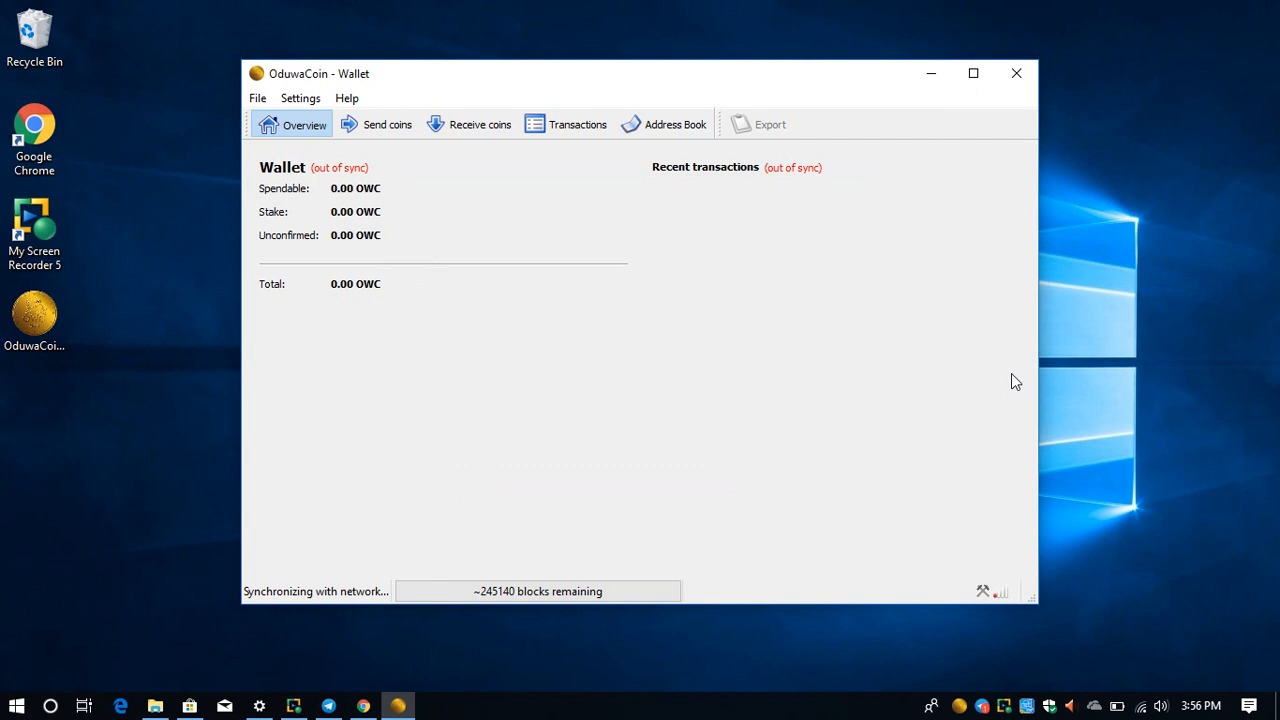
{"action": "mouse_move", "coordinate": [968, 590]}
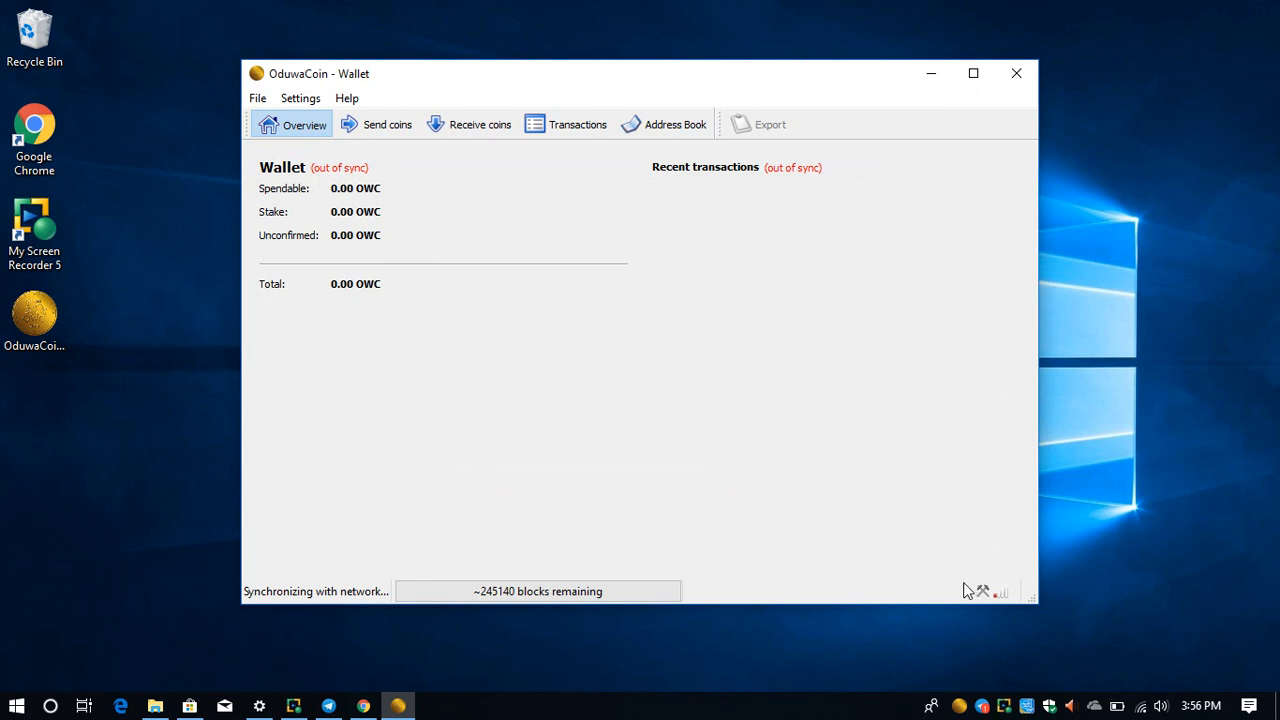
{"action": "mouse_move", "coordinate": [620, 350]}
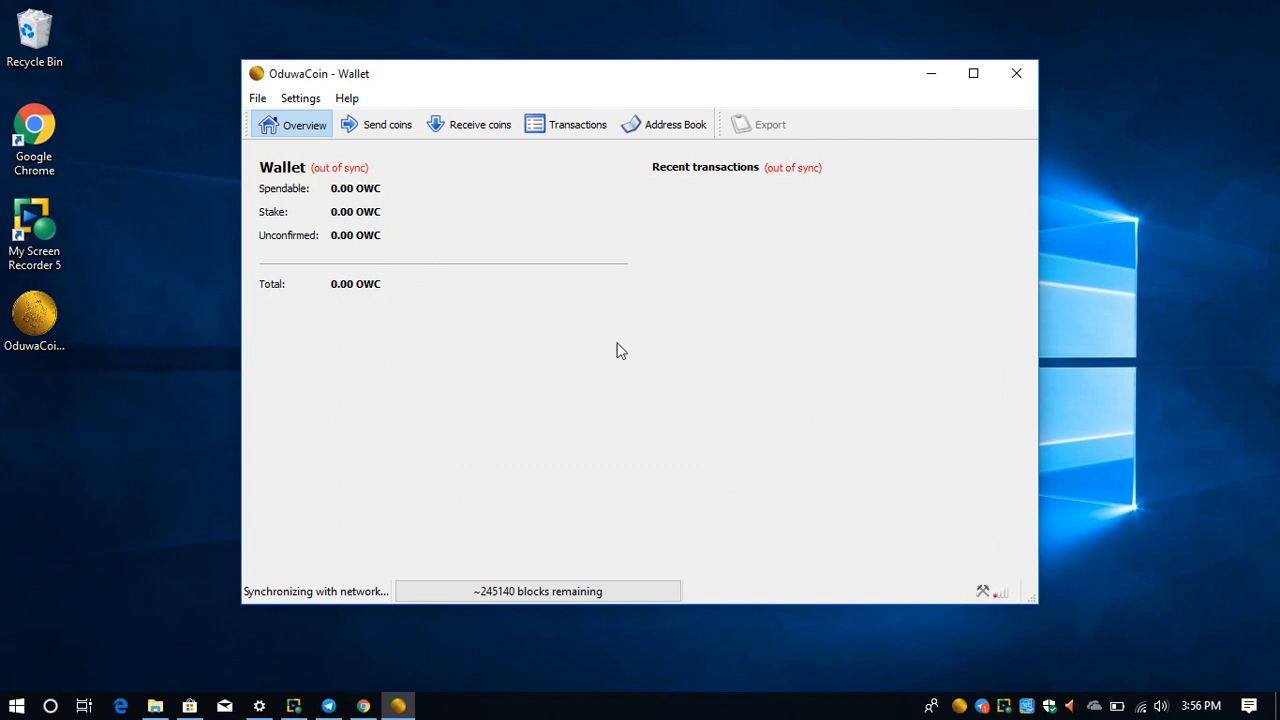
{"action": "mouse_move", "coordinate": [464, 206]}
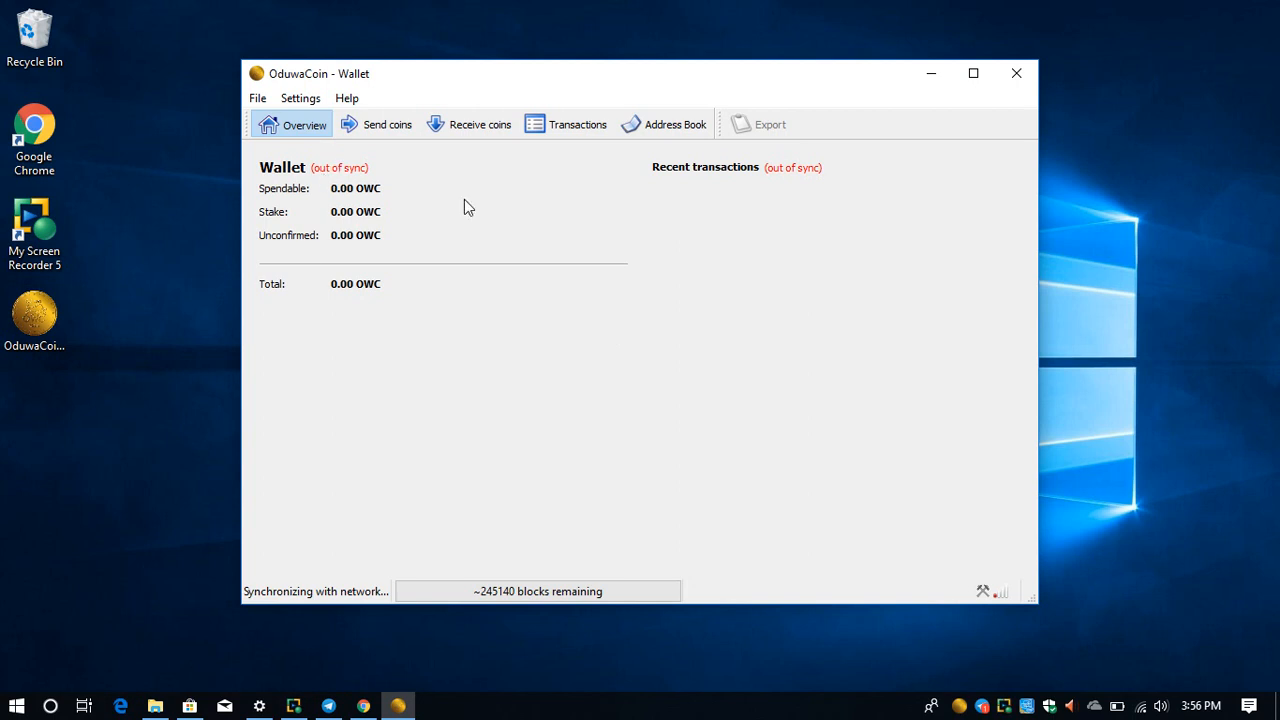
{"action": "mouse_move", "coordinate": [390, 252]}
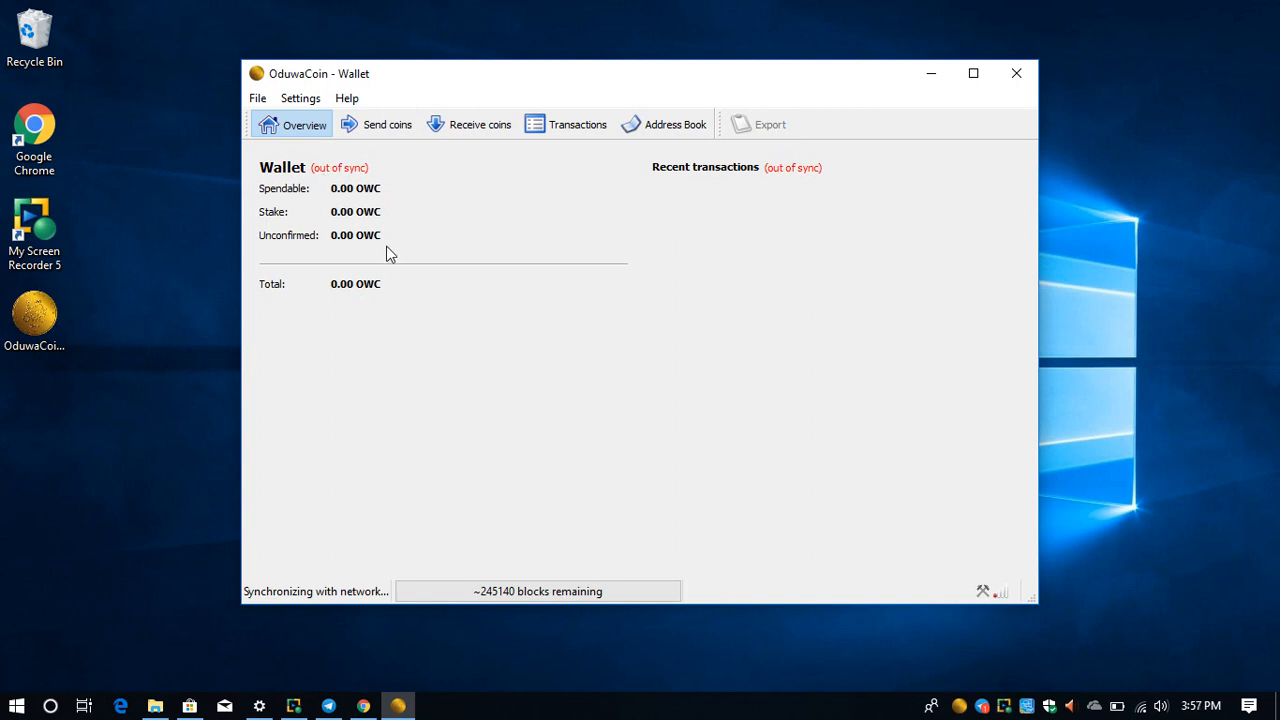
{"action": "mouse_move", "coordinate": [344, 556]}
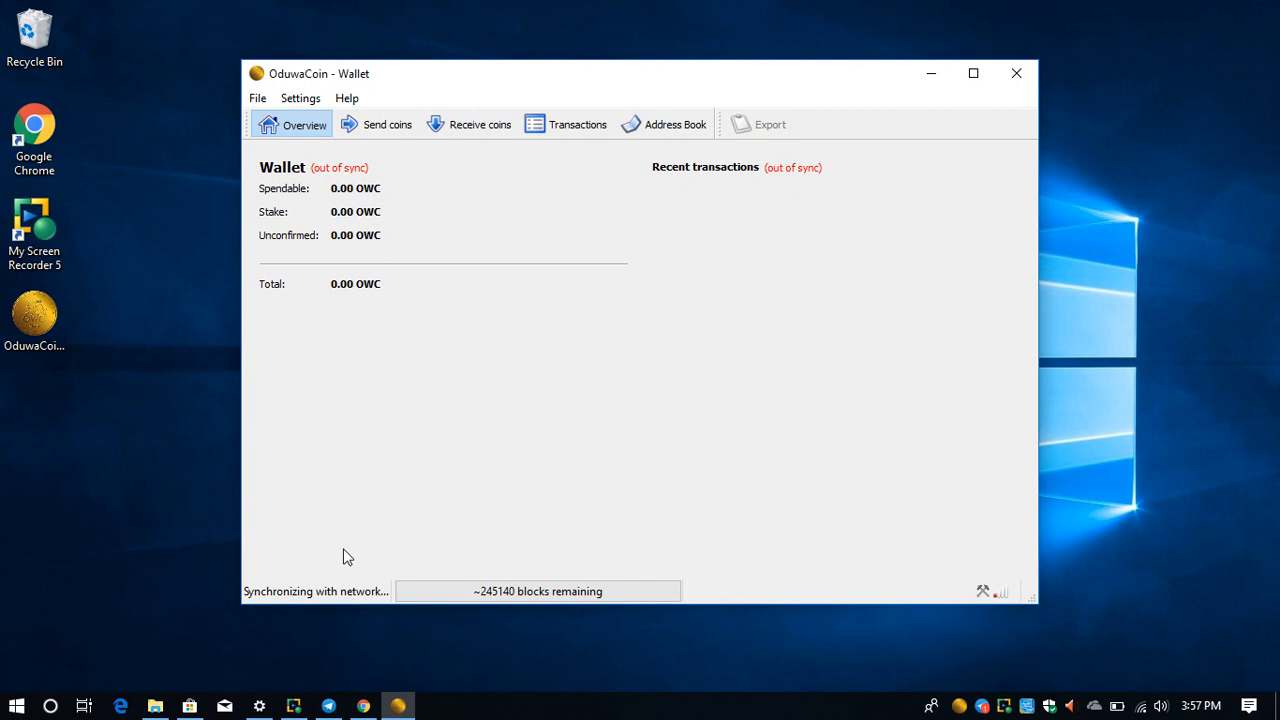
{"action": "mouse_move", "coordinate": [1256, 696]}
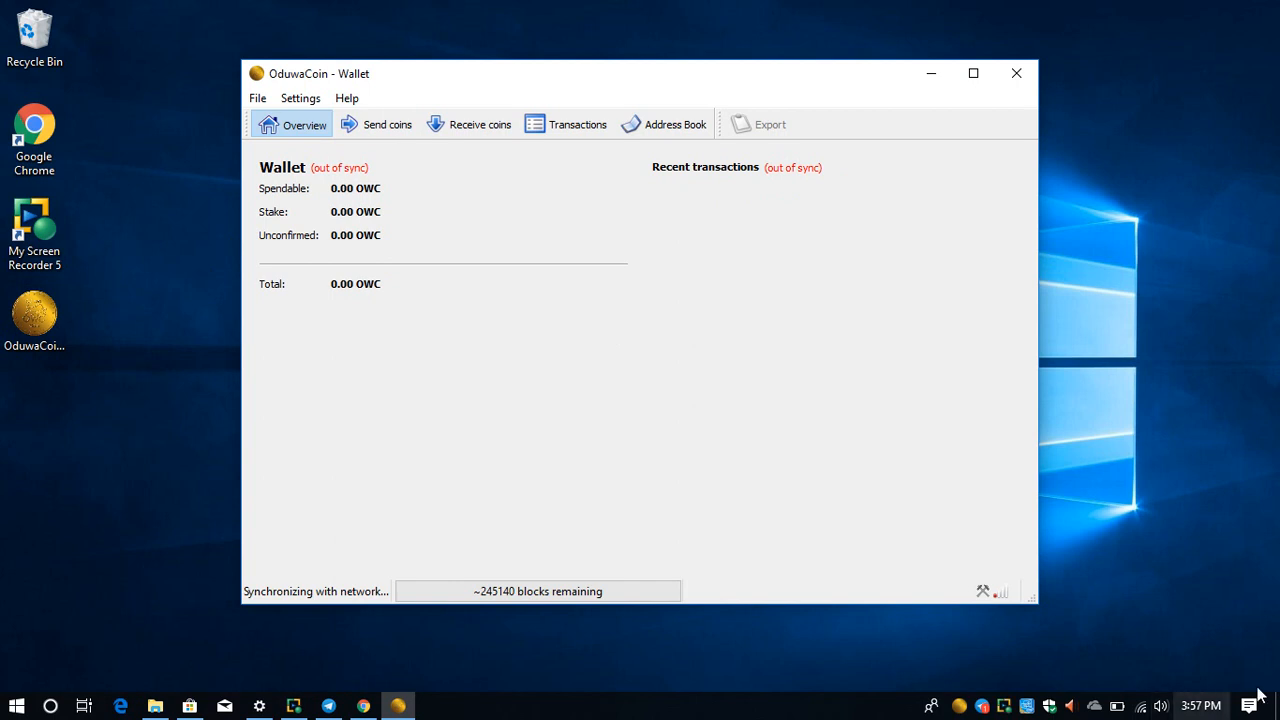
{"action": "mouse_move", "coordinate": [444, 564]}
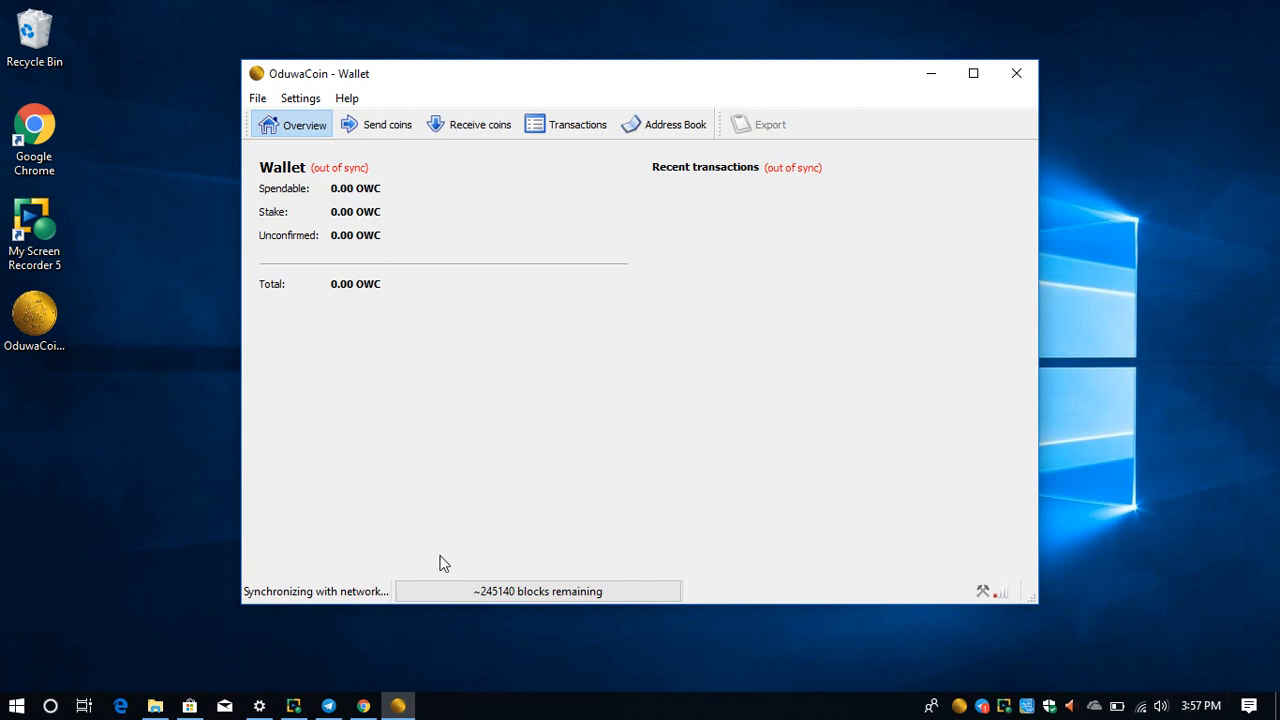
{"action": "mouse_move", "coordinate": [612, 604]}
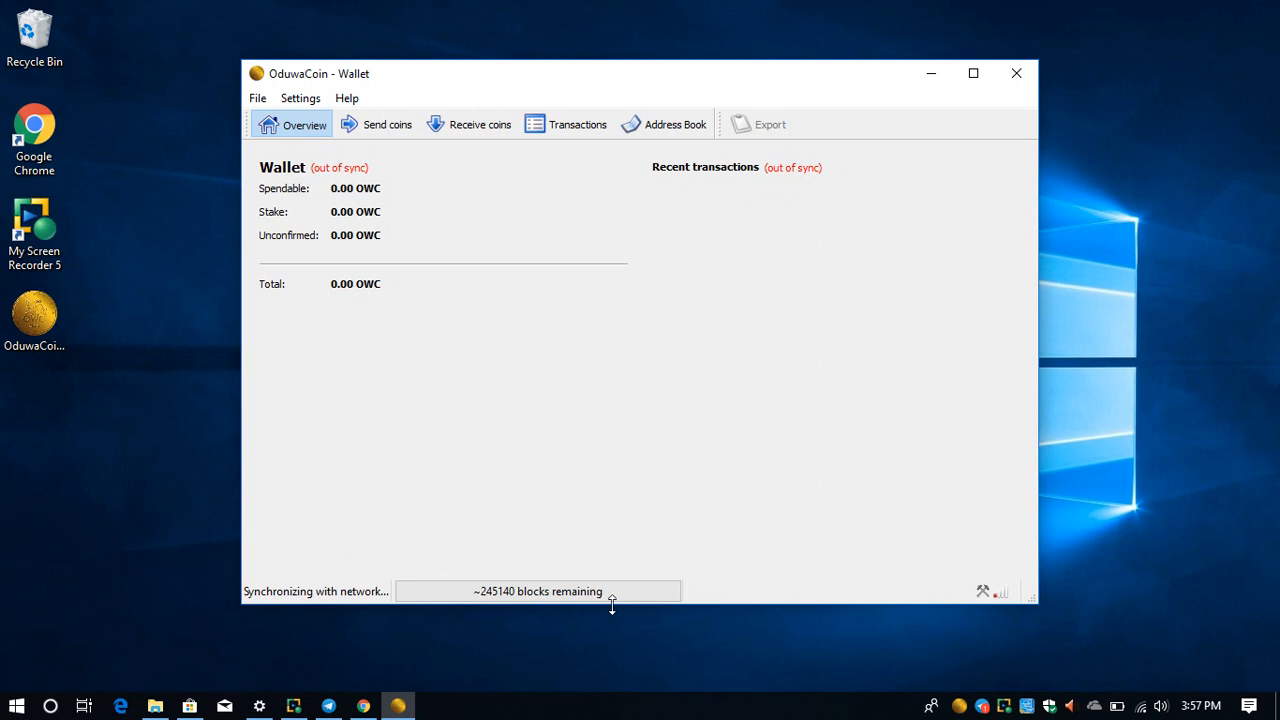
{"action": "mouse_move", "coordinate": [496, 604]}
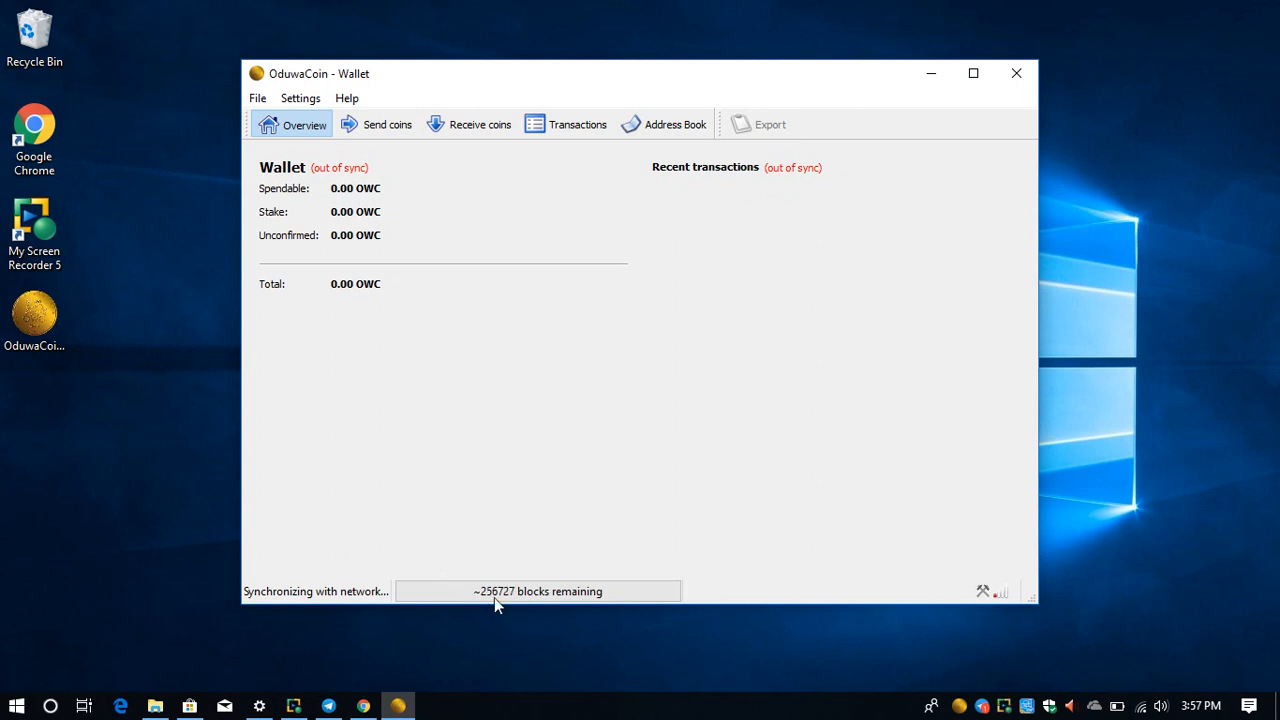
{"action": "mouse_move", "coordinate": [568, 608]}
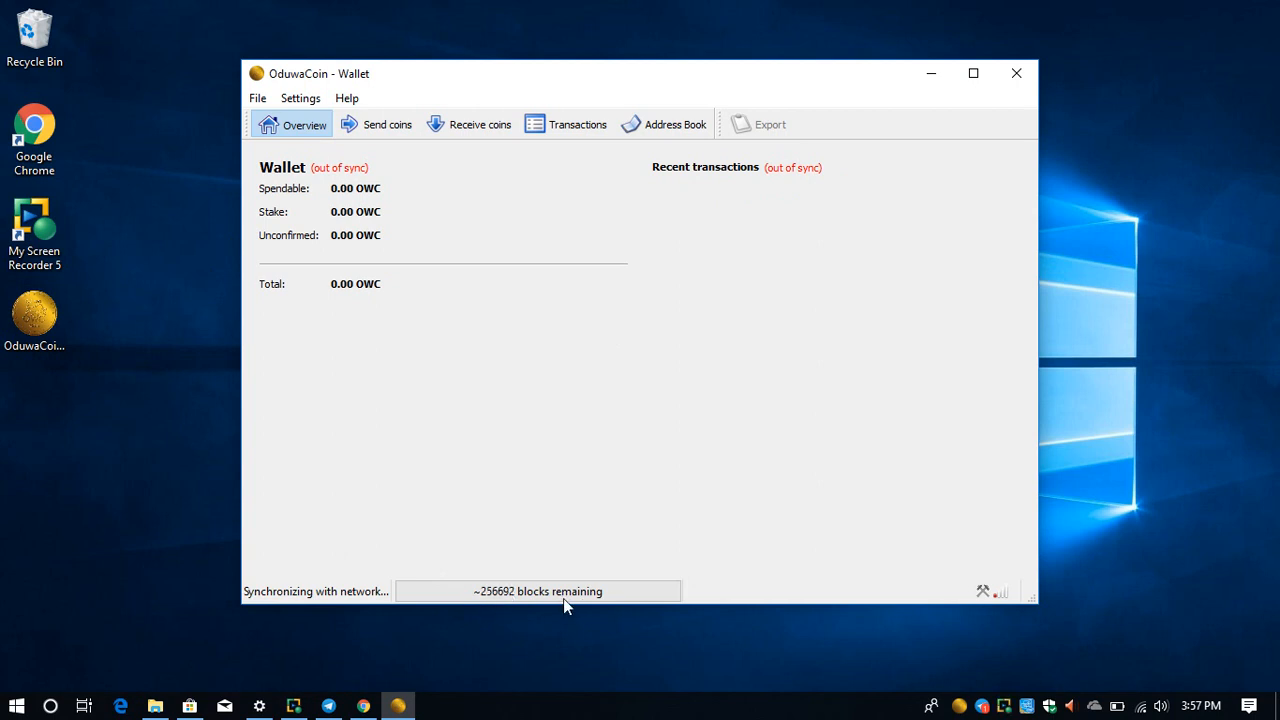
{"action": "mouse_move", "coordinate": [628, 604]}
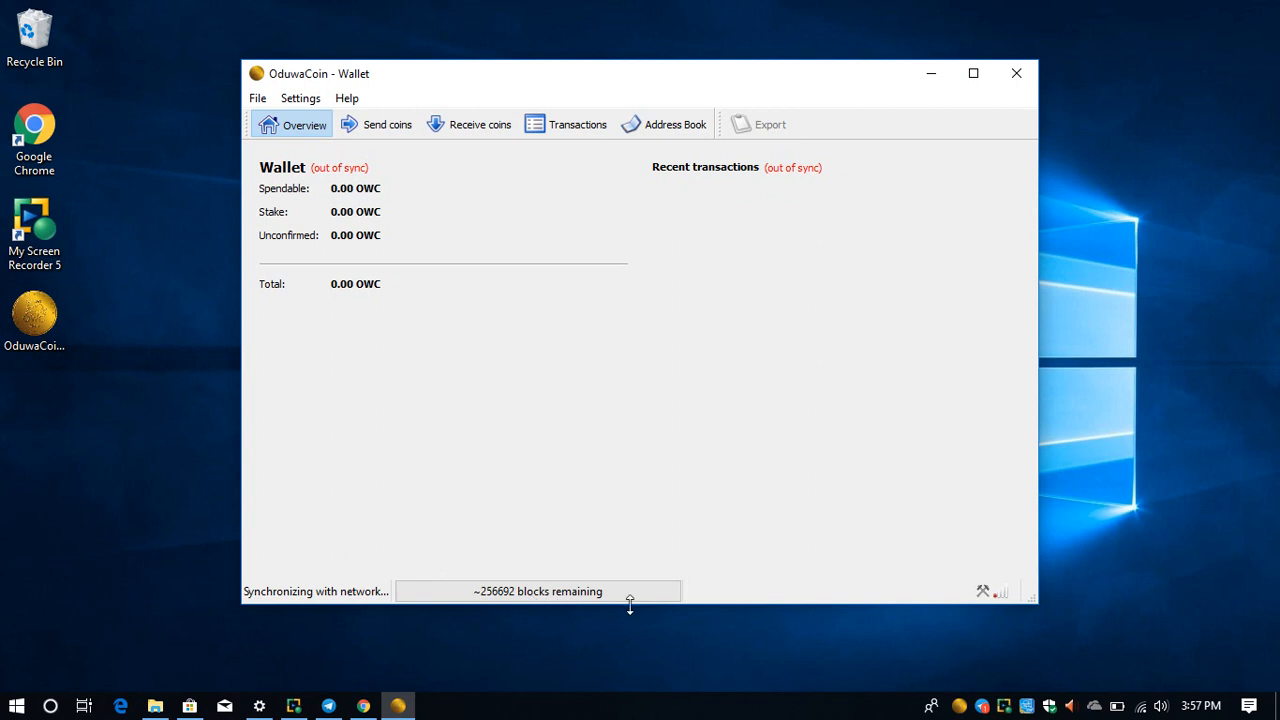
{"action": "mouse_move", "coordinate": [444, 602]}
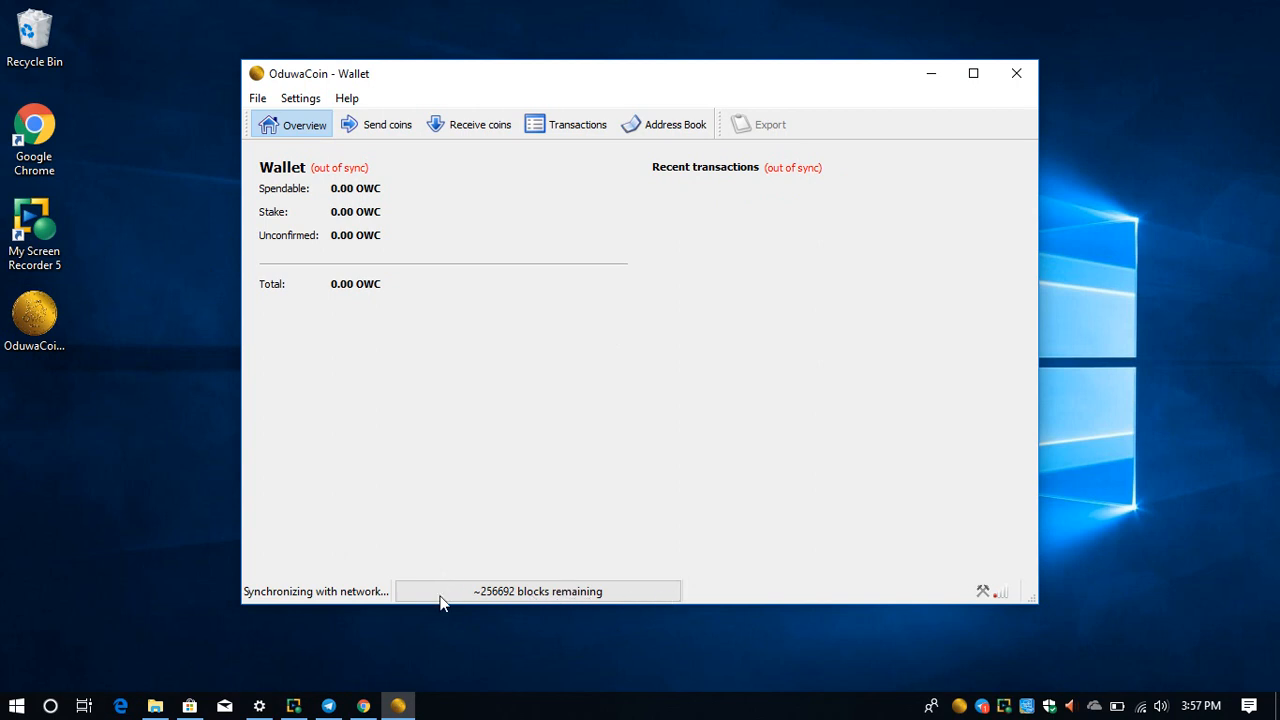
{"action": "mouse_move", "coordinate": [472, 610]}
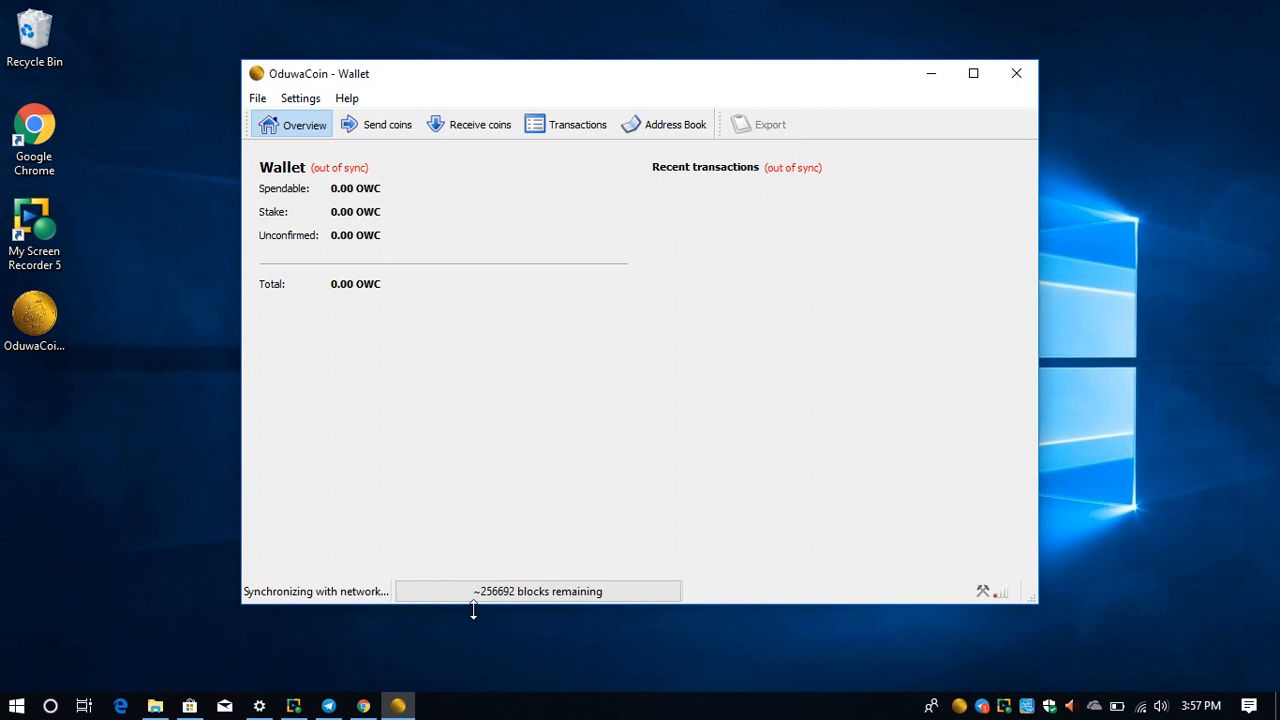
{"action": "mouse_move", "coordinate": [490, 604]}
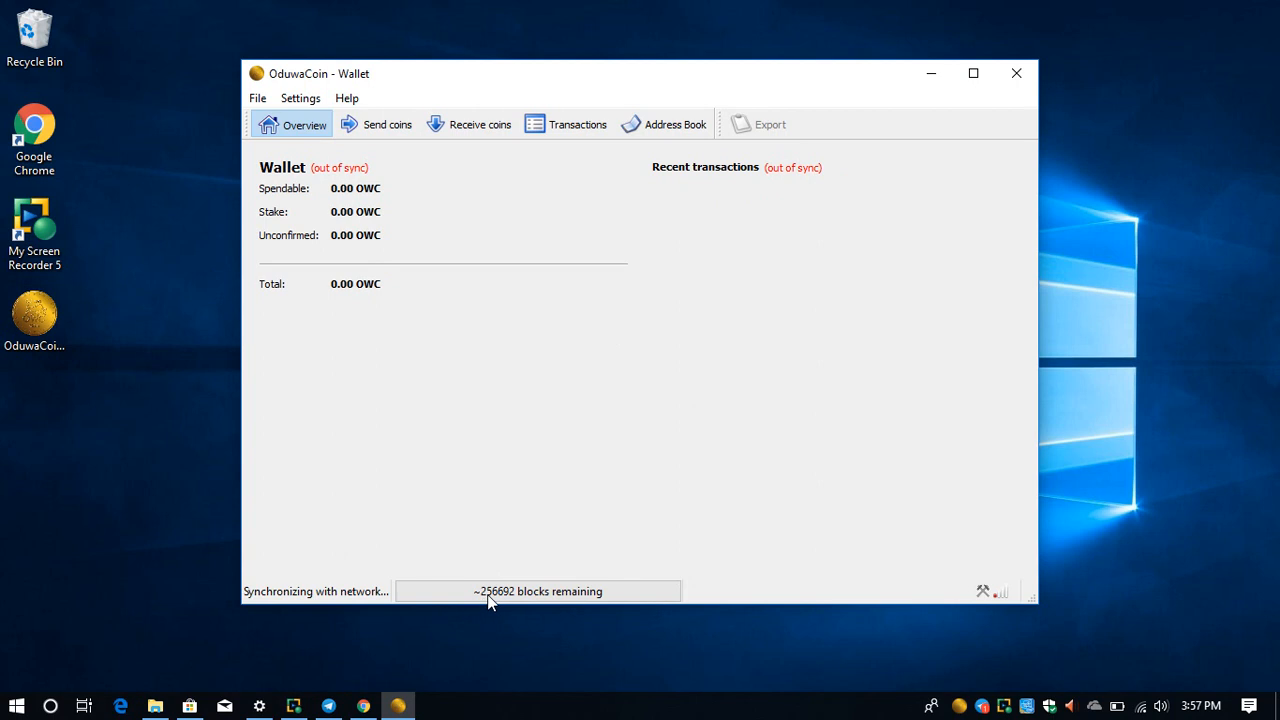
{"action": "mouse_move", "coordinate": [510, 600]}
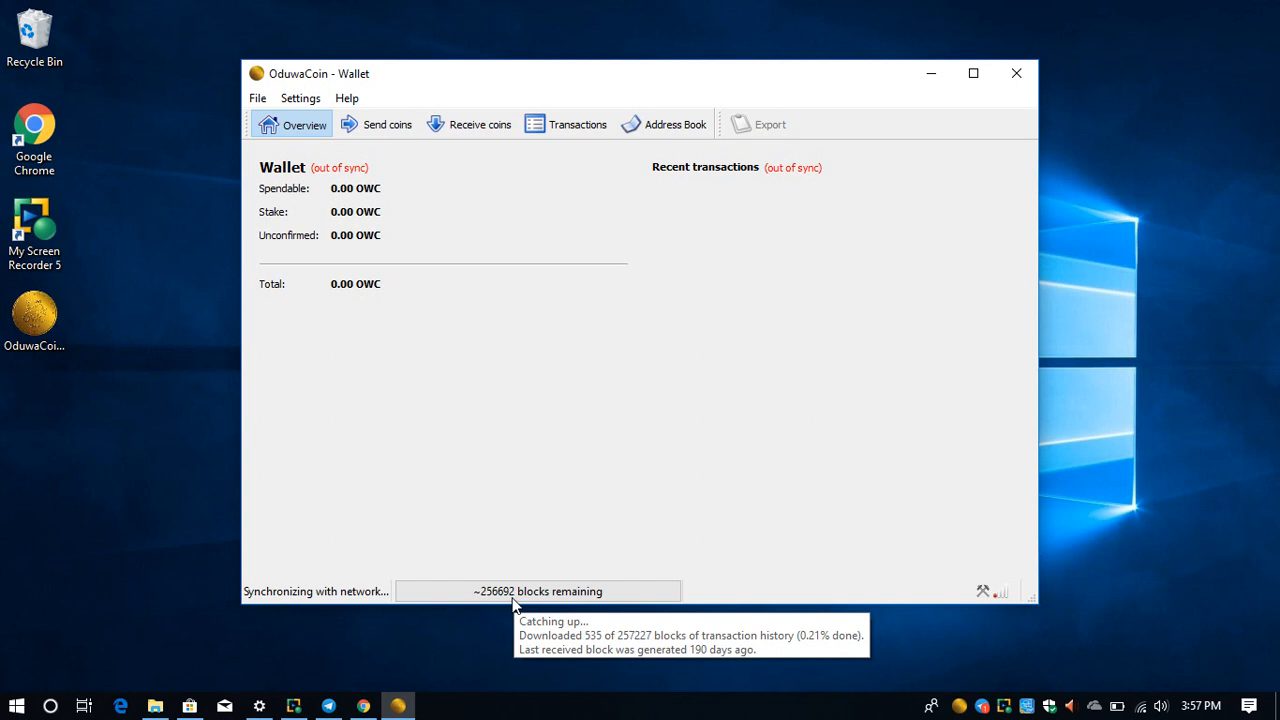
{"action": "mouse_move", "coordinate": [948, 496]}
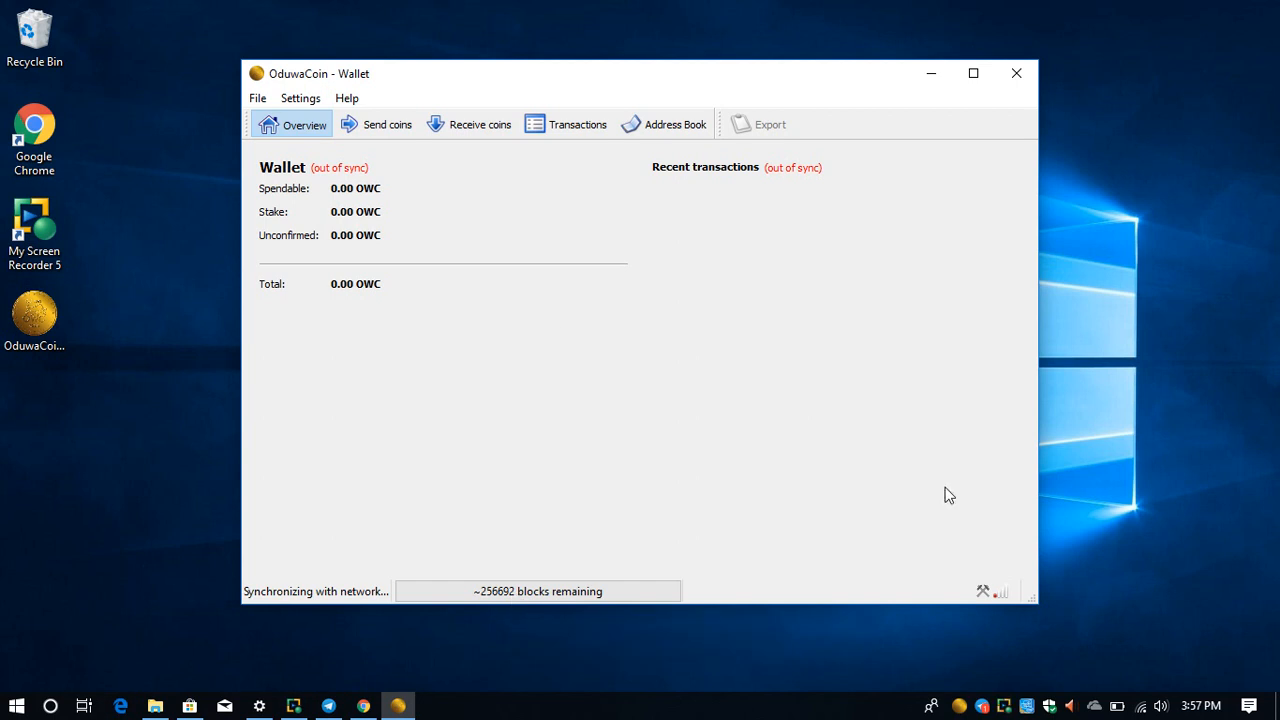
{"action": "mouse_move", "coordinate": [1024, 696]}
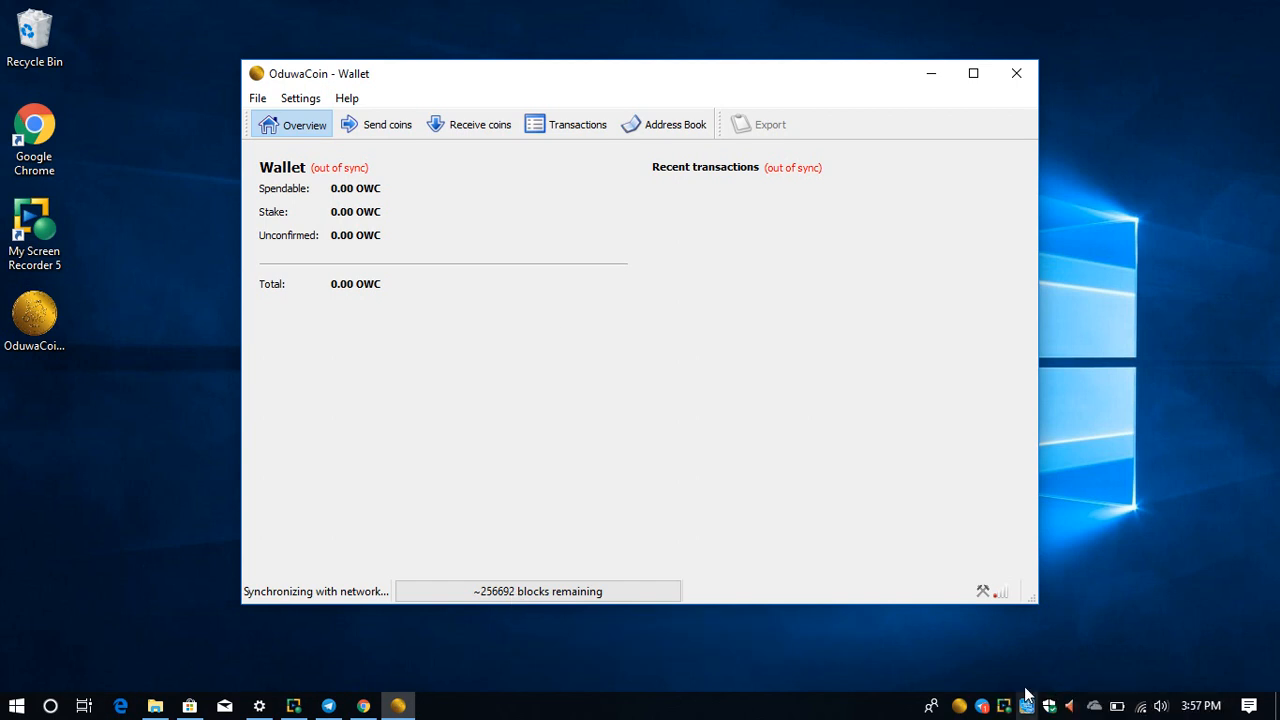
{"action": "mouse_move", "coordinate": [830, 630]}
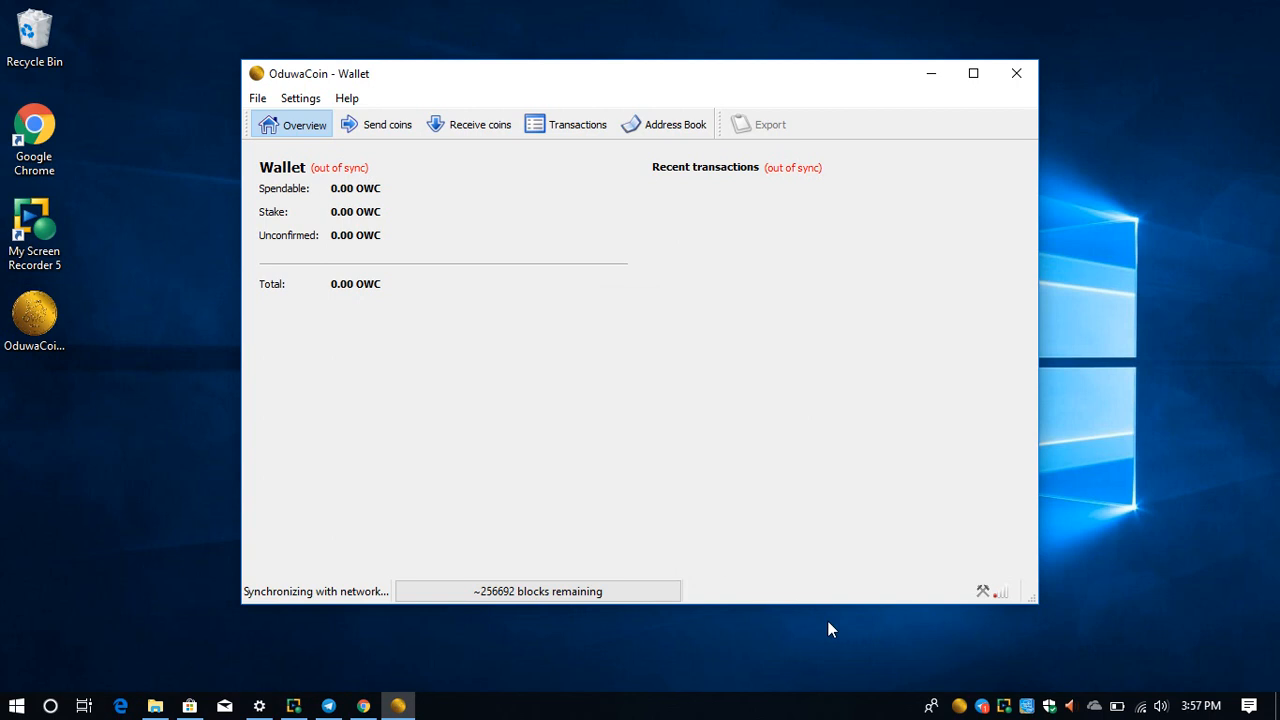
{"action": "mouse_move", "coordinate": [282, 156]}
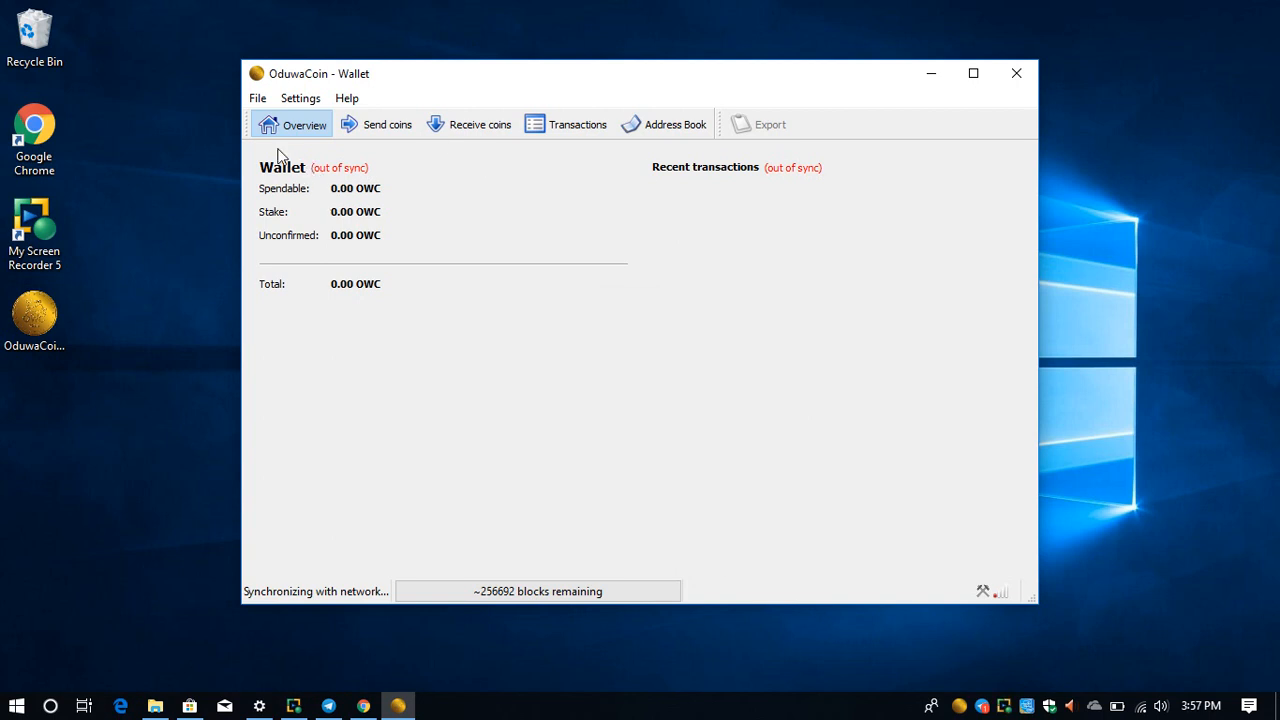
{"action": "mouse_move", "coordinate": [508, 188]}
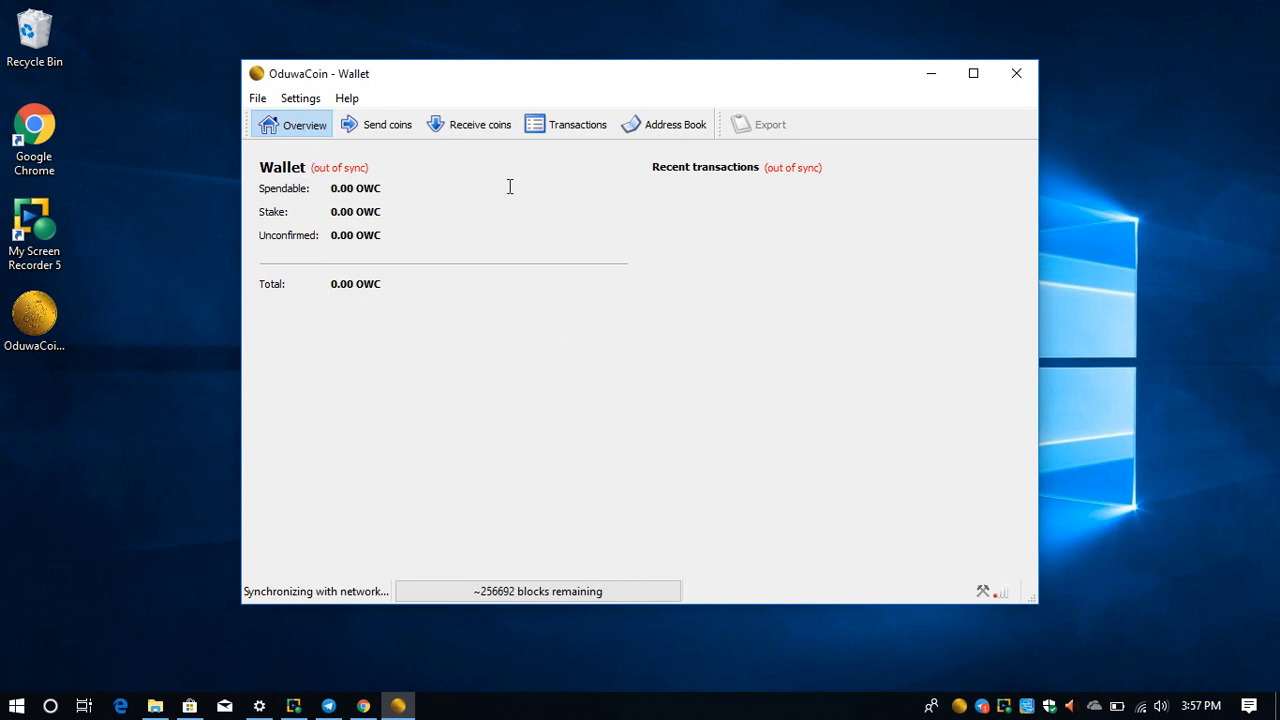
{"action": "mouse_move", "coordinate": [404, 192]}
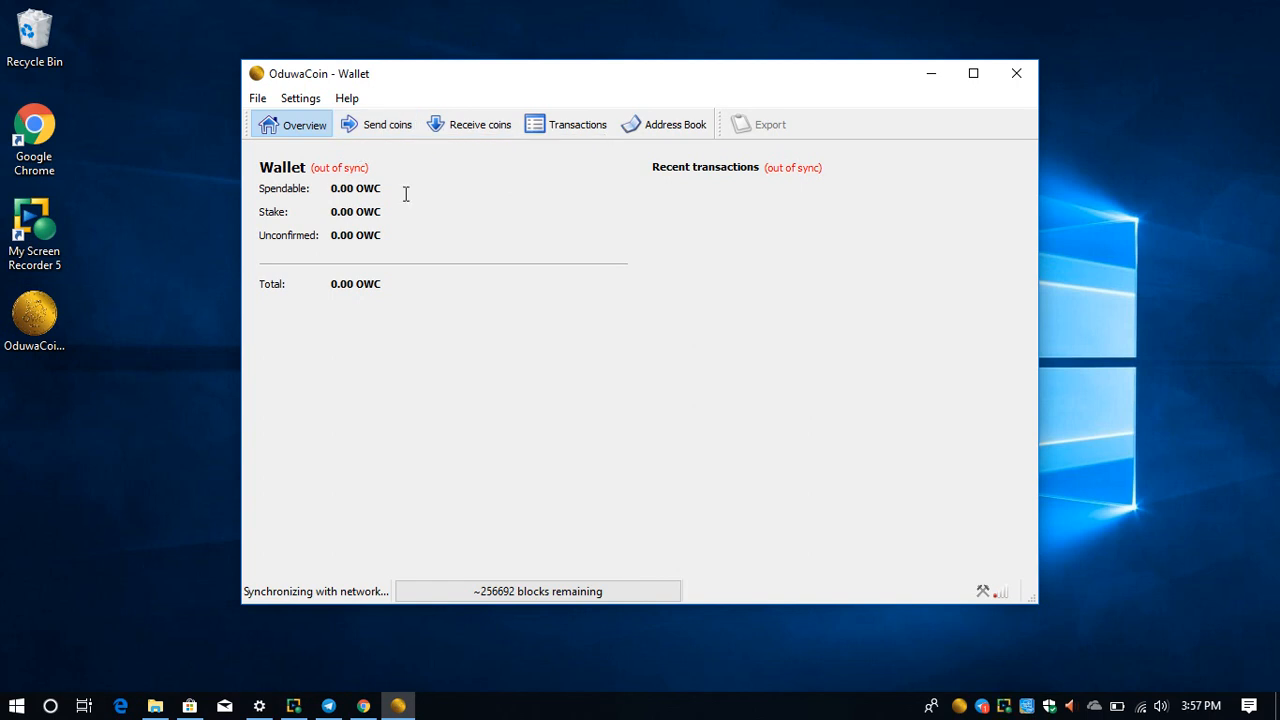
{"action": "mouse_move", "coordinate": [436, 208]}
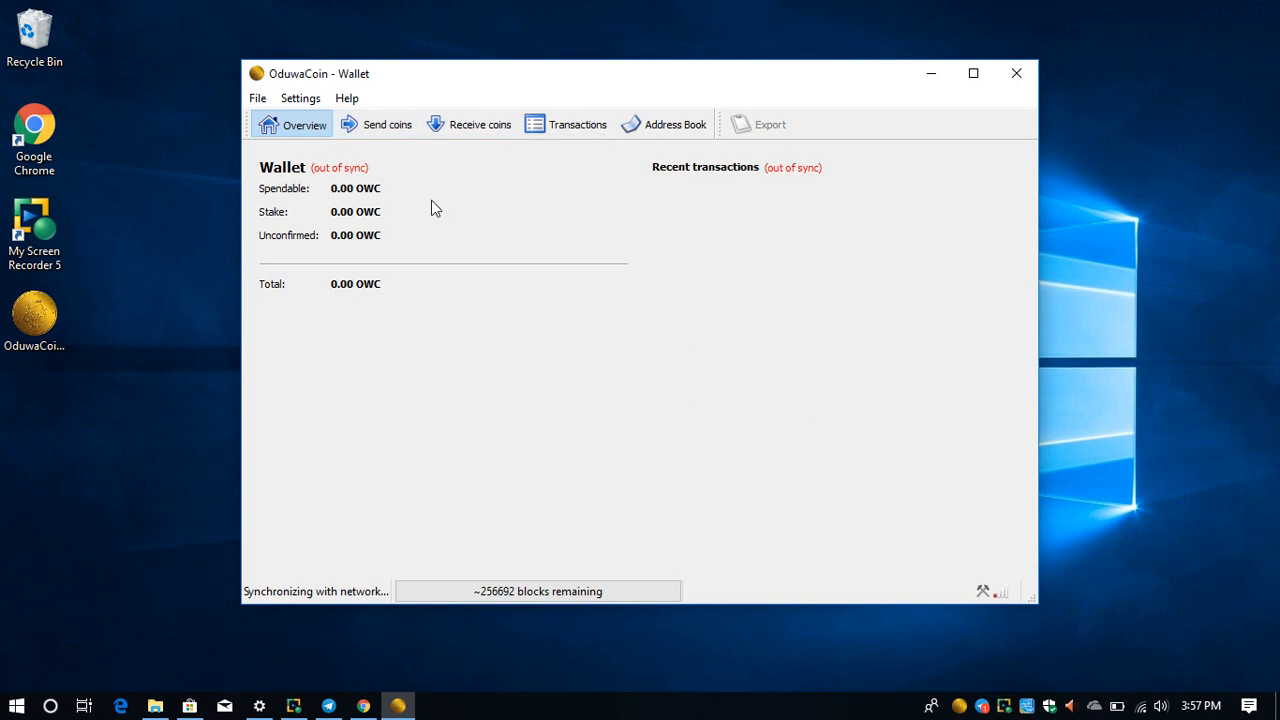
{"action": "mouse_move", "coordinate": [388, 124]}
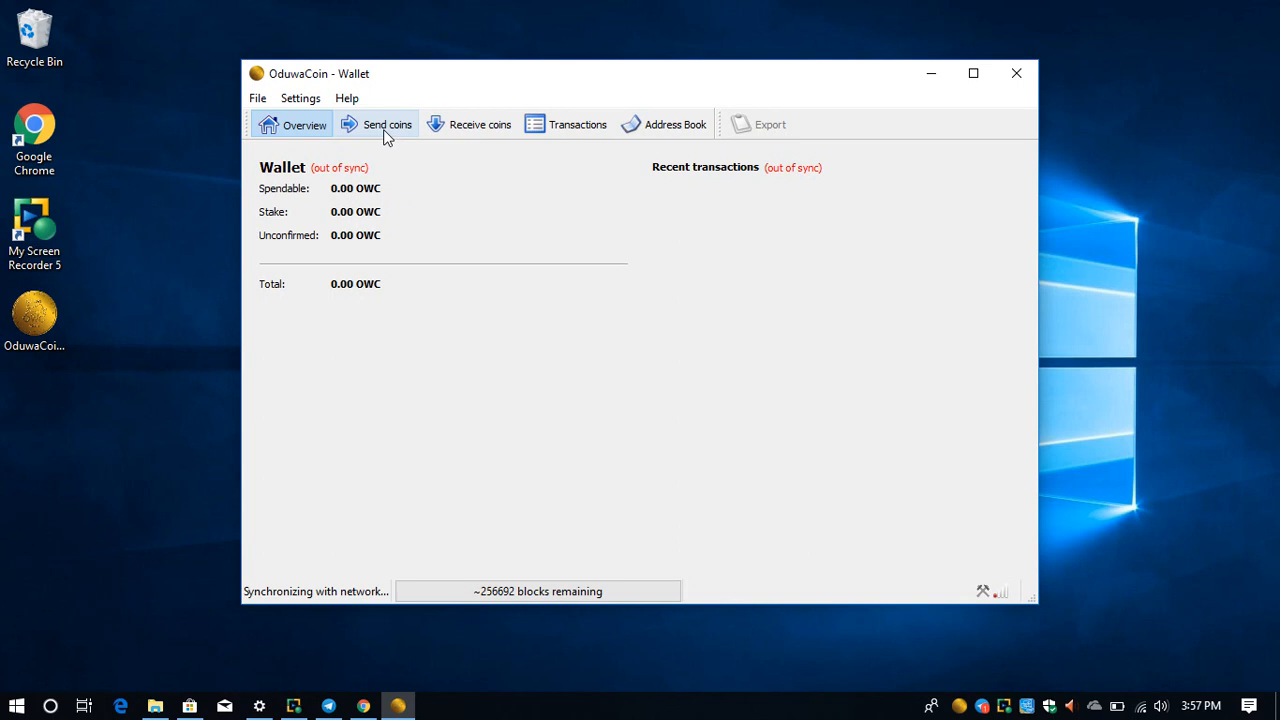
{"action": "mouse_move", "coordinate": [432, 148]}
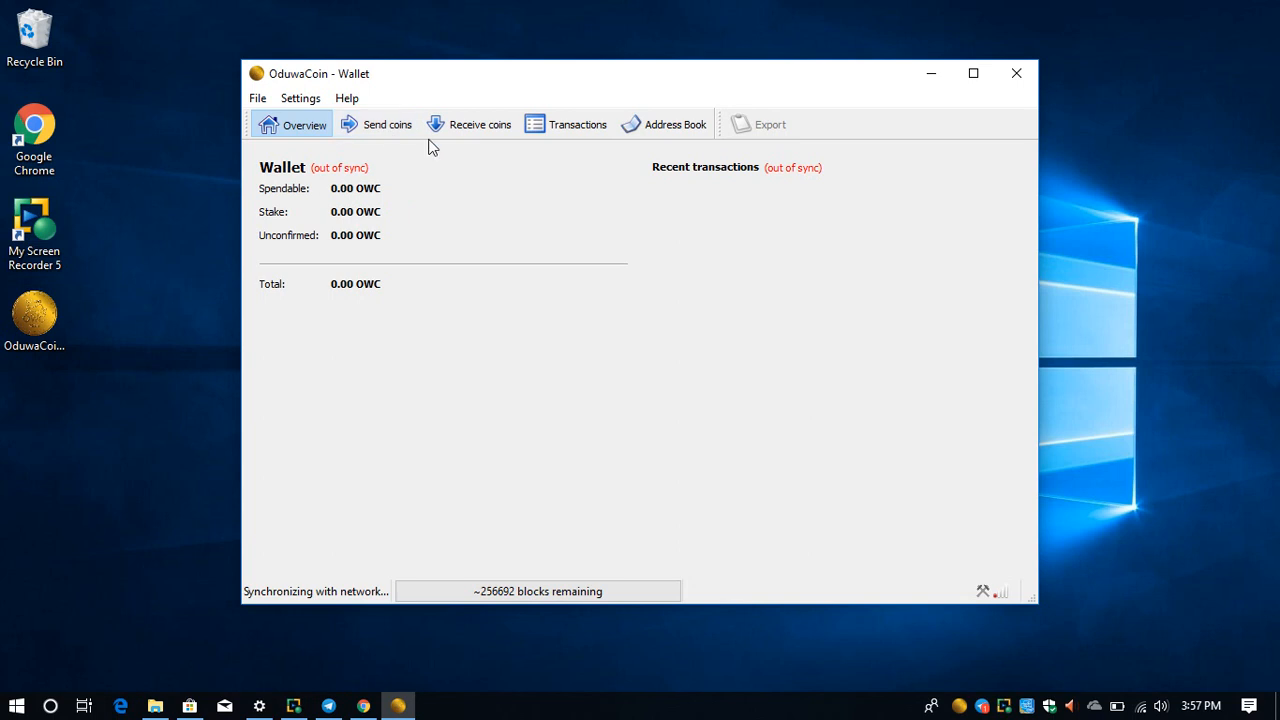
{"action": "mouse_move", "coordinate": [468, 124]}
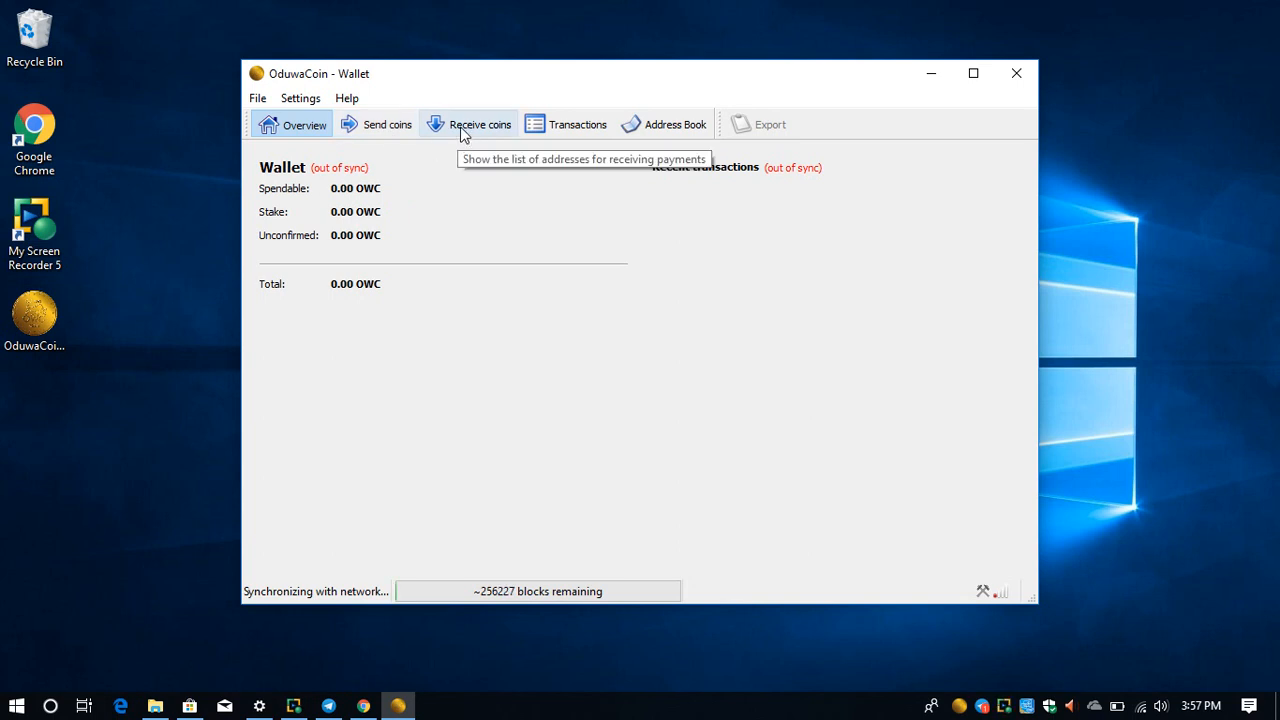
View the empty Transactions list, then the empty Address Book
{"action": "left_click", "coordinate": [576, 124]}
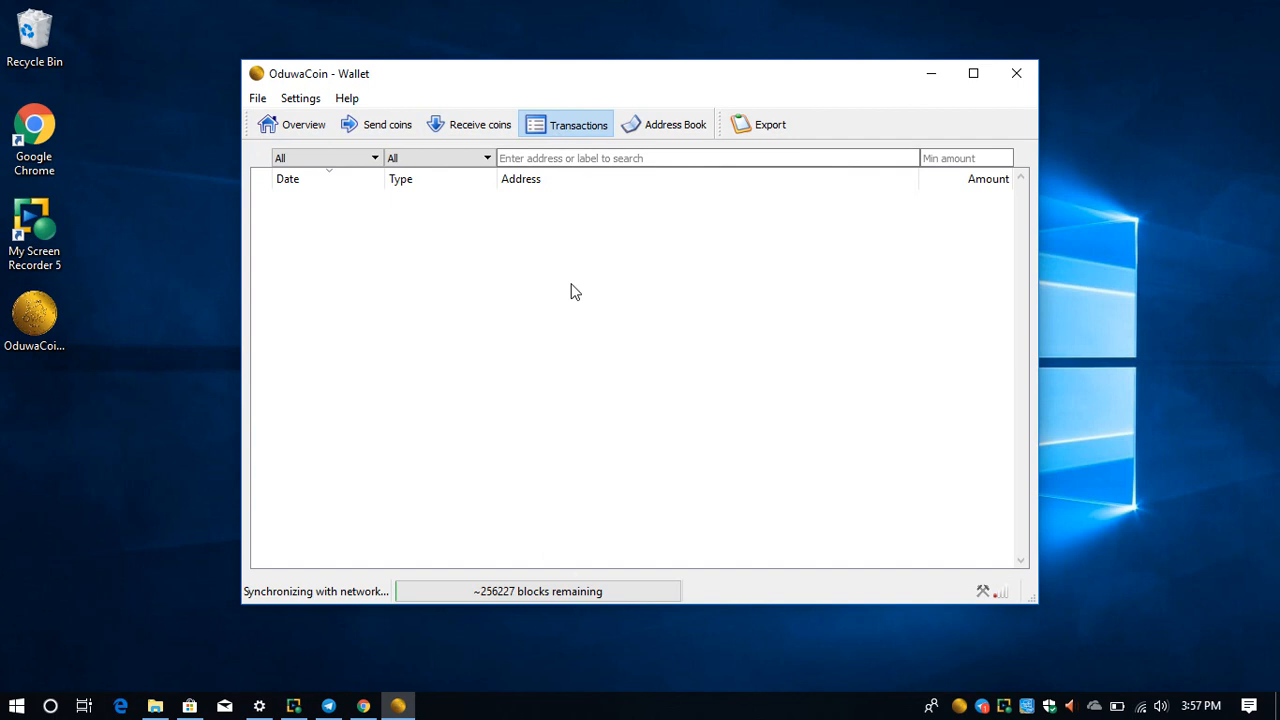
{"action": "mouse_move", "coordinate": [658, 124]}
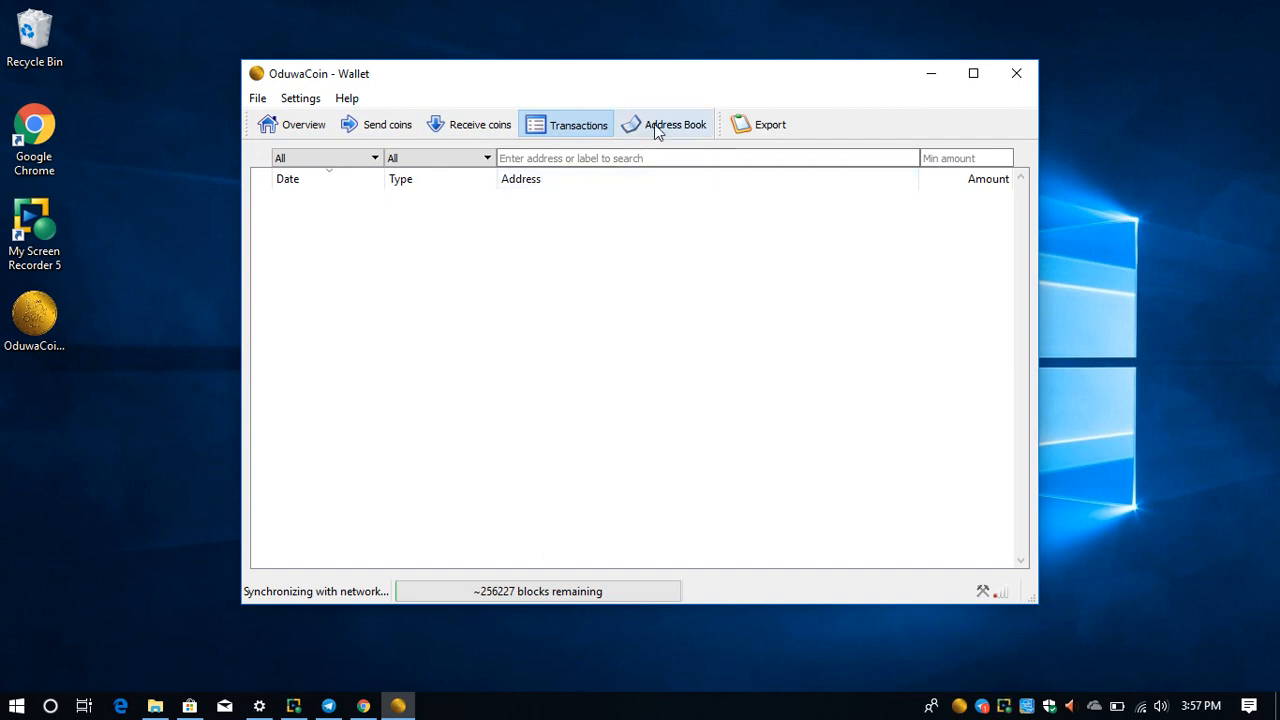
{"action": "left_click", "coordinate": [676, 124]}
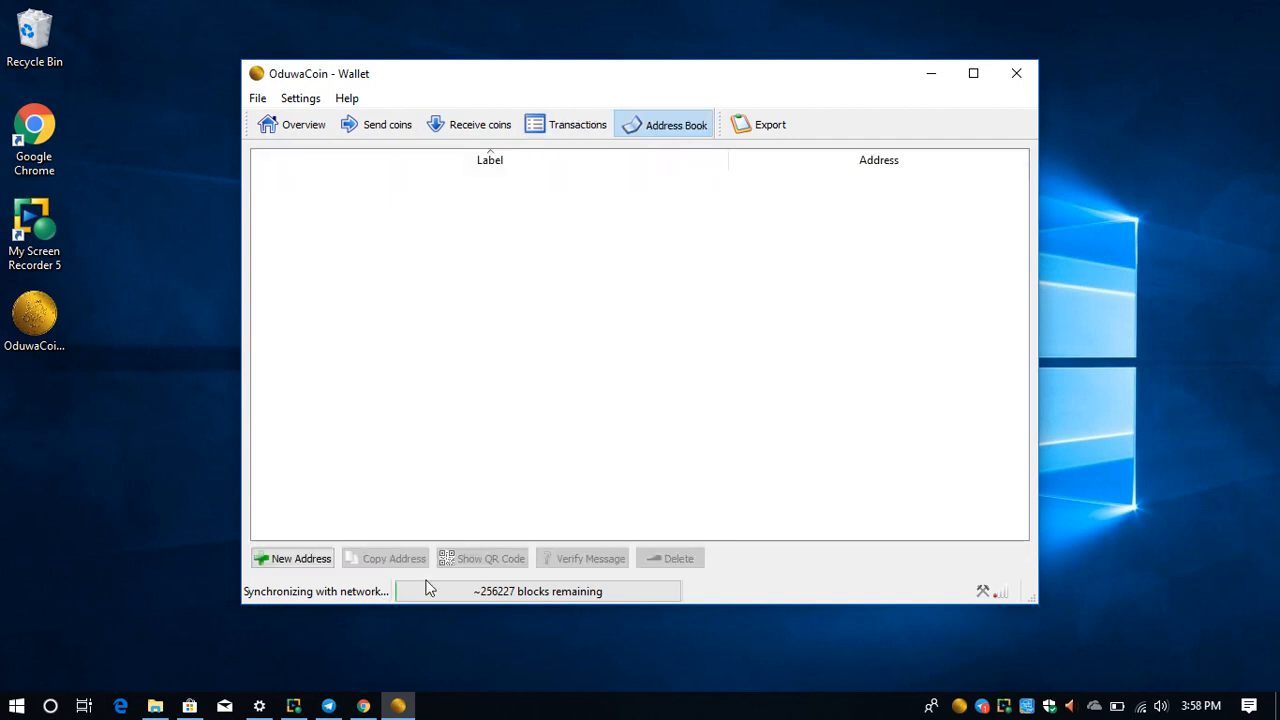
{"action": "mouse_move", "coordinate": [504, 152]}
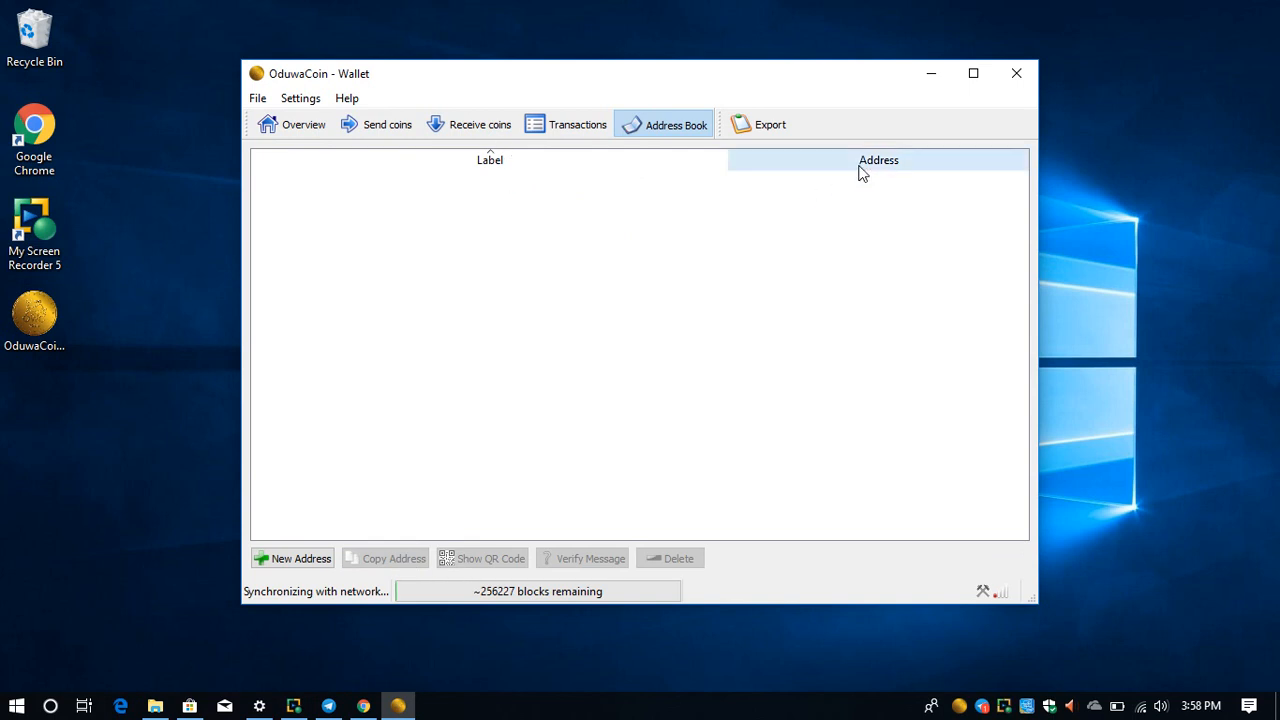
{"action": "mouse_move", "coordinate": [572, 184]}
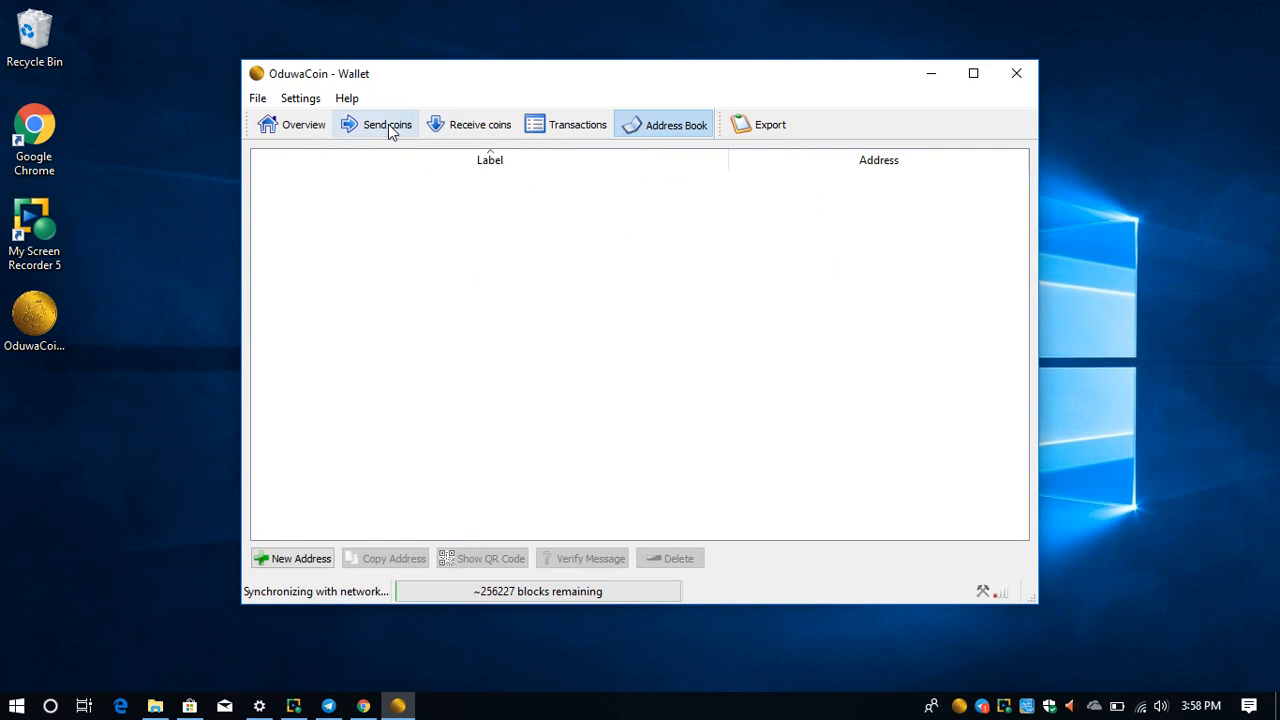
Show the Send coins form with its empty recipient fields
{"action": "left_click", "coordinate": [388, 124]}
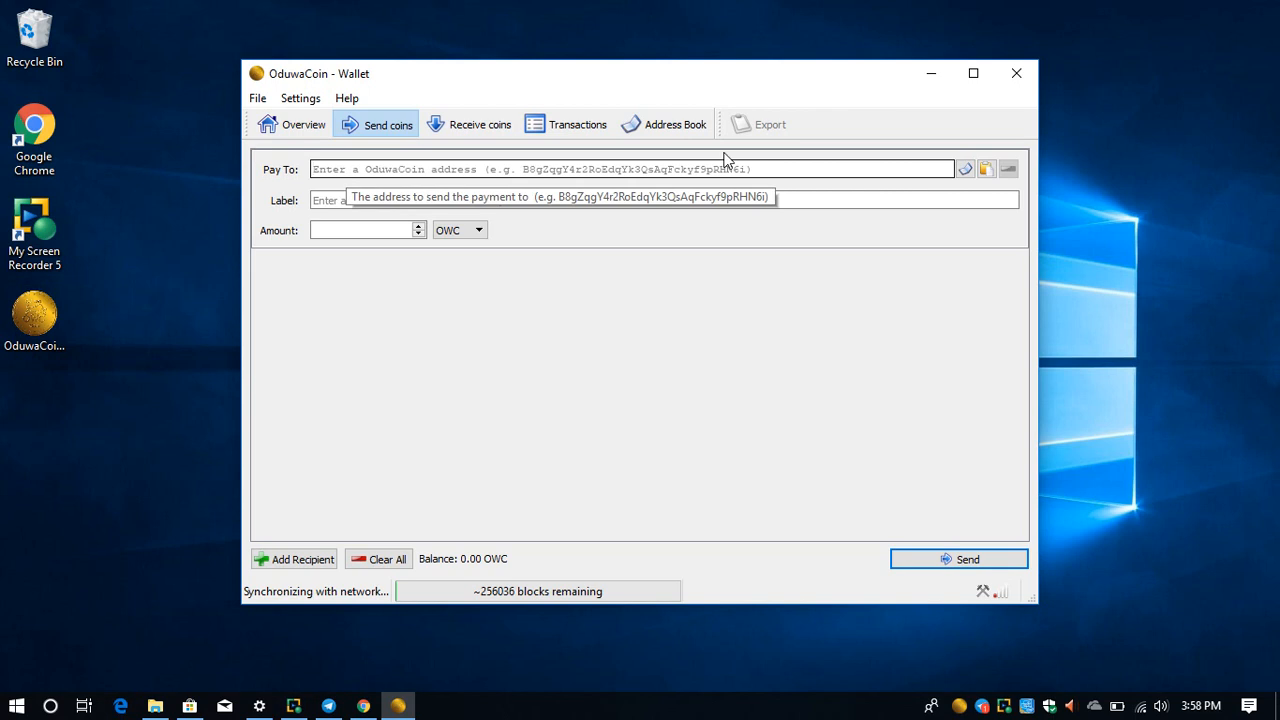
{"action": "mouse_move", "coordinate": [964, 168]}
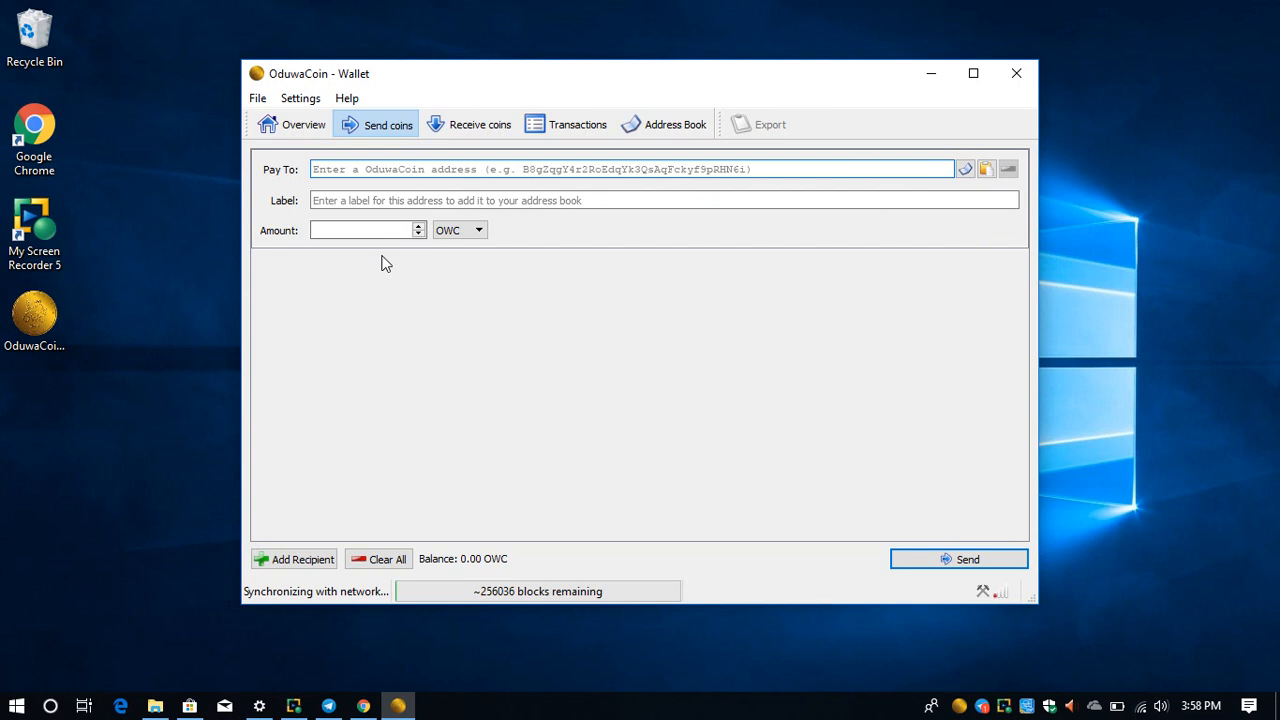
{"action": "mouse_move", "coordinate": [470, 124]}
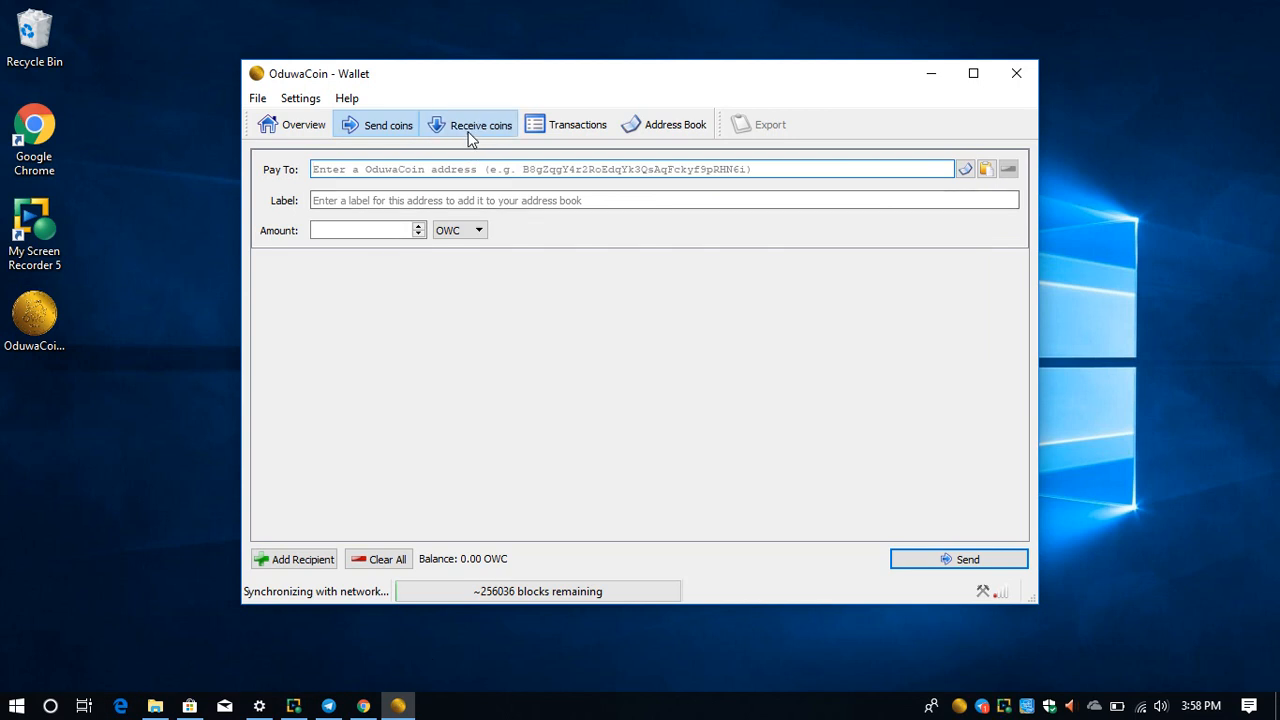
In Receive coins, set the receiving address label to 'my oduwa qt wallet'
{"action": "left_click", "coordinate": [480, 124]}
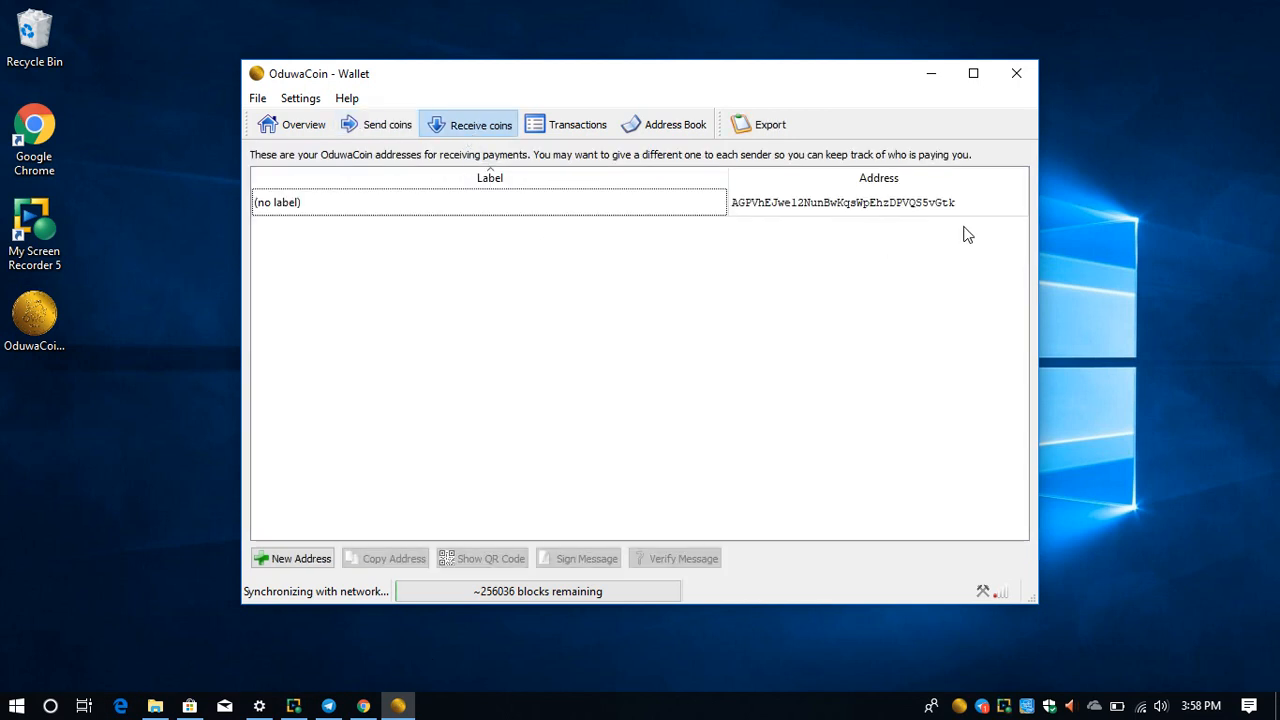
{"action": "mouse_move", "coordinate": [702, 216]}
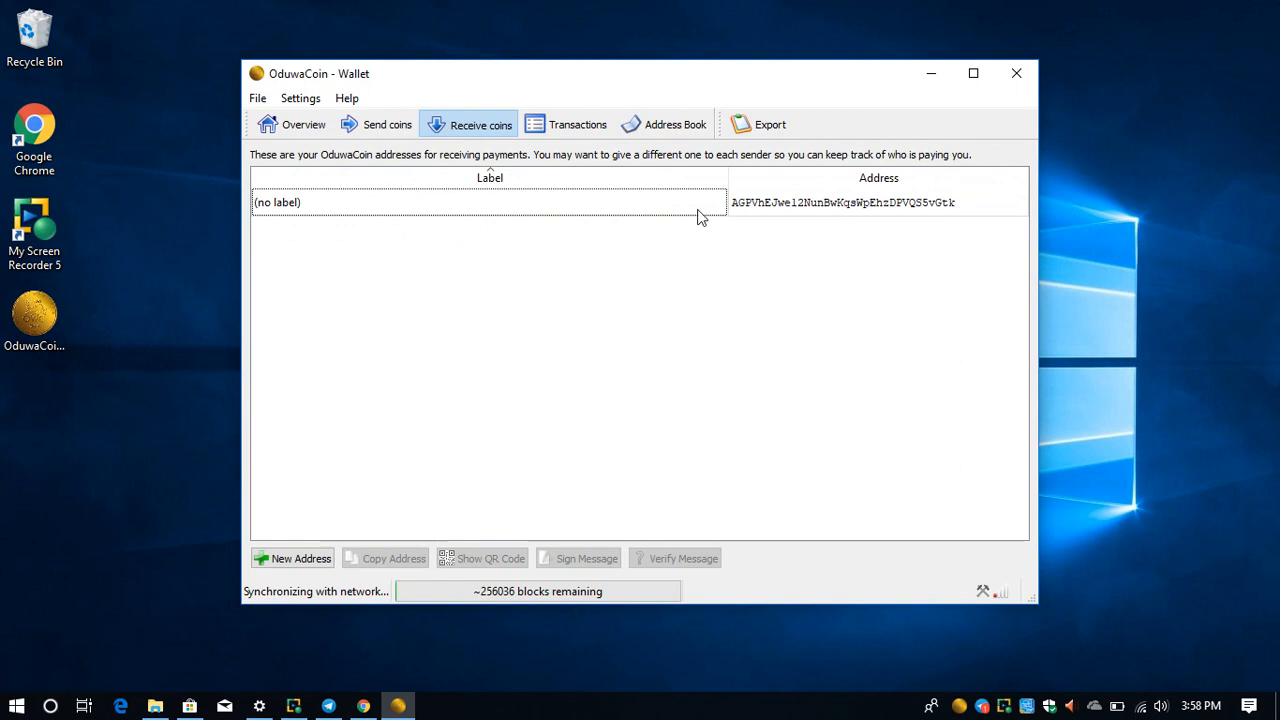
{"action": "mouse_move", "coordinate": [596, 232]}
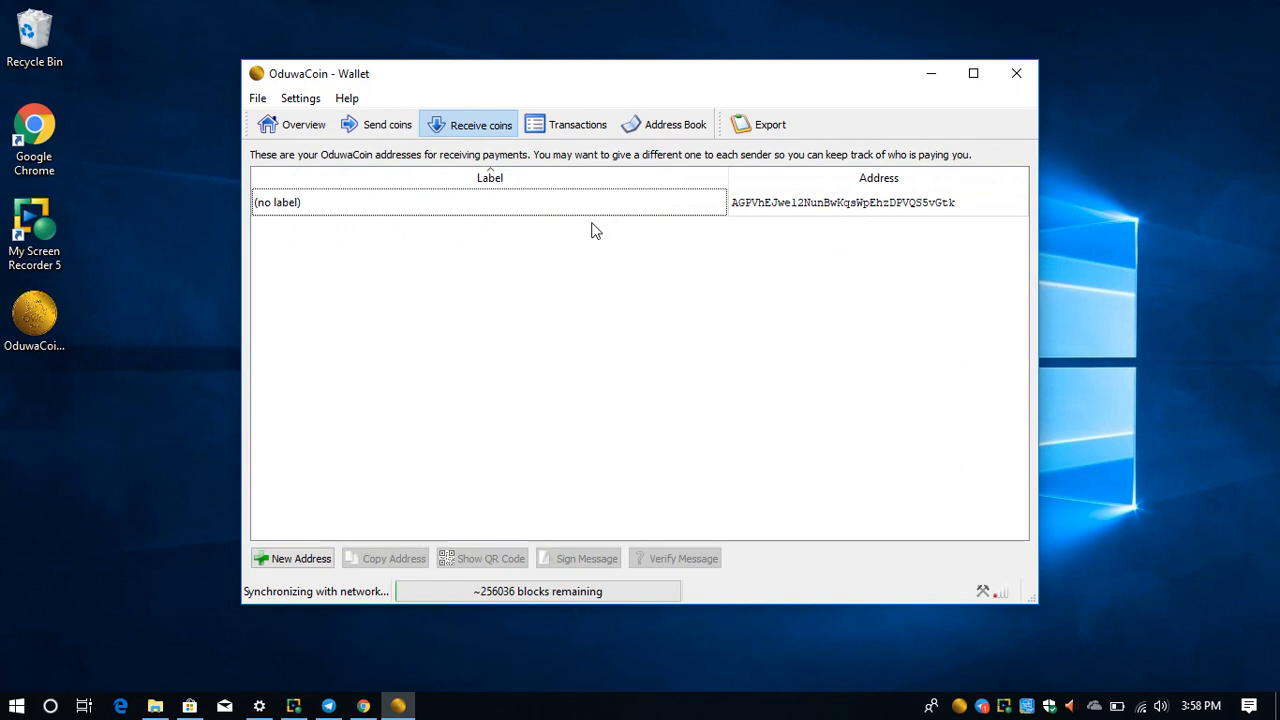
{"action": "right_click", "coordinate": [488, 202]}
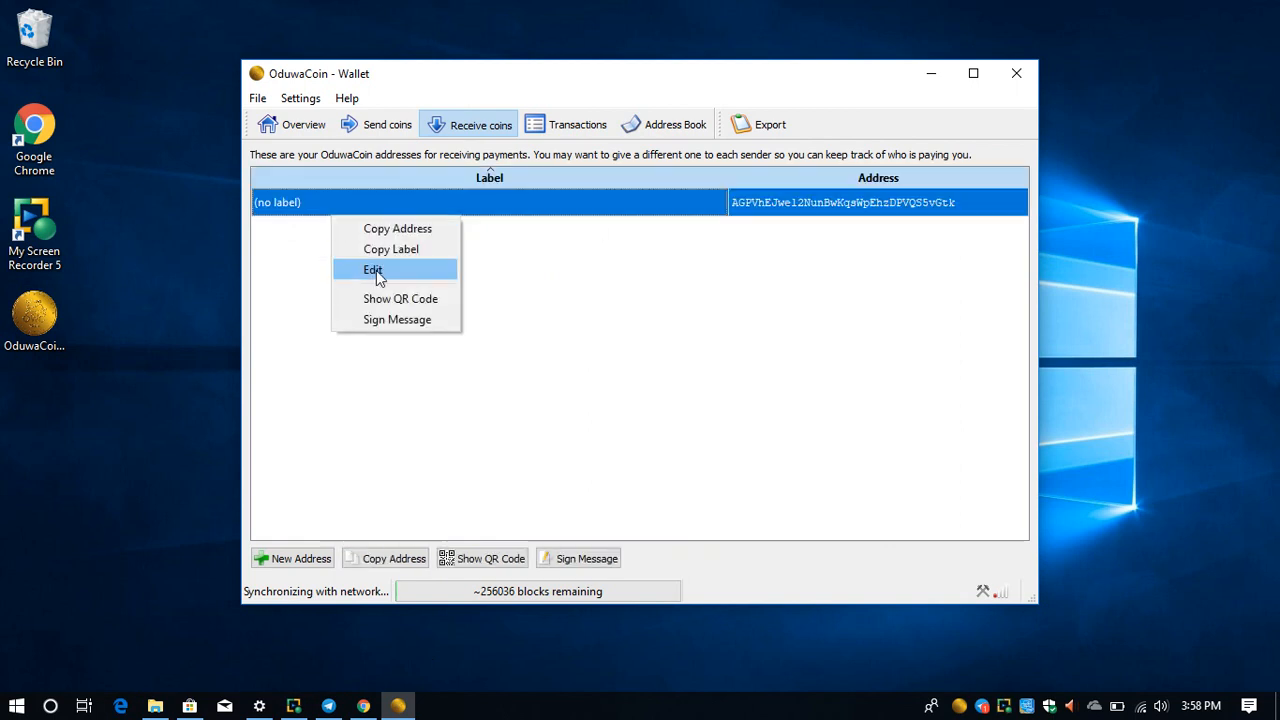
{"action": "left_click", "coordinate": [372, 268]}
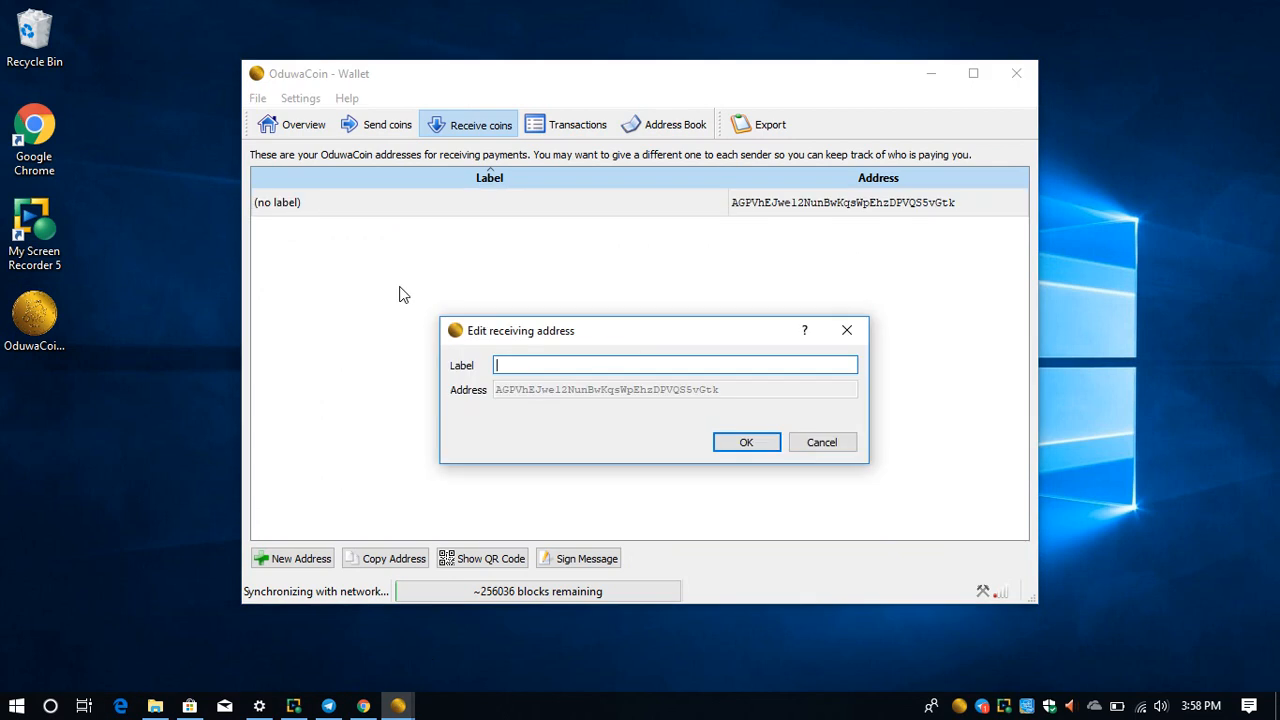
{"action": "type", "text": "m"}
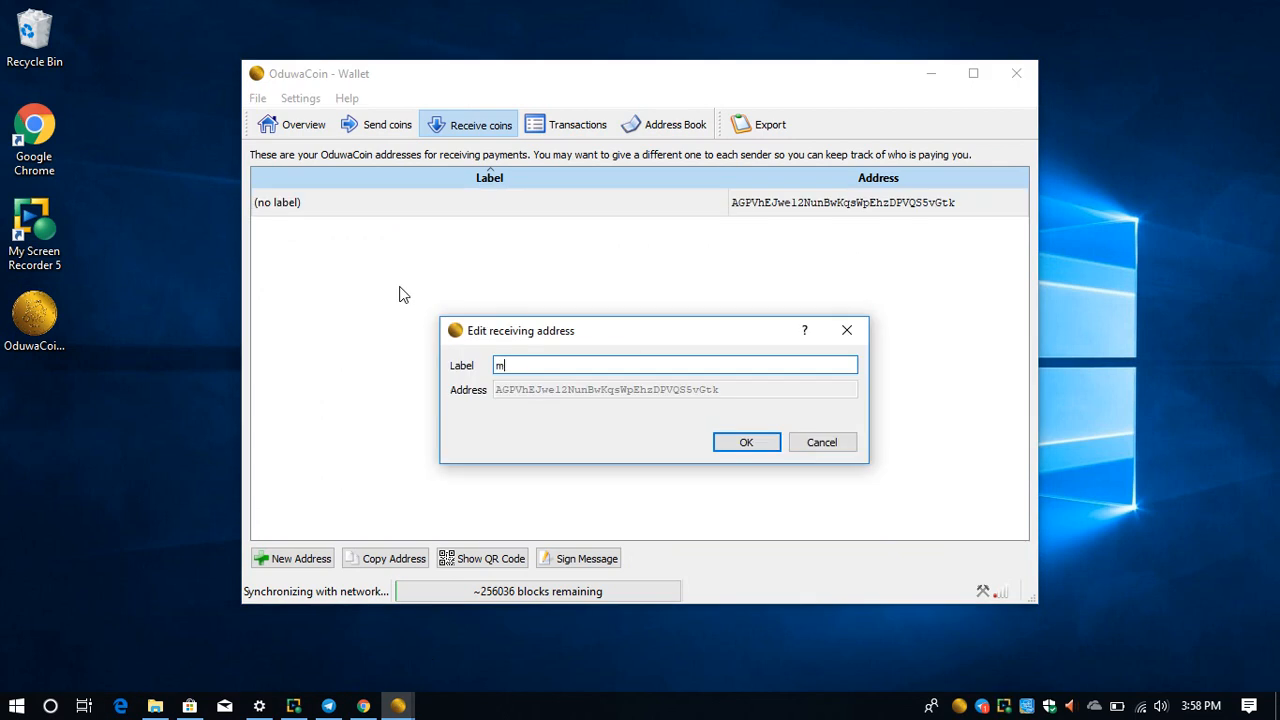
{"action": "type", "text": "y o"}
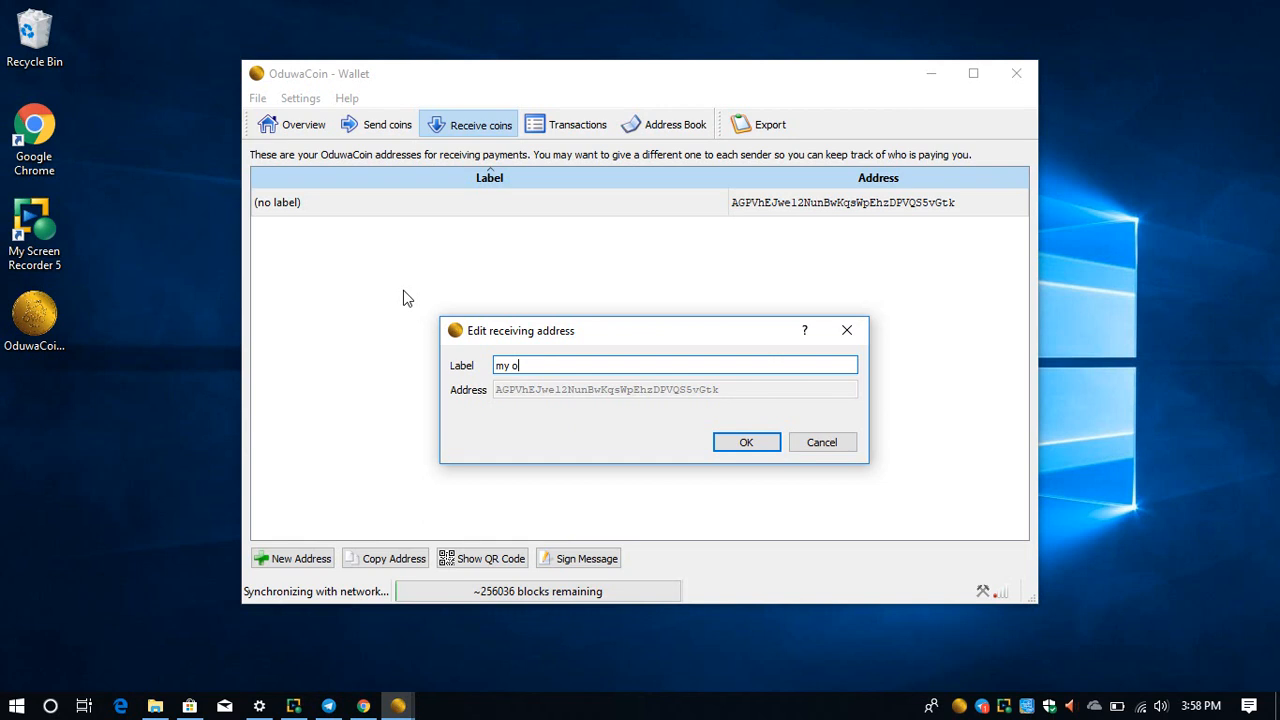
{"action": "type", "text": "duwa"}
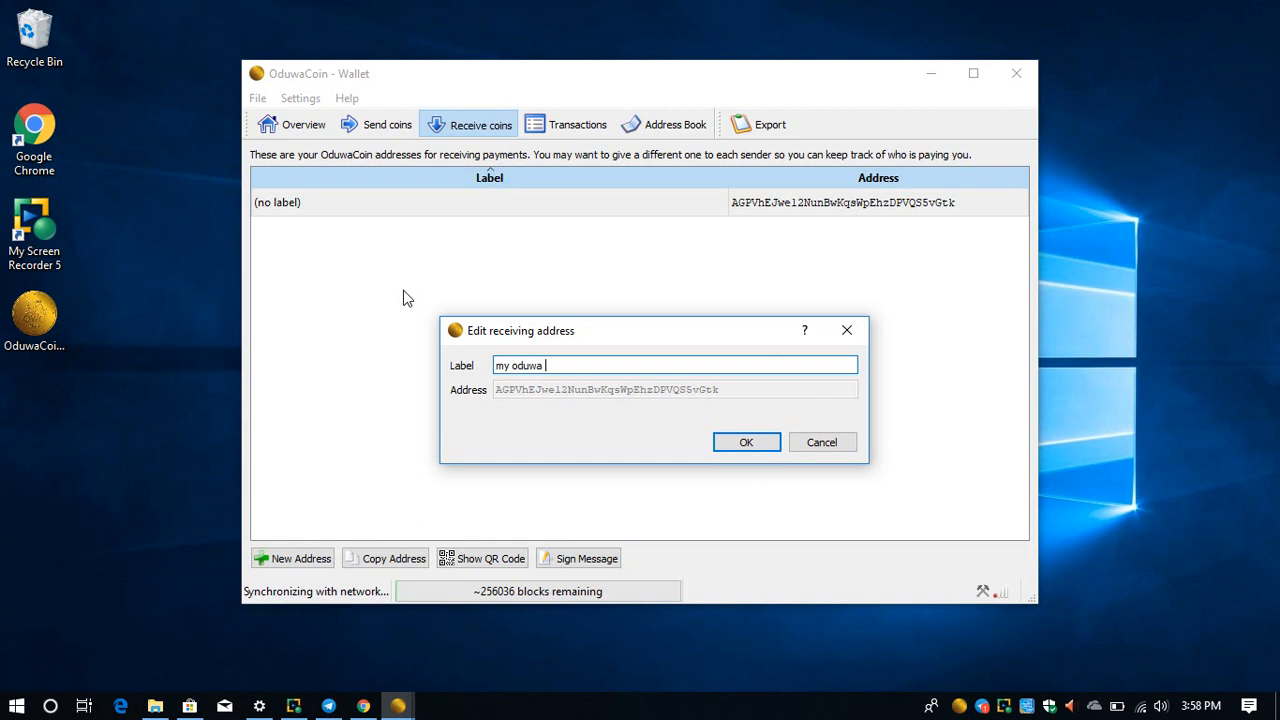
{"action": "type", "text": "qr"}
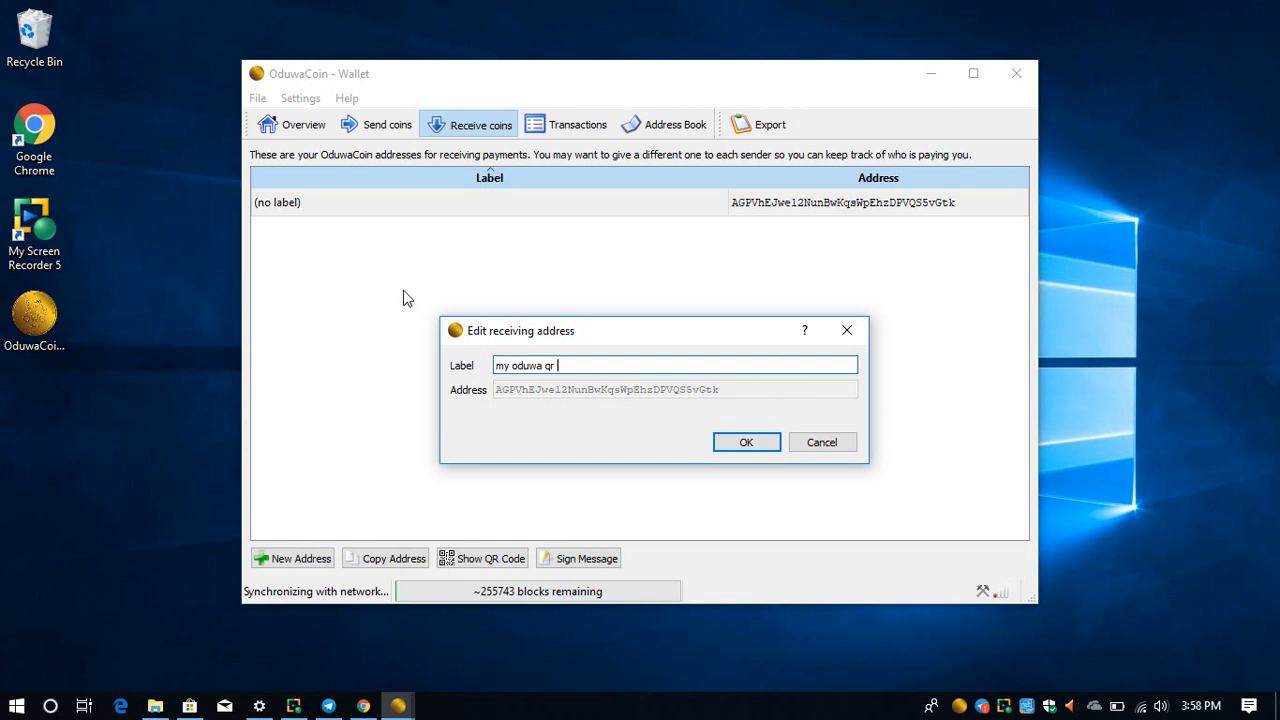
{"action": "type", "text": "t wa"}
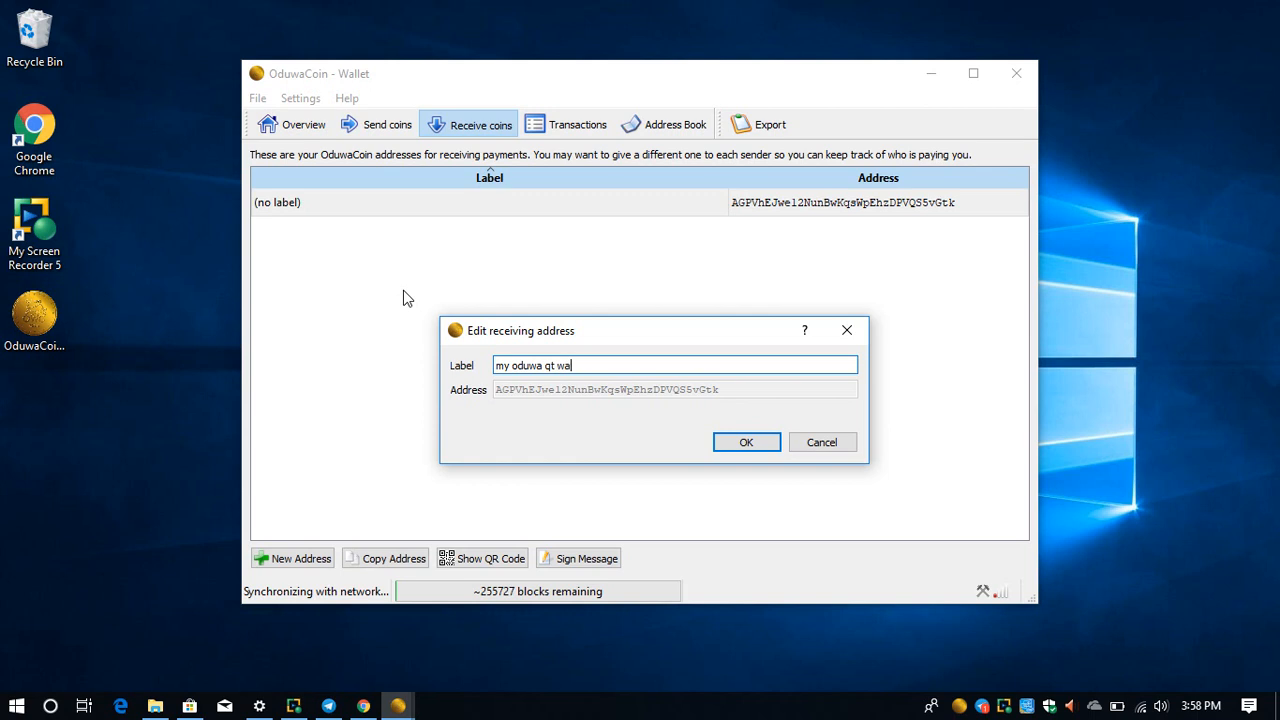
{"action": "type", "text": "llet"}
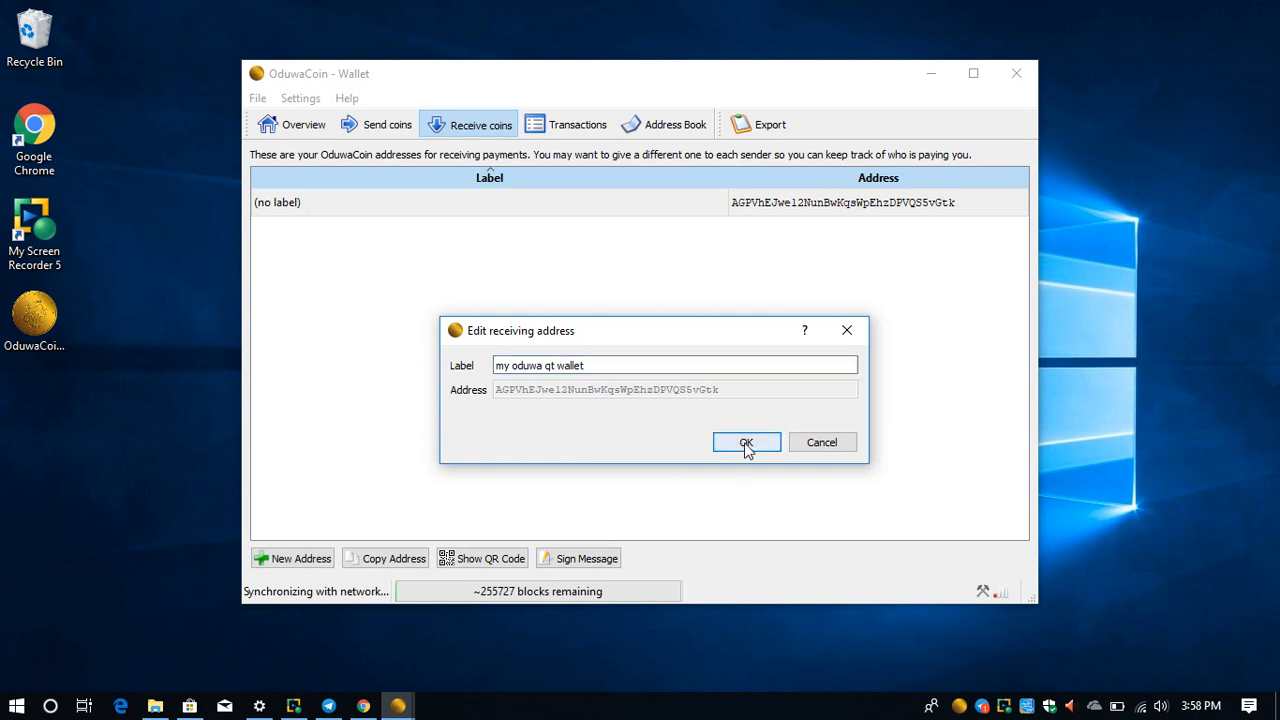
{"action": "left_click", "coordinate": [746, 442]}
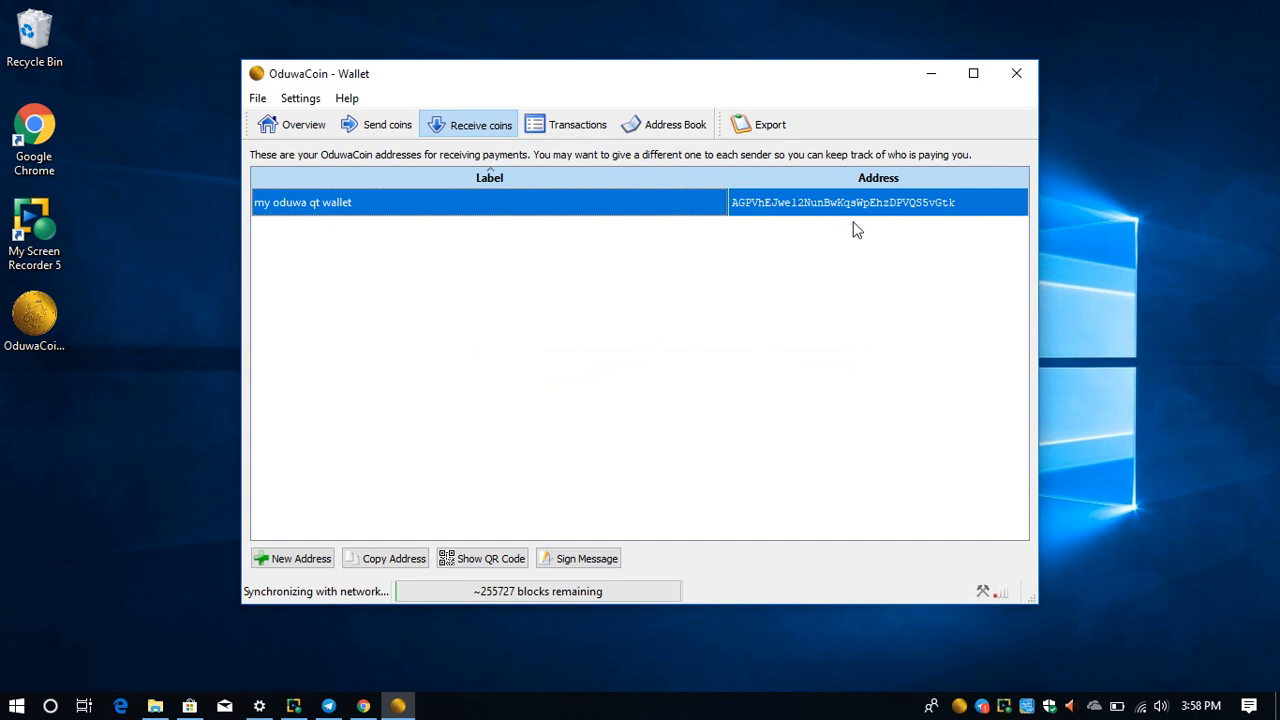
{"action": "mouse_move", "coordinate": [820, 264]}
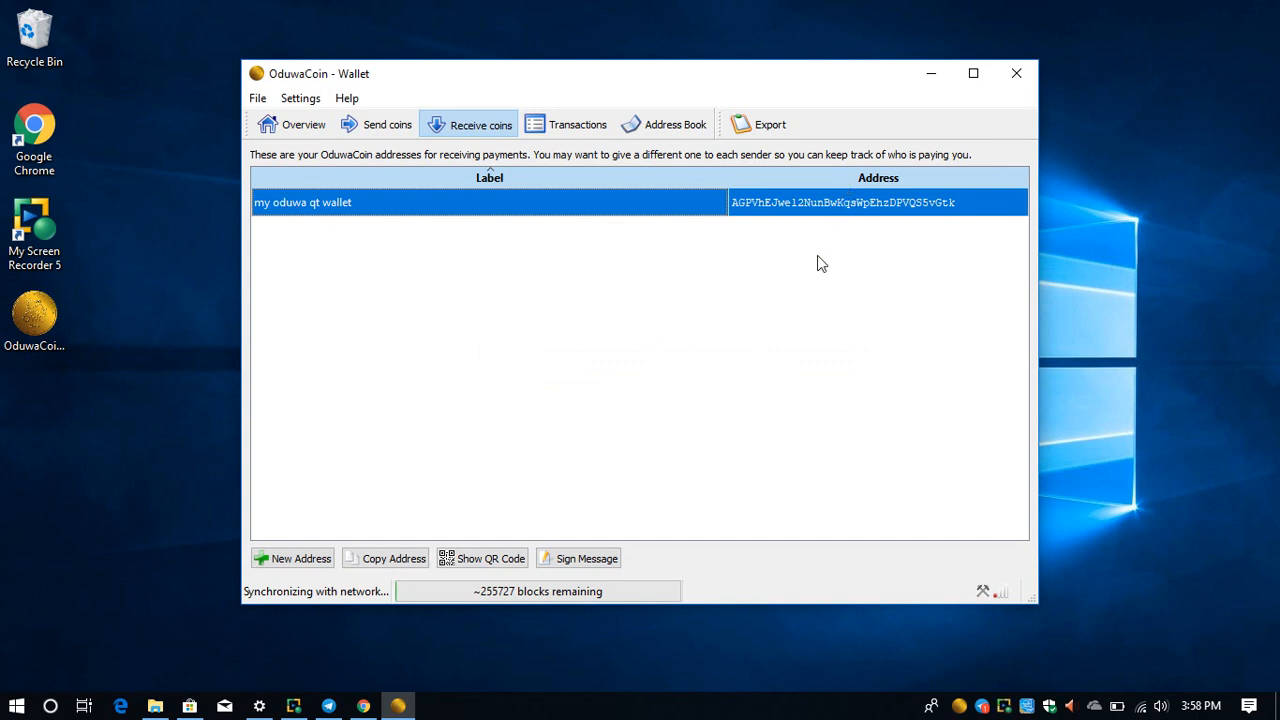
{"action": "mouse_move", "coordinate": [420, 318]}
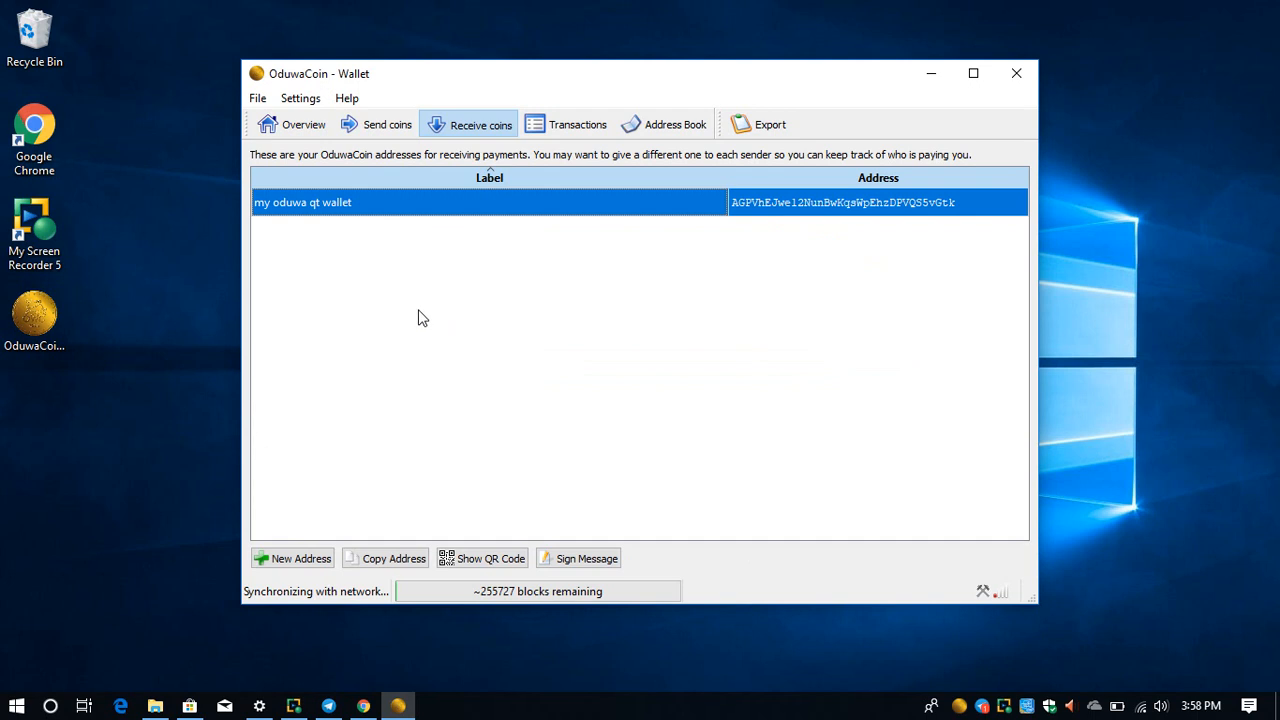
Show the Overview with 0.00 OWC balances and sync progress before putting the wallet away
{"action": "left_click", "coordinate": [304, 124]}
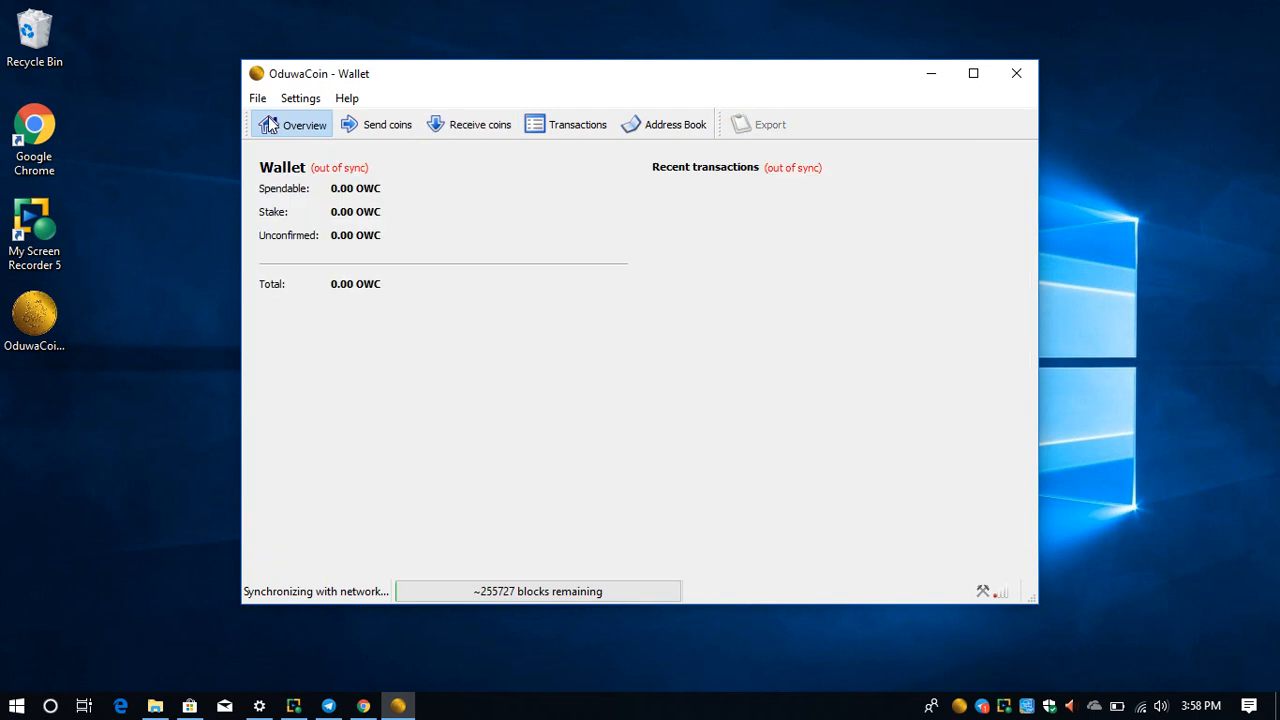
{"action": "mouse_move", "coordinate": [408, 232]}
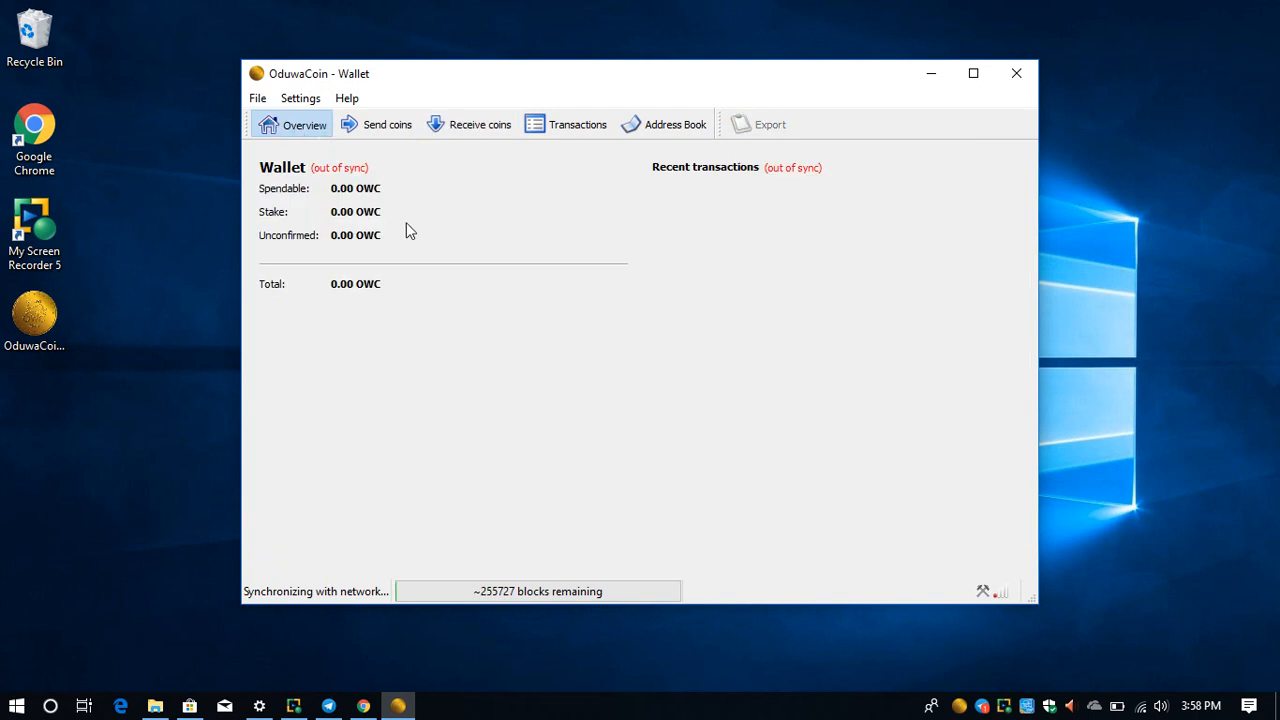
{"action": "mouse_move", "coordinate": [276, 600]}
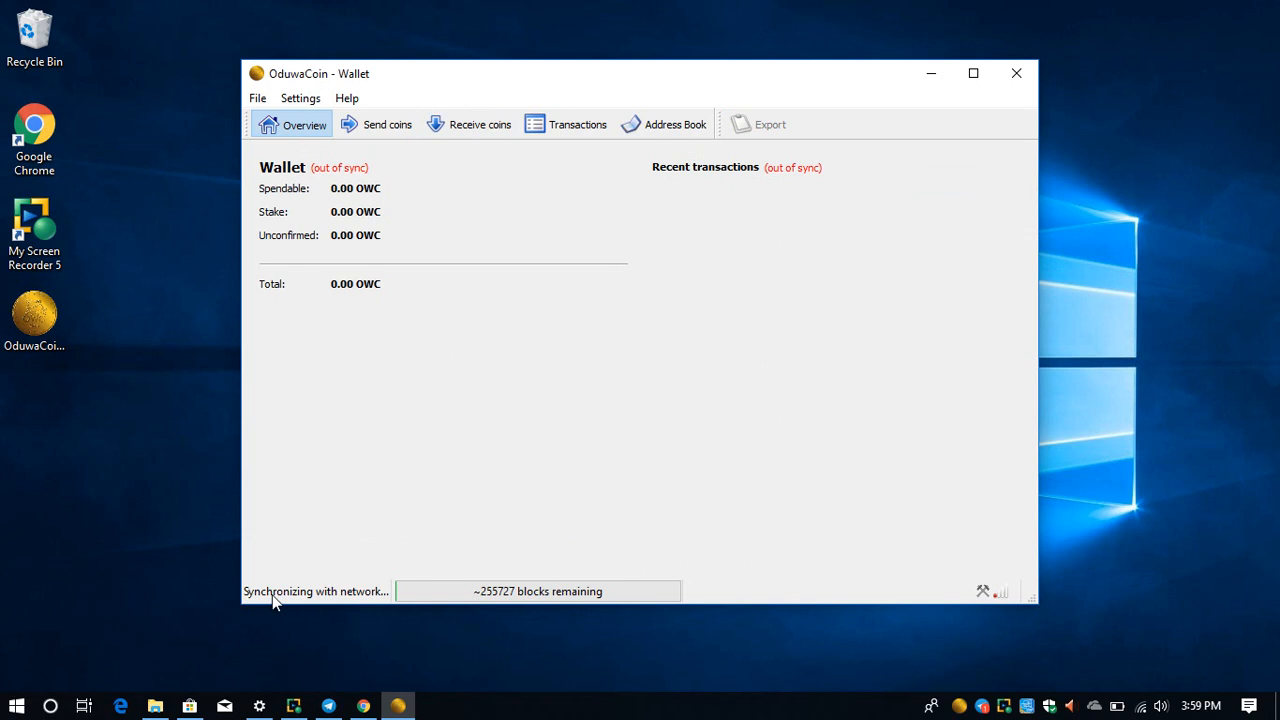
{"action": "mouse_move", "coordinate": [404, 608]}
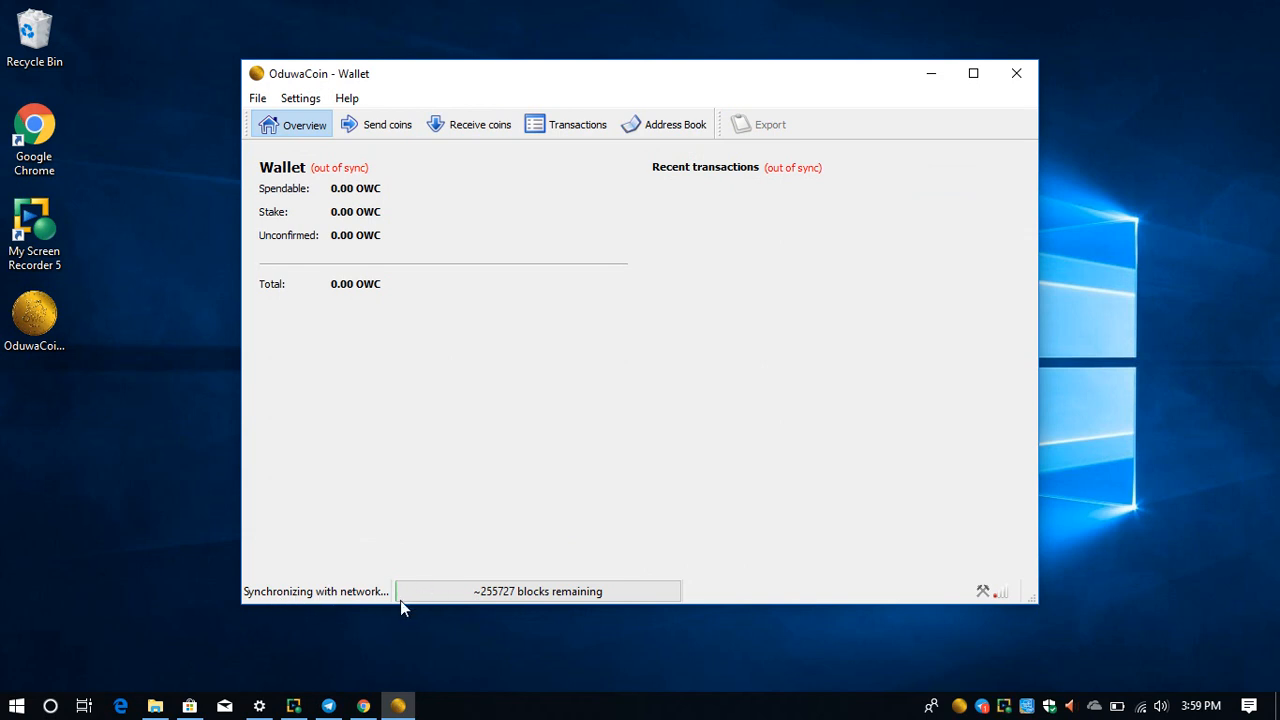
{"action": "mouse_move", "coordinate": [400, 604]}
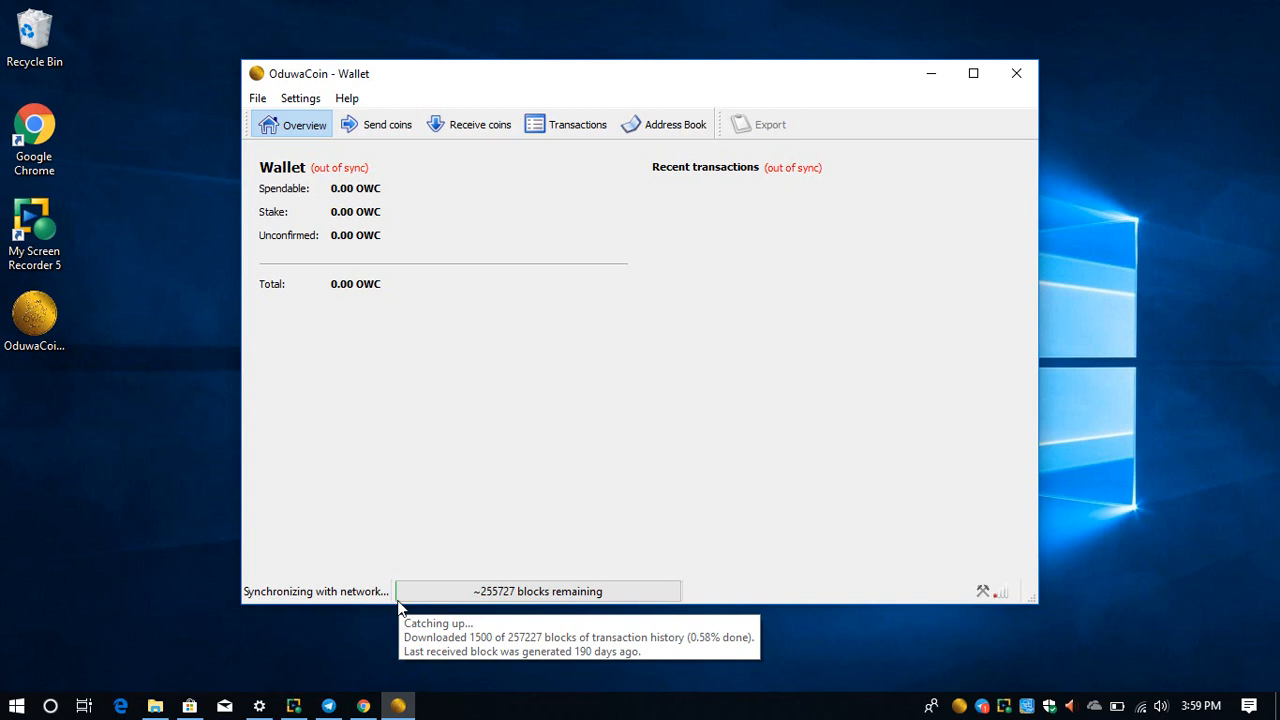
{"action": "mouse_move", "coordinate": [438, 608]}
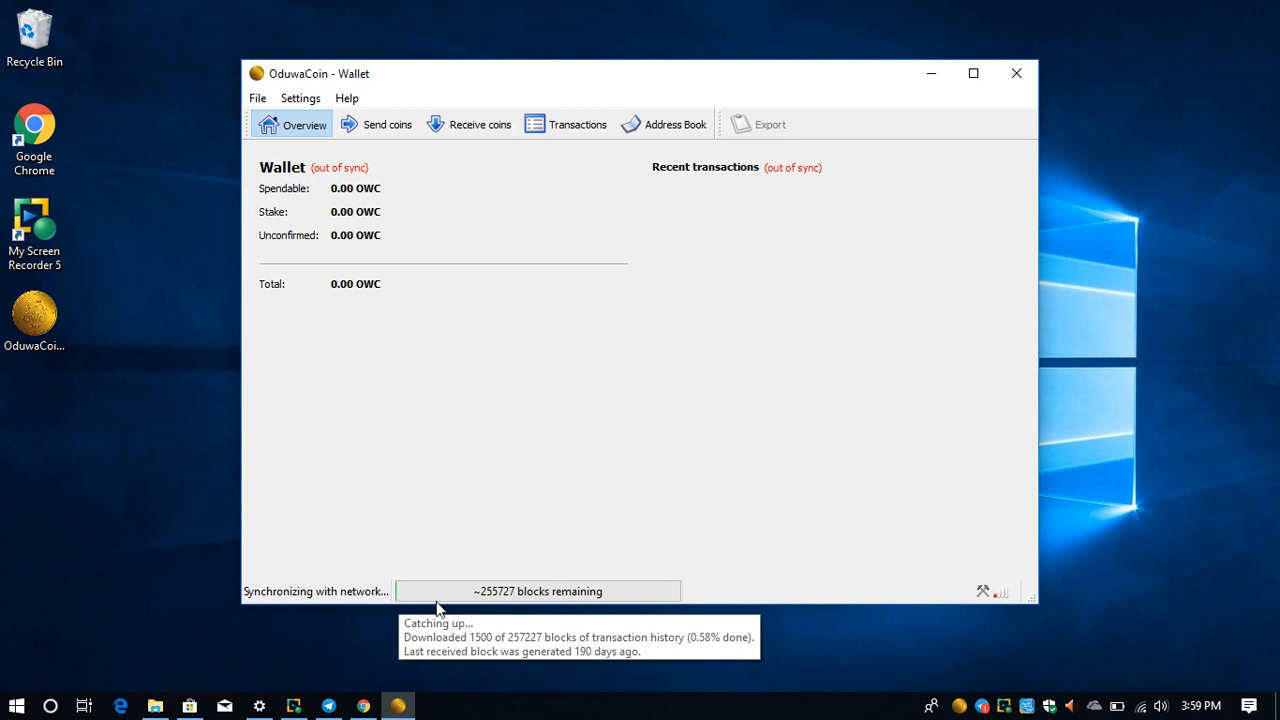
{"action": "mouse_move", "coordinate": [352, 212]}
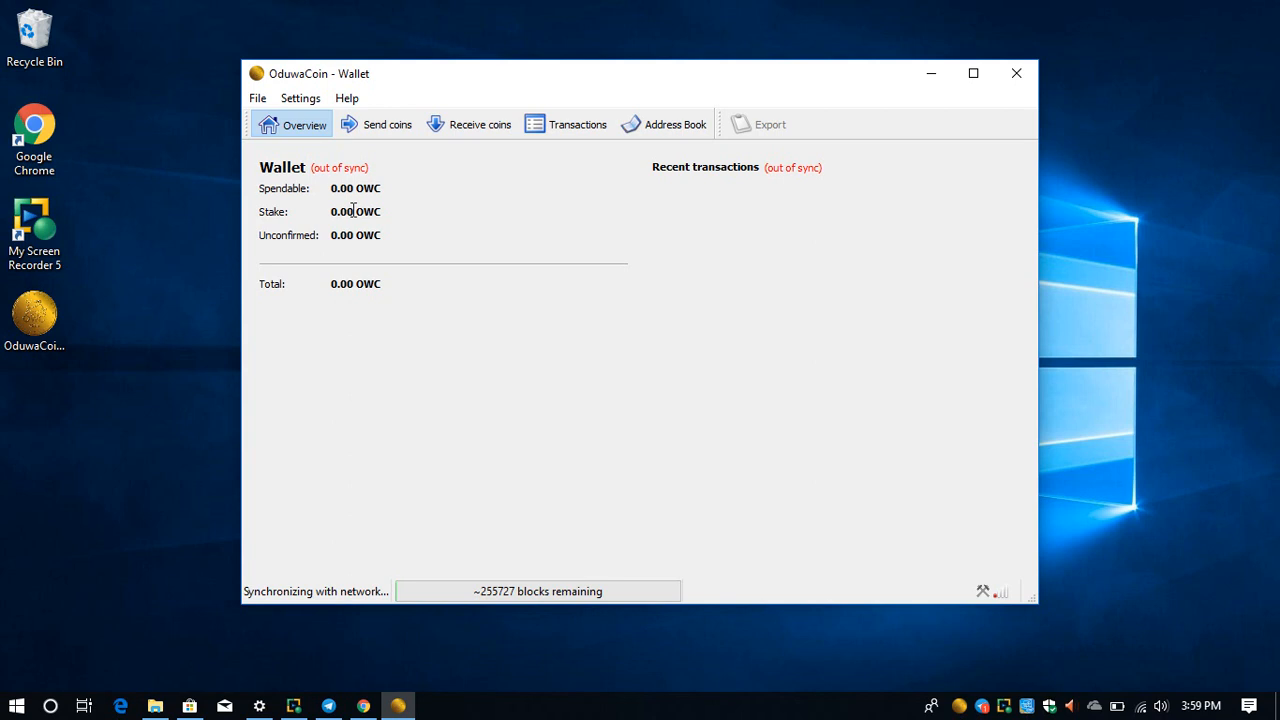
{"action": "mouse_move", "coordinate": [1000, 632]}
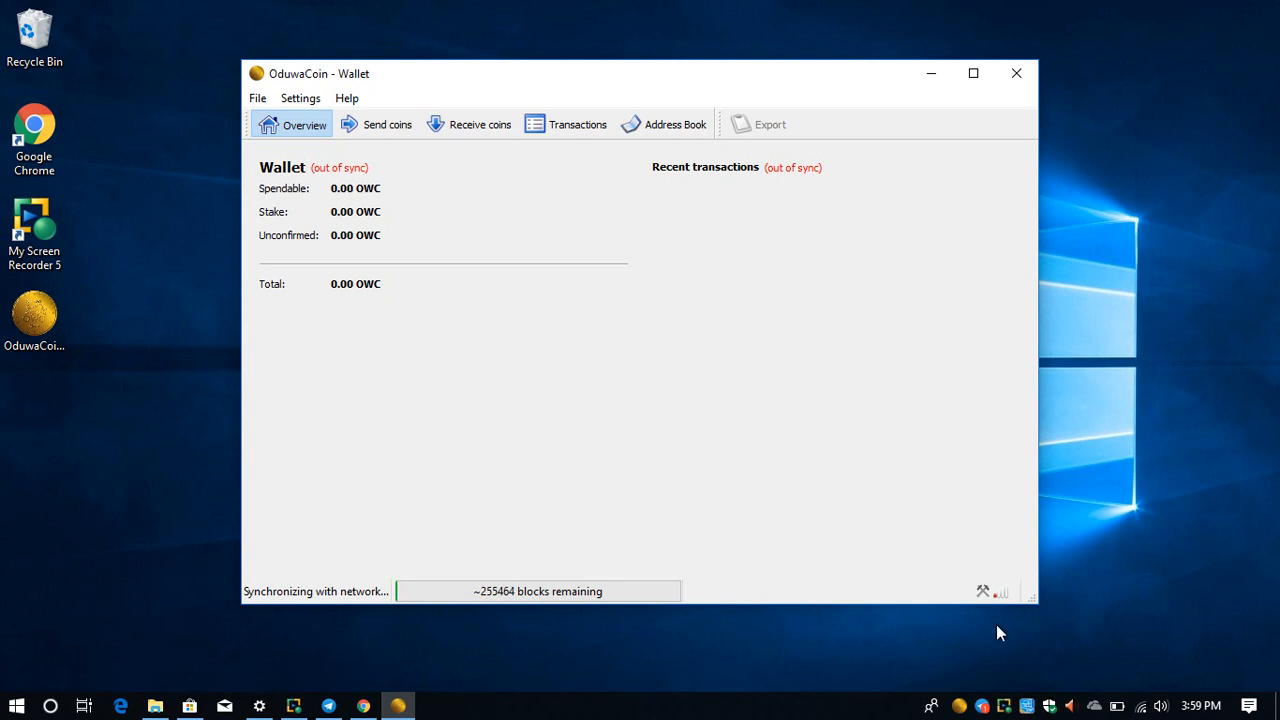
{"action": "mouse_move", "coordinate": [972, 600]}
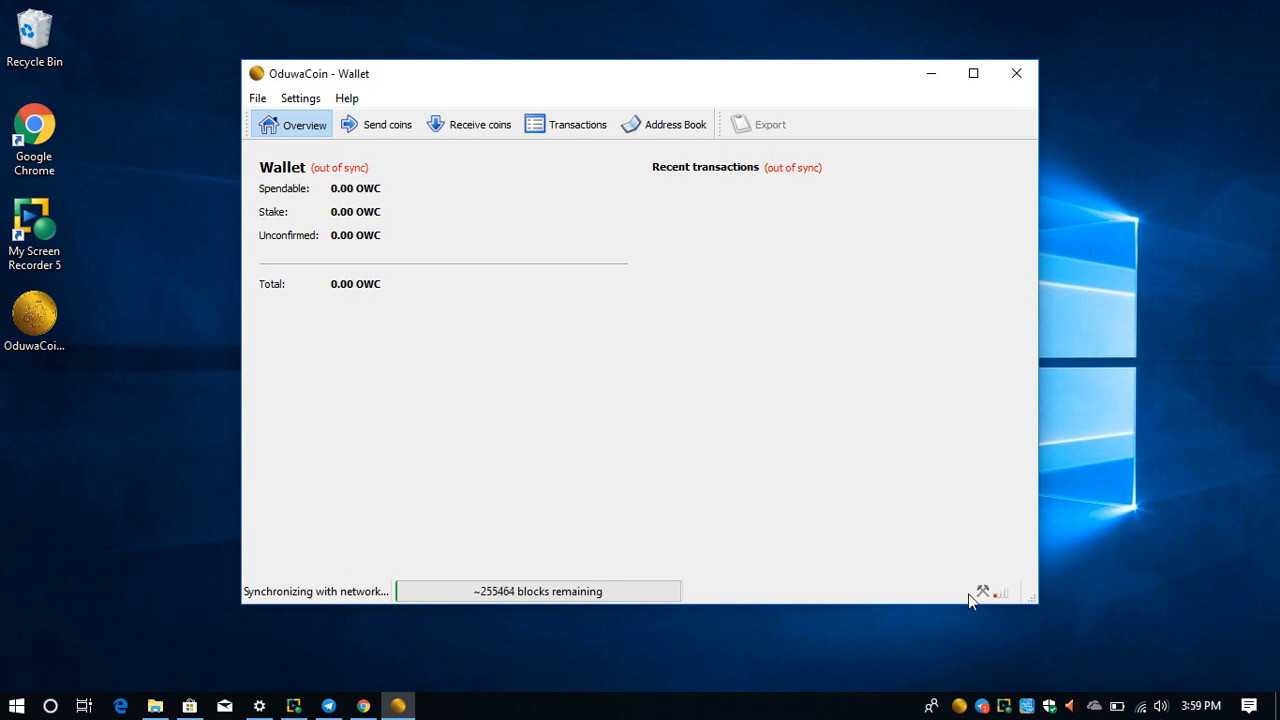
{"action": "mouse_move", "coordinate": [682, 542]}
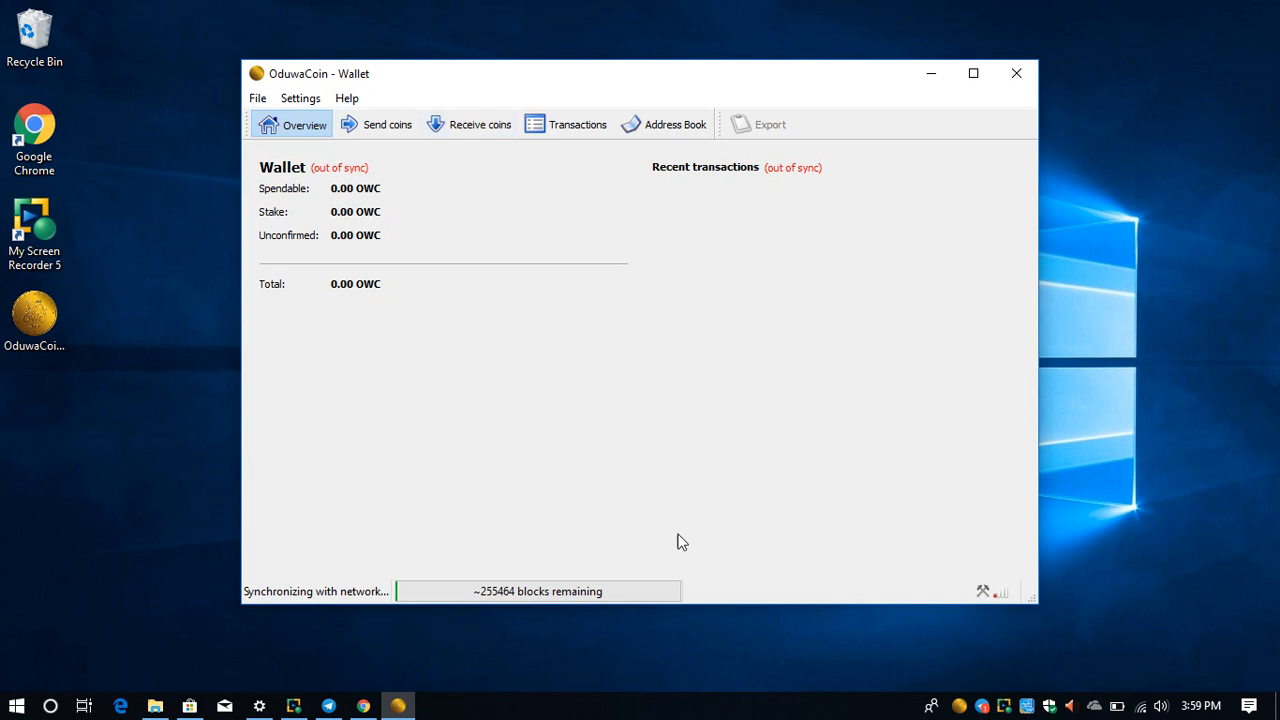
{"action": "mouse_move", "coordinate": [844, 528]}
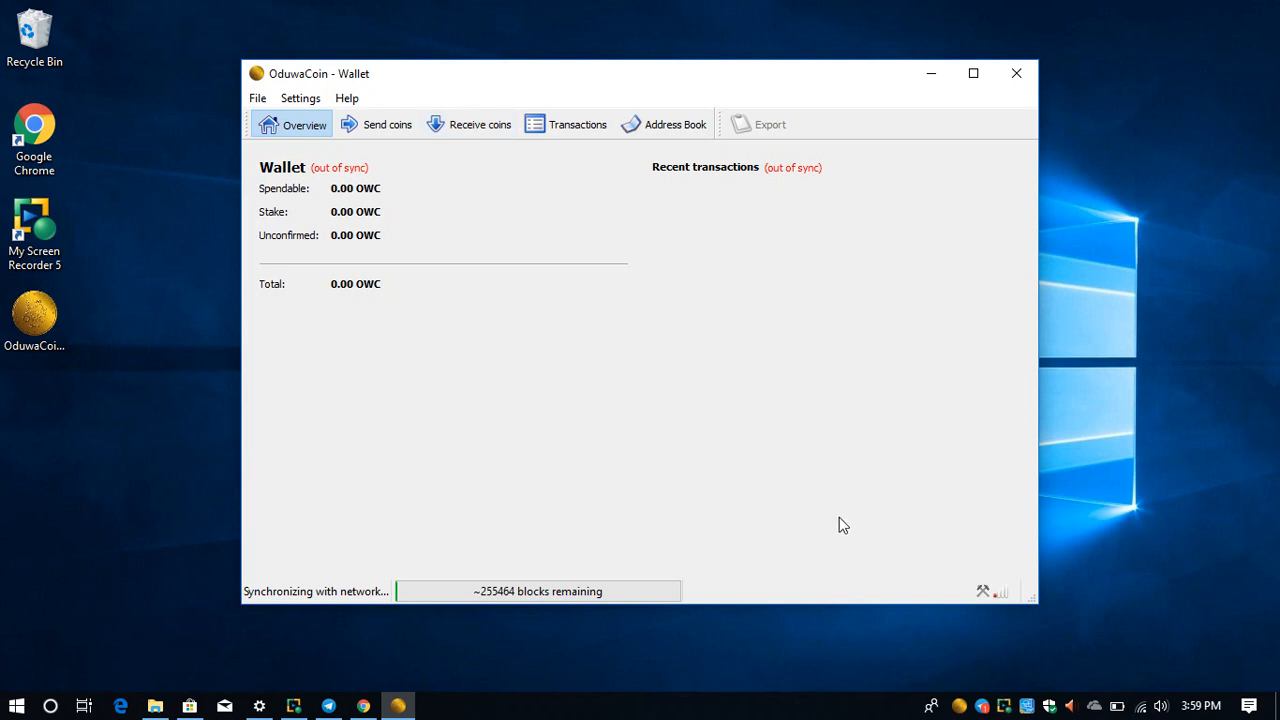
{"action": "mouse_move", "coordinate": [472, 228]}
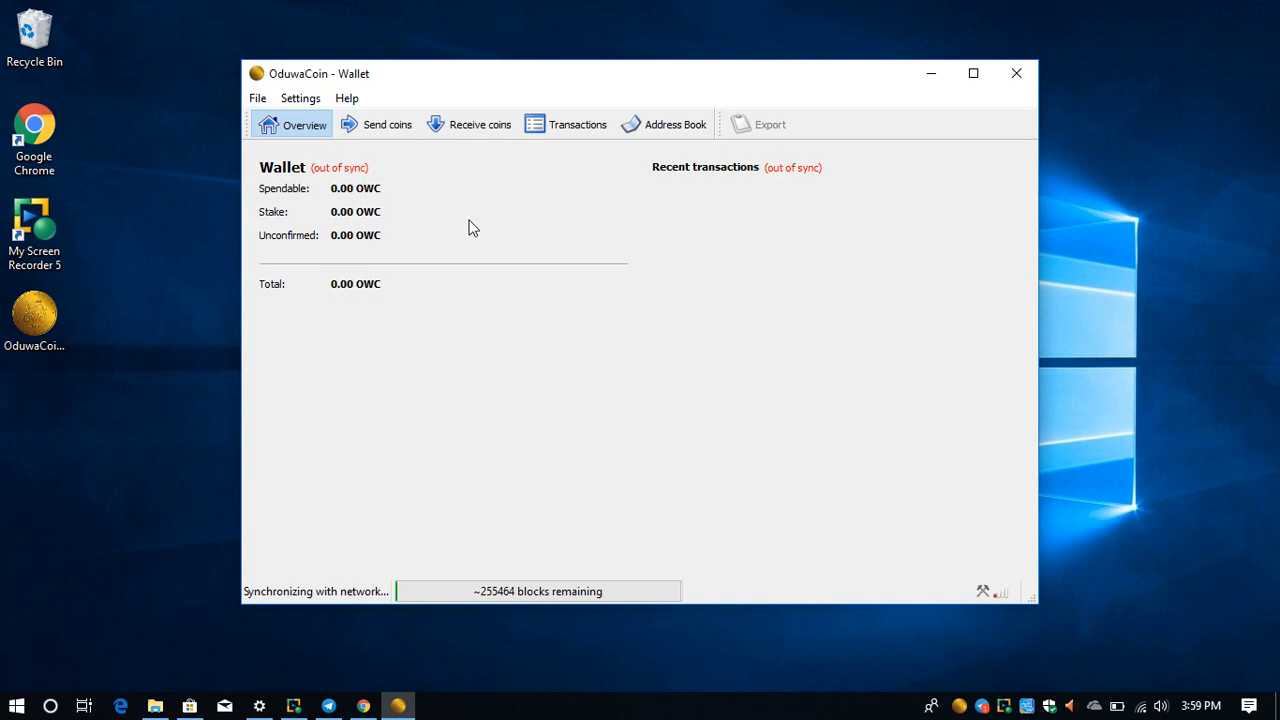
{"action": "mouse_move", "coordinate": [556, 470]}
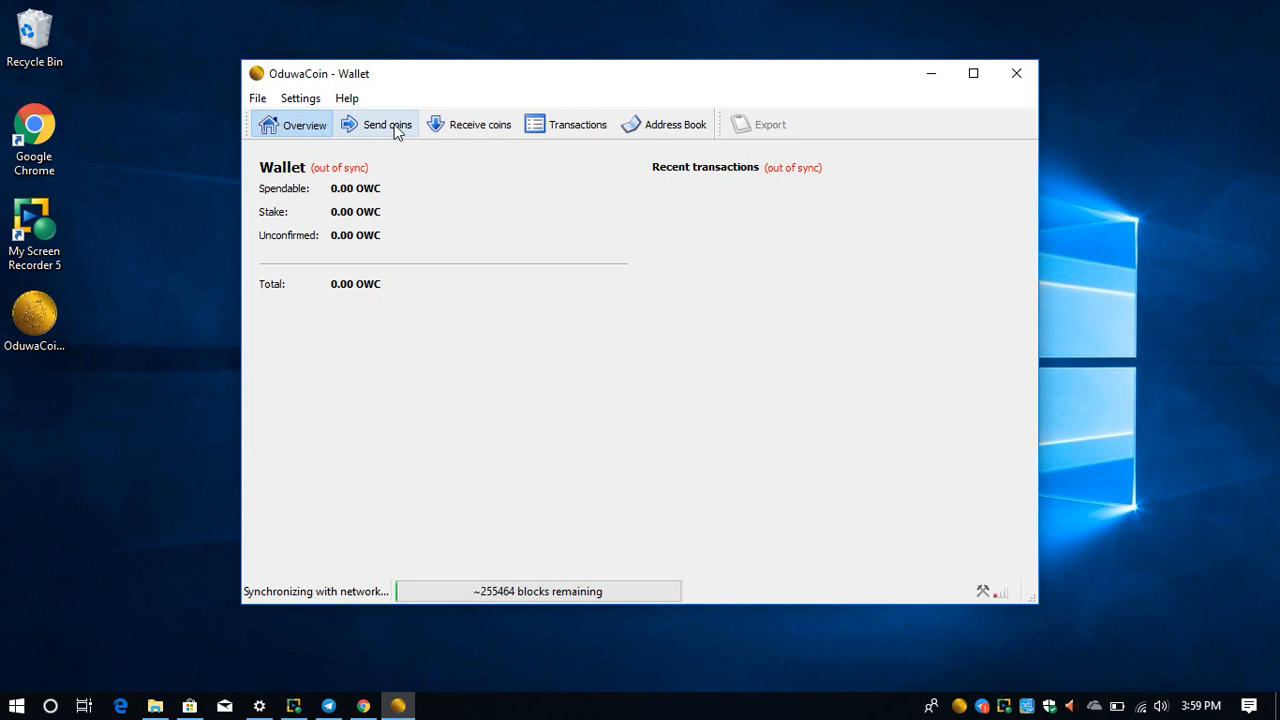
{"action": "mouse_move", "coordinate": [920, 72]}
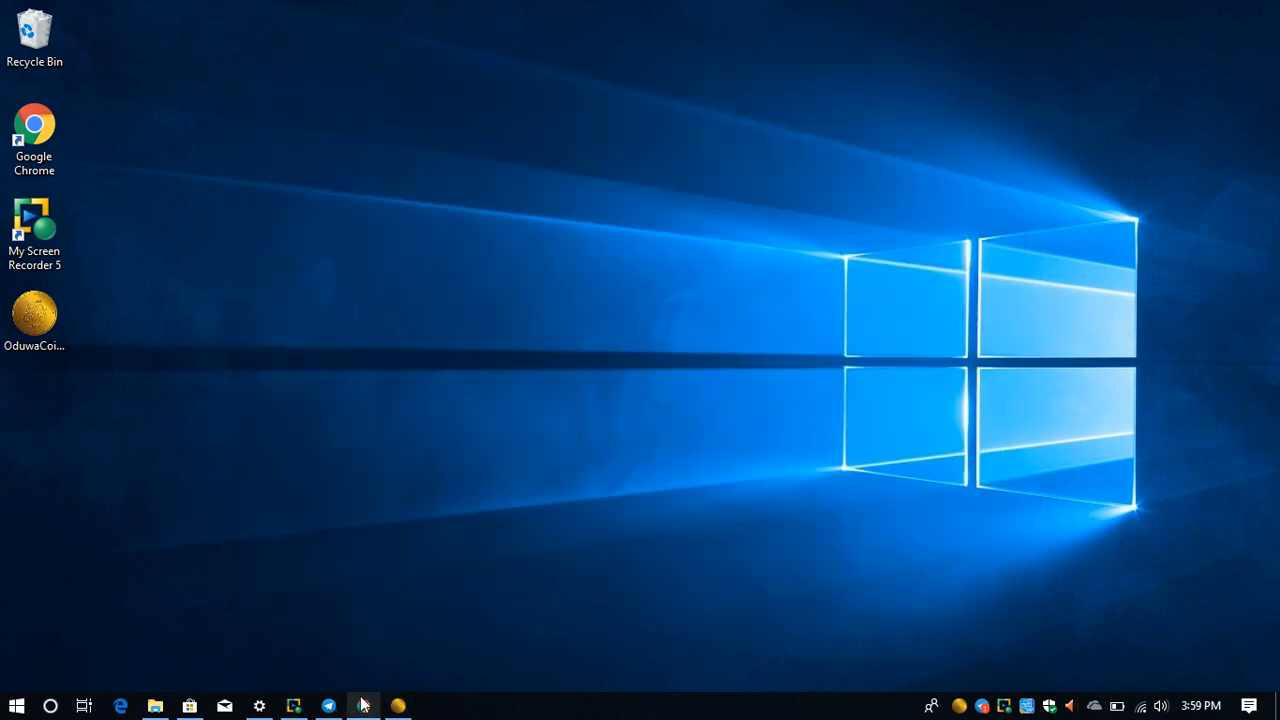
Bring Chrome forward and go back to the GitHub windows-wallet folder listing OduwaCoin-qt-windows.zip
{"action": "left_click", "coordinate": [362, 706]}
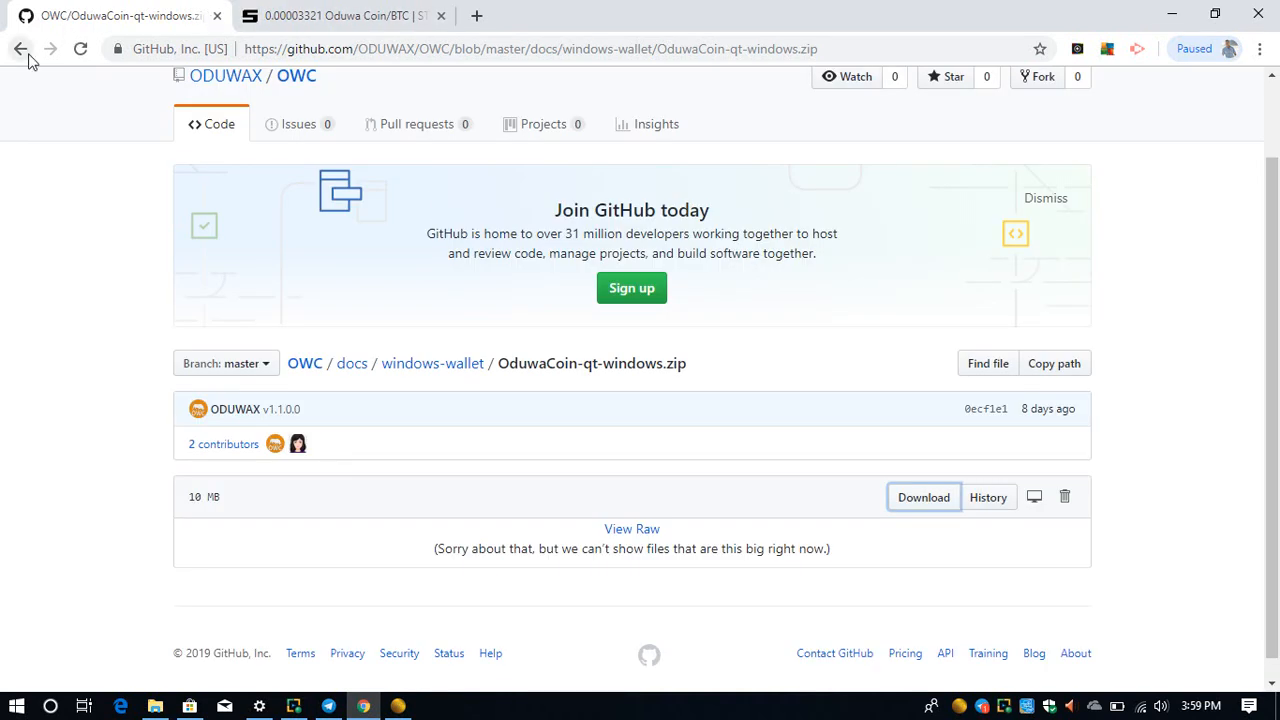
{"action": "left_click", "coordinate": [20, 48]}
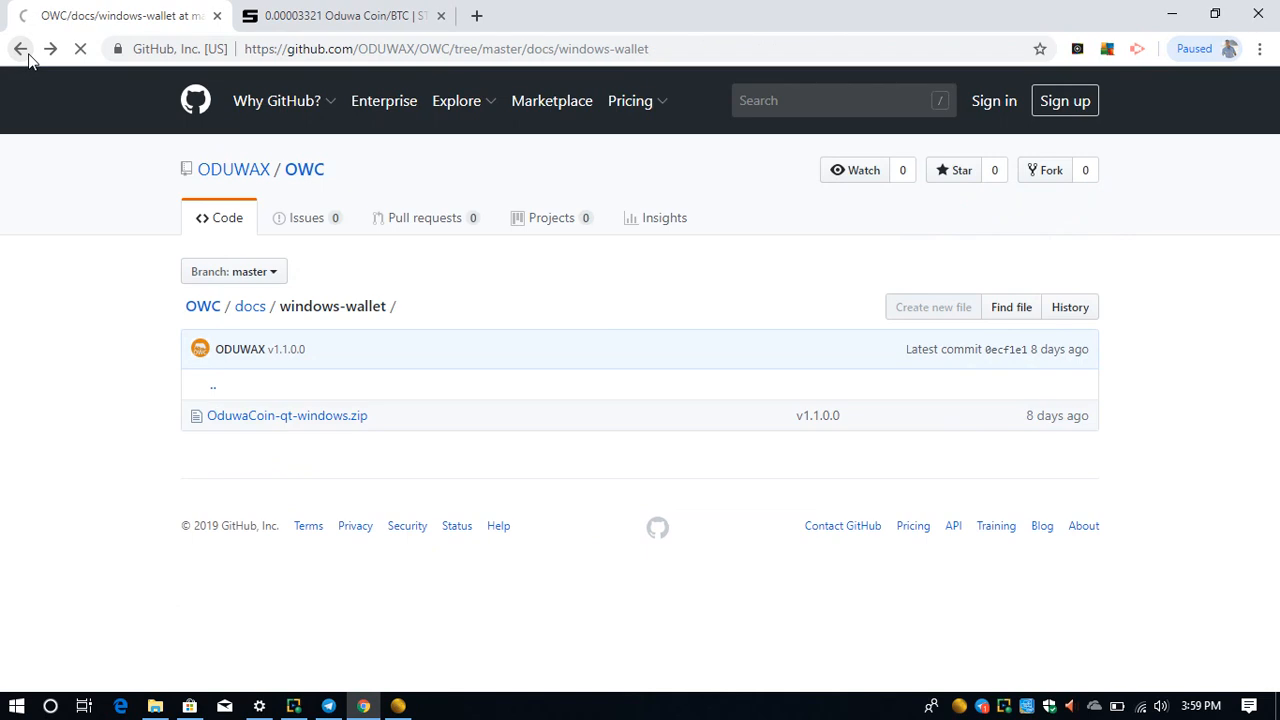